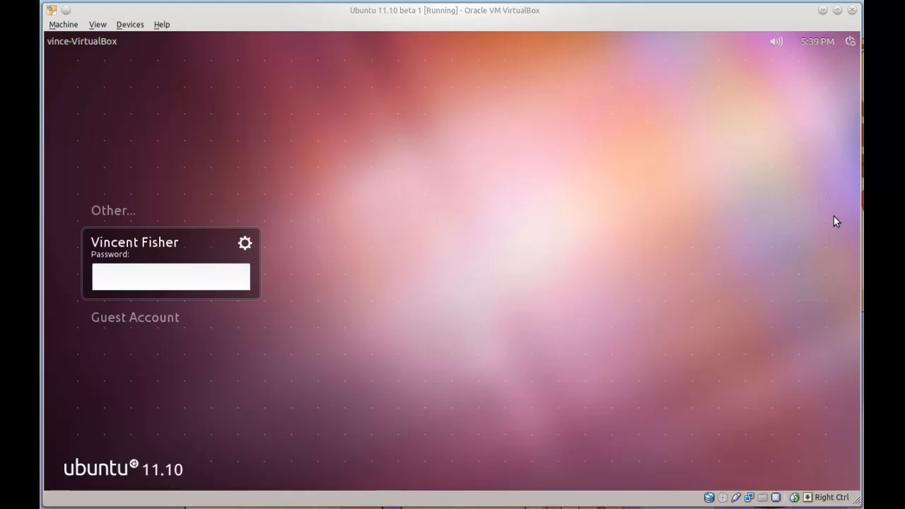
{"action": "mouse_move", "coordinate": [357, 27]}
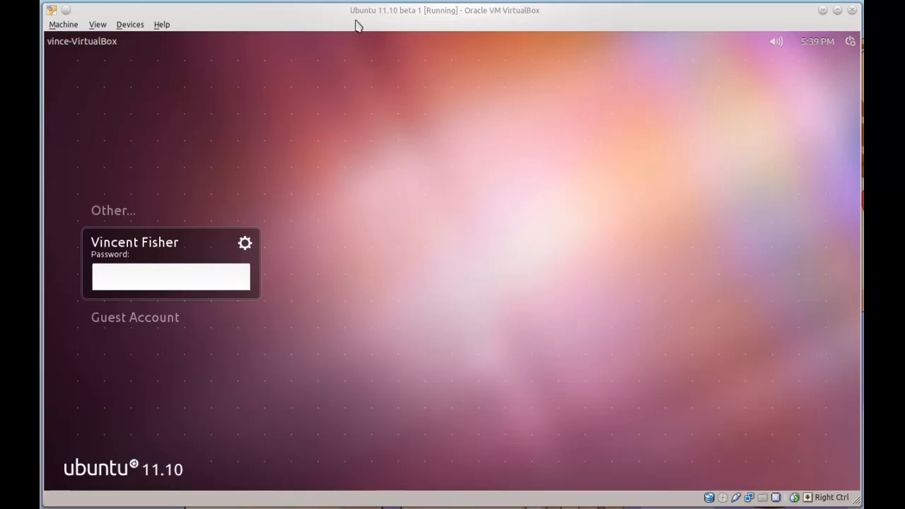
{"action": "mouse_move", "coordinate": [433, 36]}
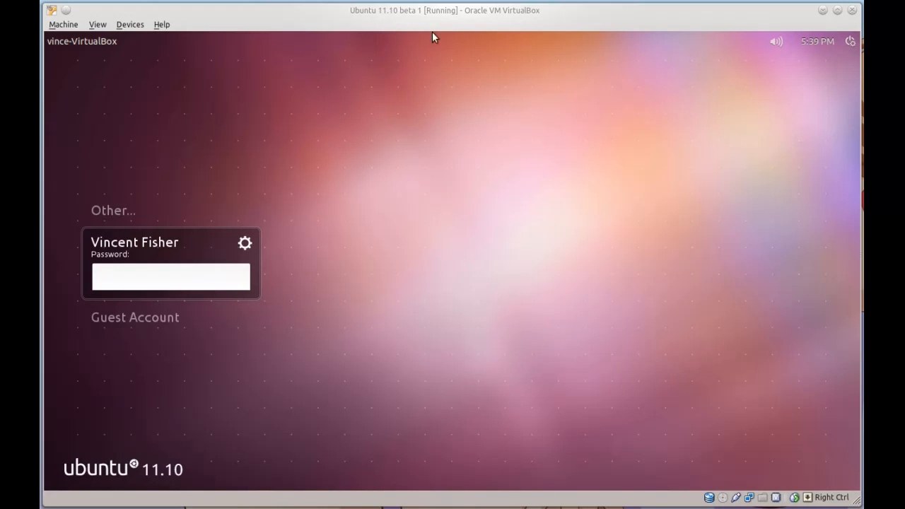
{"action": "mouse_move", "coordinate": [541, 194]}
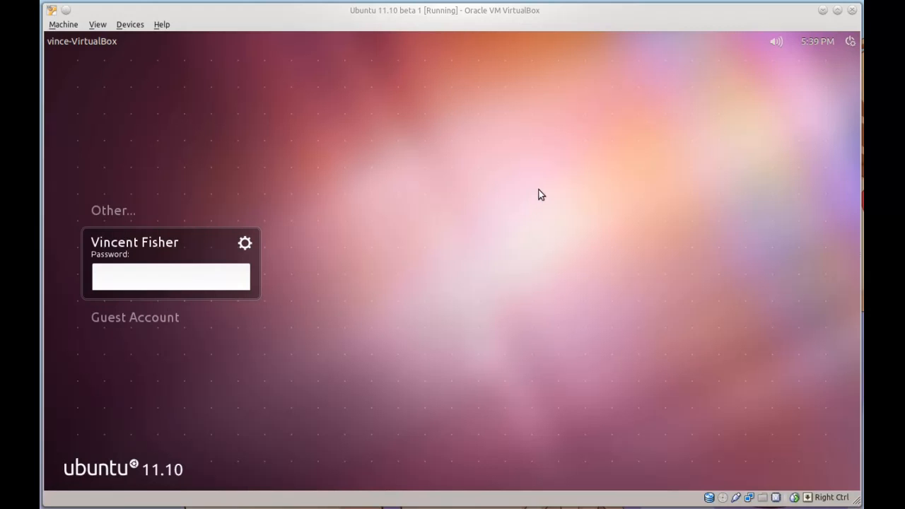
{"action": "mouse_move", "coordinate": [545, 404]}
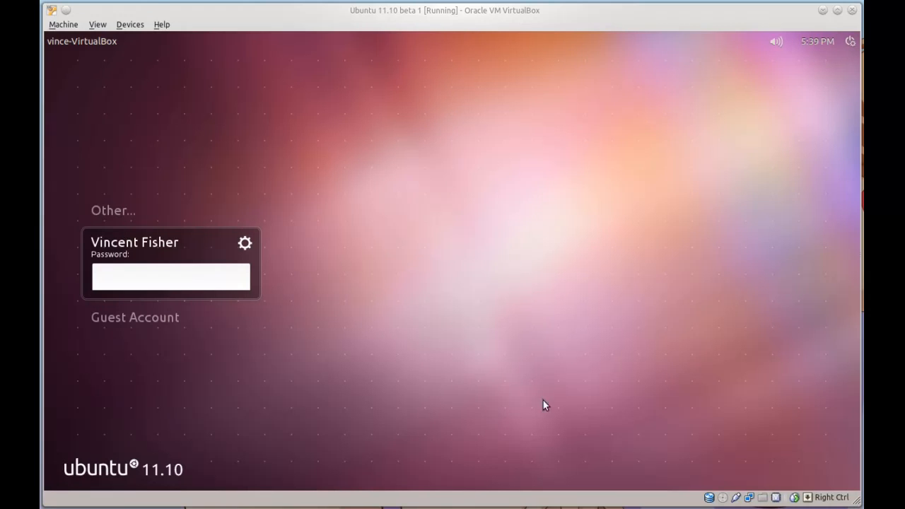
{"action": "mouse_move", "coordinate": [572, 40]}
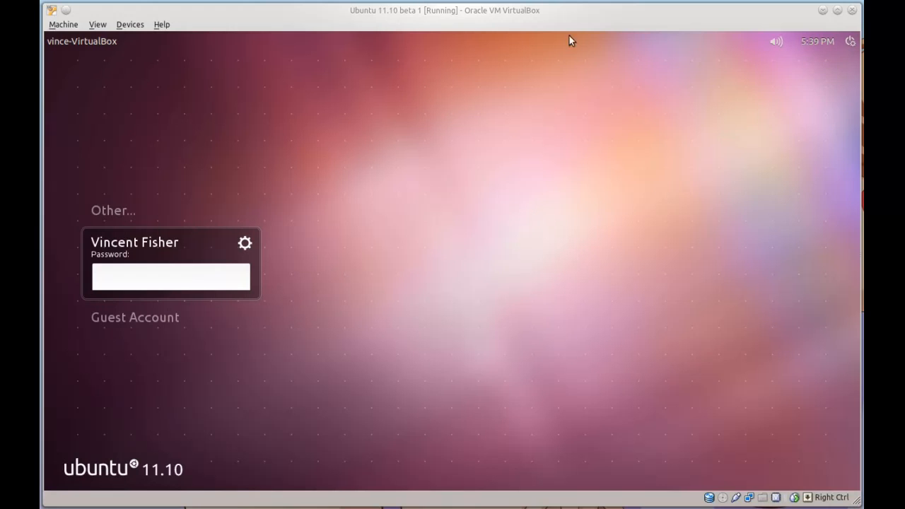
{"action": "mouse_move", "coordinate": [575, 285]}
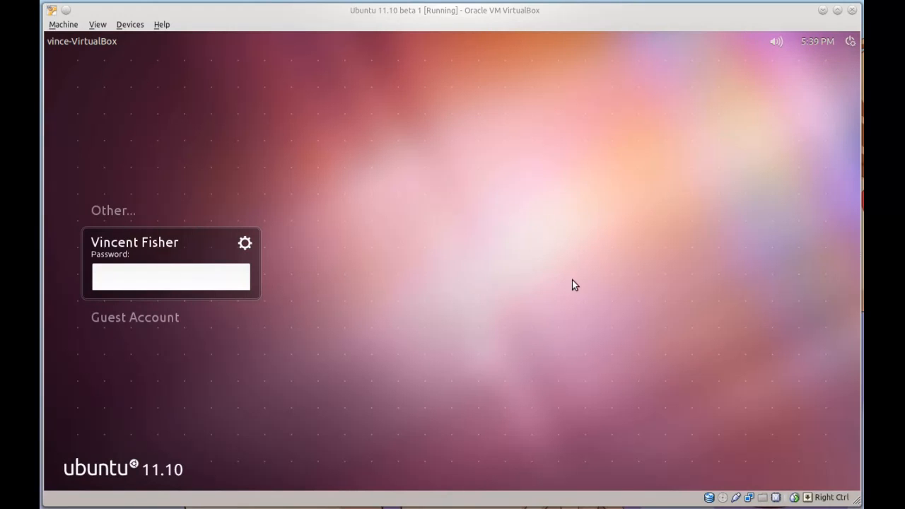
{"action": "mouse_move", "coordinate": [763, 120]}
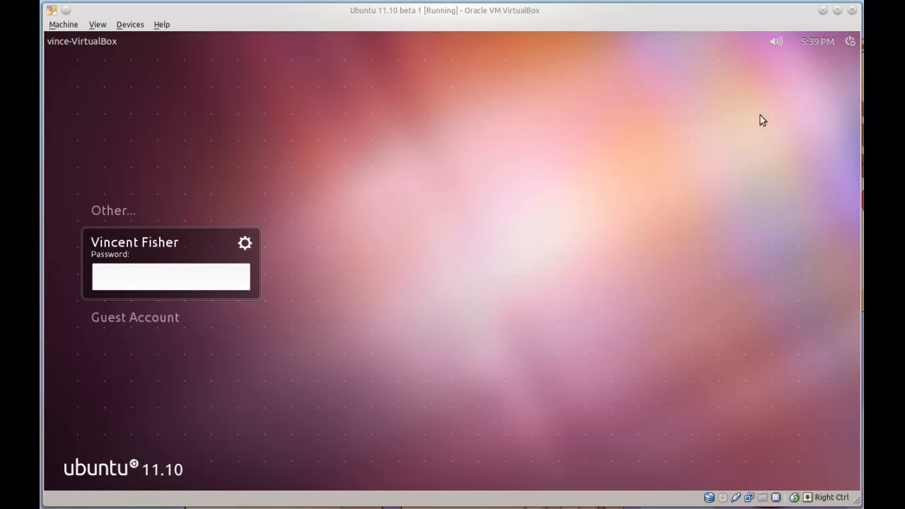
{"action": "mouse_move", "coordinate": [336, 261]}
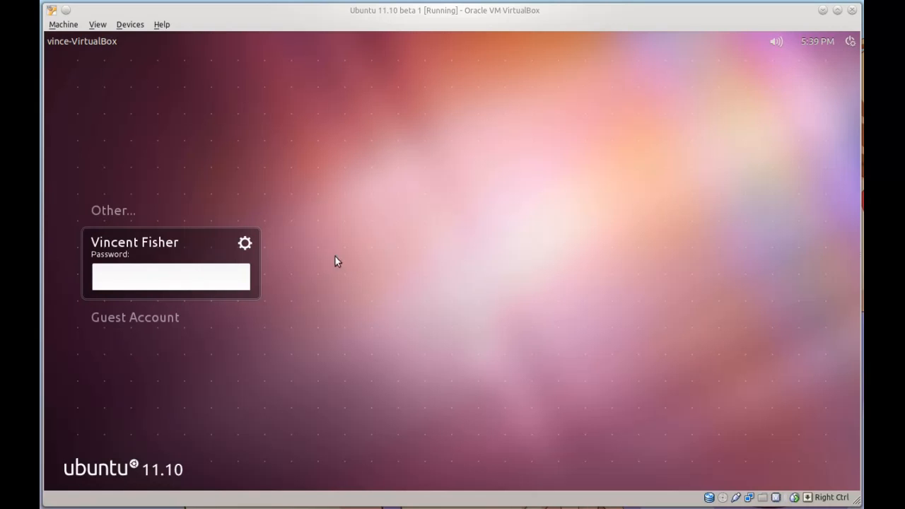
{"action": "mouse_move", "coordinate": [430, 221]}
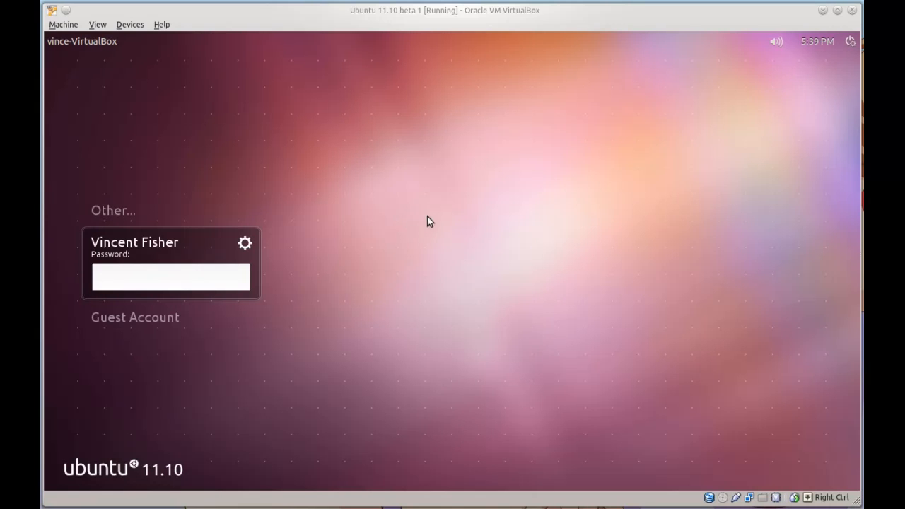
{"action": "mouse_move", "coordinate": [470, 253]}
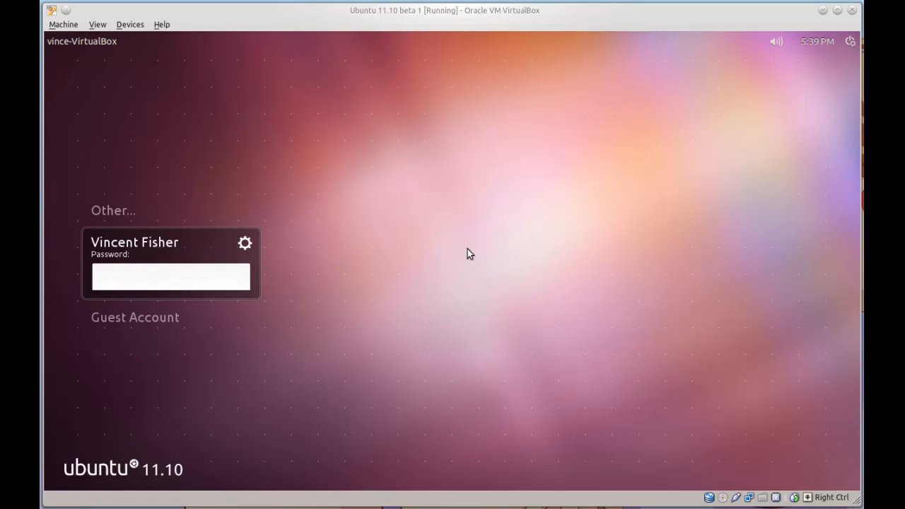
{"action": "mouse_move", "coordinate": [396, 252]}
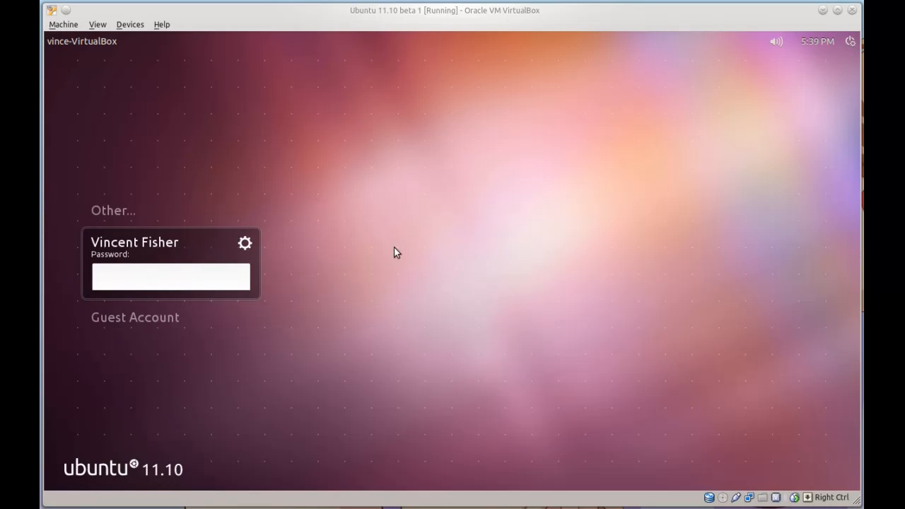
{"action": "mouse_move", "coordinate": [422, 253]}
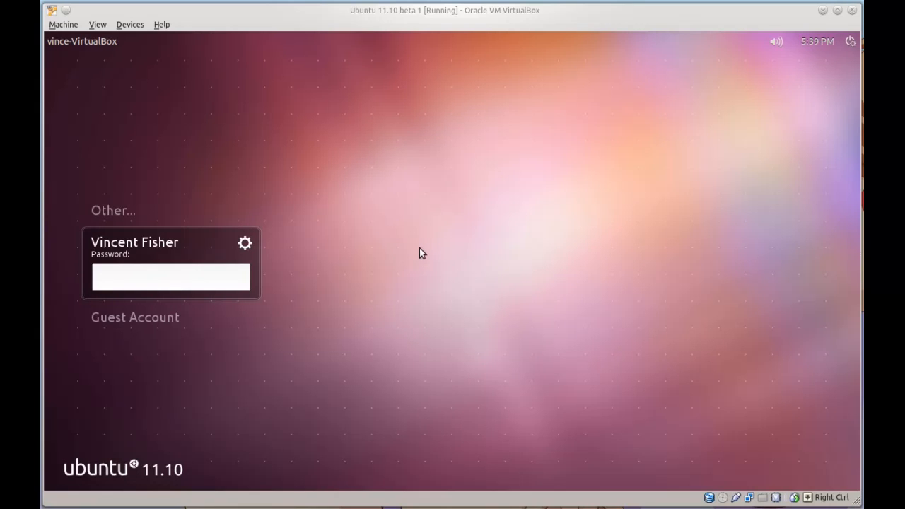
{"action": "mouse_move", "coordinate": [722, 187]}
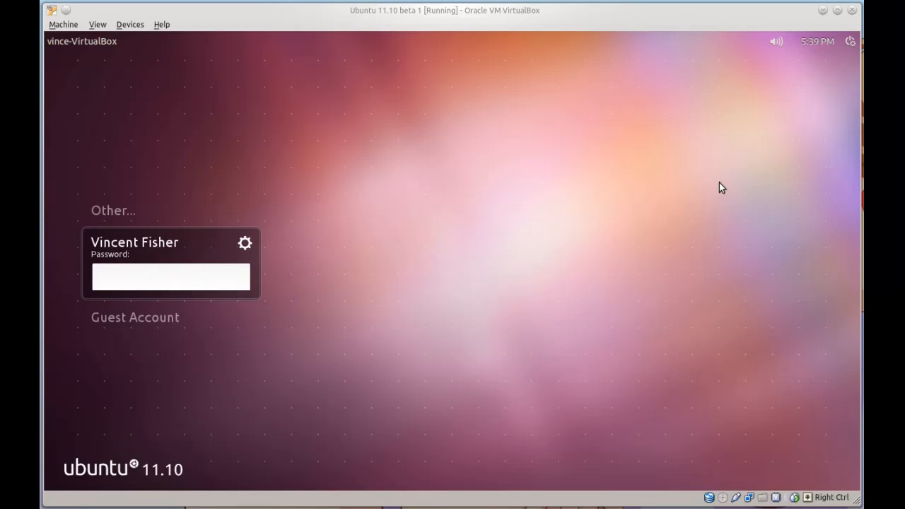
{"action": "mouse_move", "coordinate": [497, 173]}
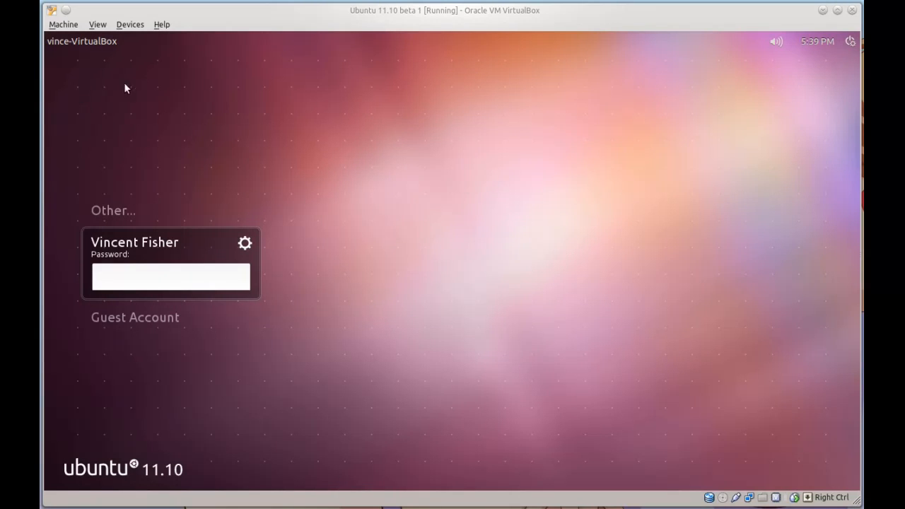
{"action": "mouse_move", "coordinate": [452, 183]}
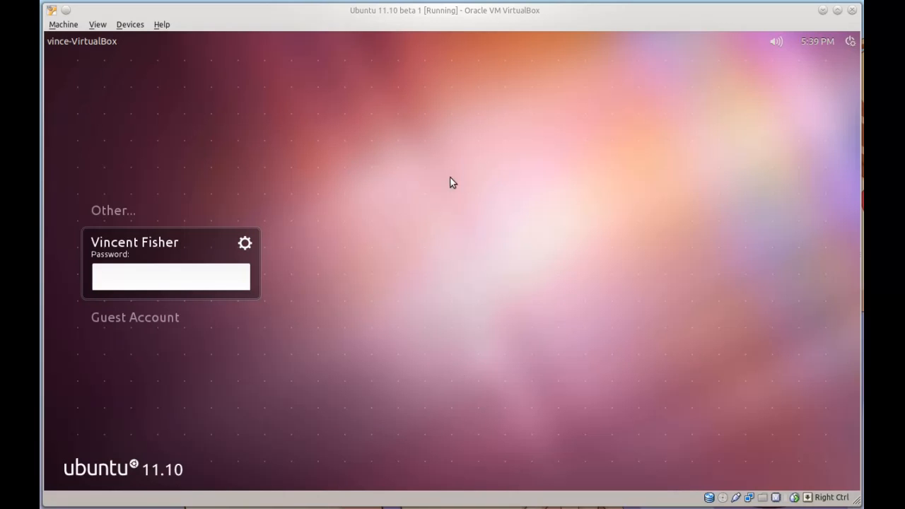
{"action": "mouse_move", "coordinate": [342, 255]}
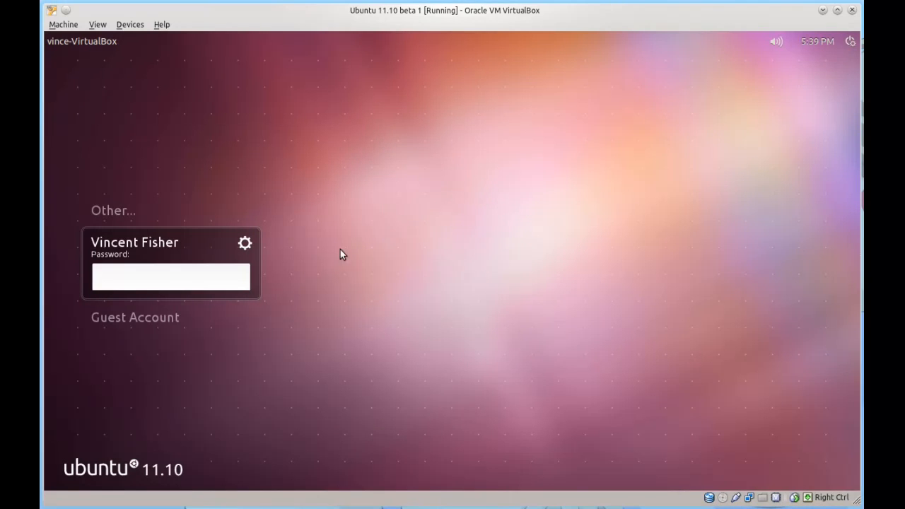
{"action": "mouse_move", "coordinate": [127, 224]}
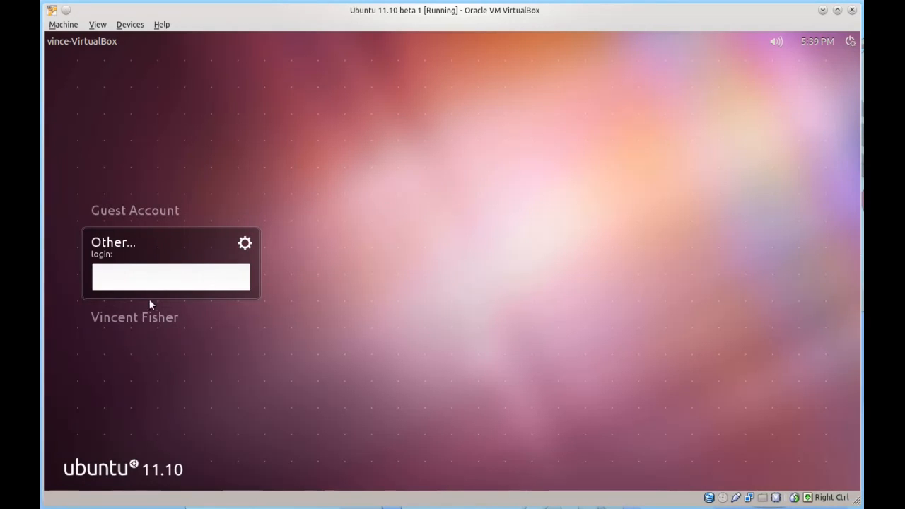
Step: Browse the Other, Guest Account and session type options on the login screen
{"action": "left_click", "coordinate": [135, 316]}
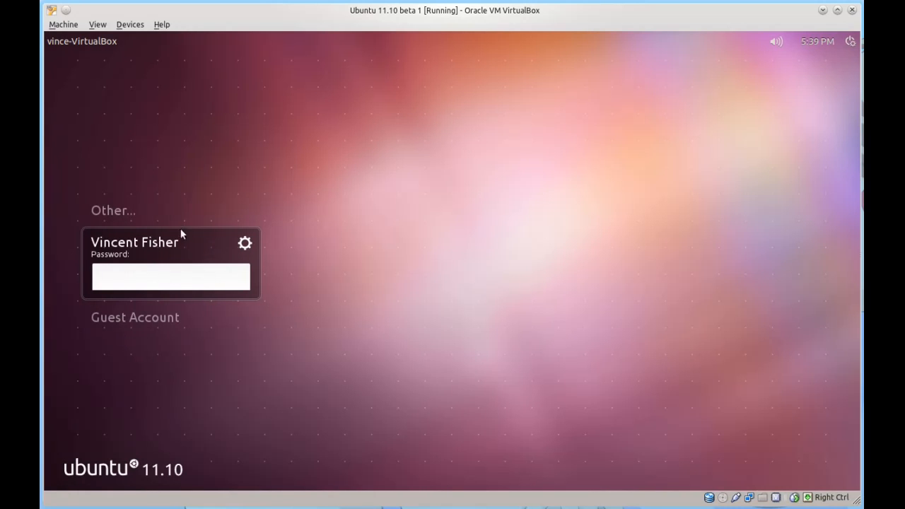
{"action": "left_click", "coordinate": [135, 317]}
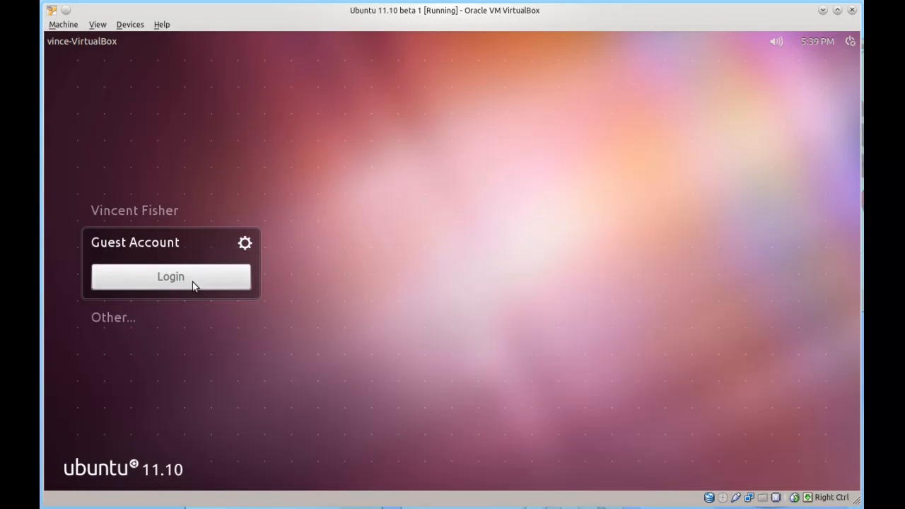
{"action": "left_click", "coordinate": [244, 243]}
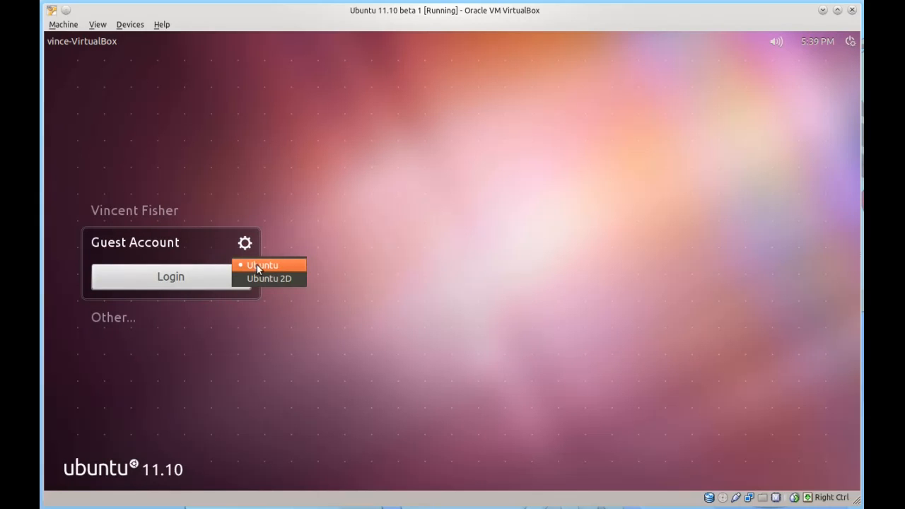
{"action": "mouse_move", "coordinate": [286, 278]}
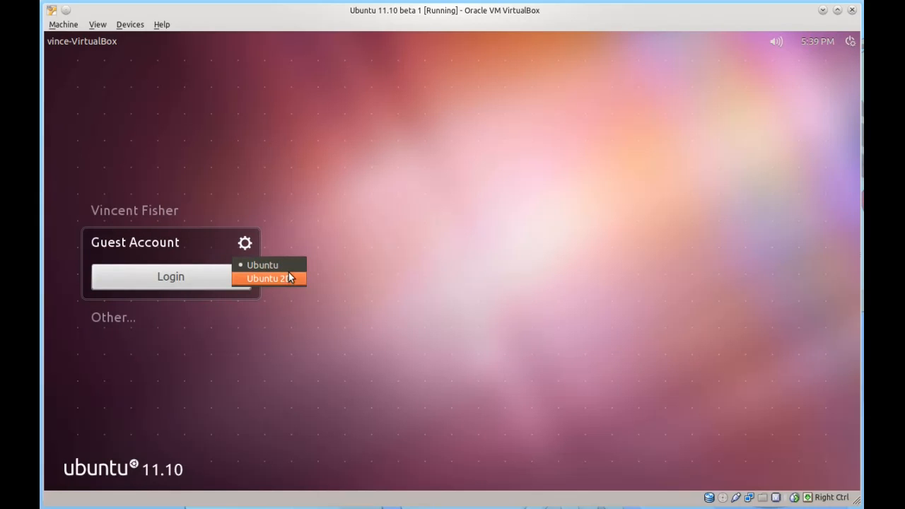
{"action": "mouse_move", "coordinate": [278, 196]}
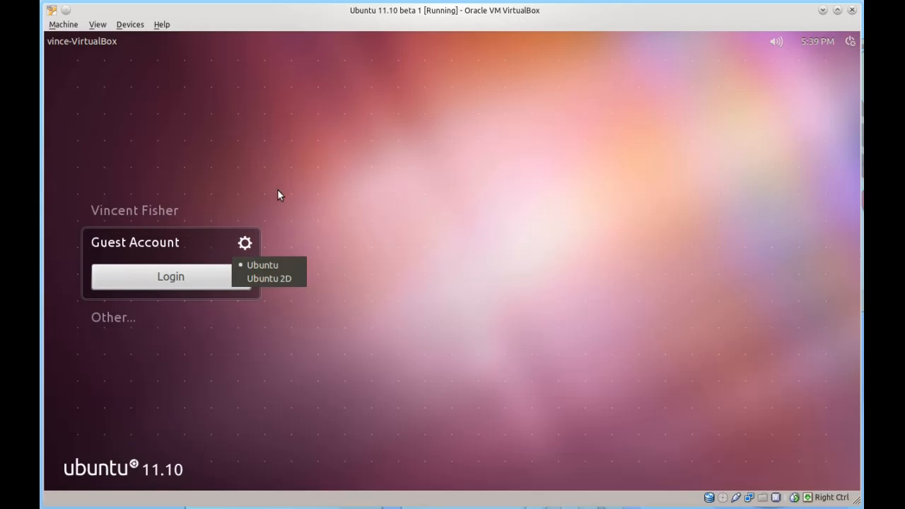
{"action": "left_click", "coordinate": [134, 210]}
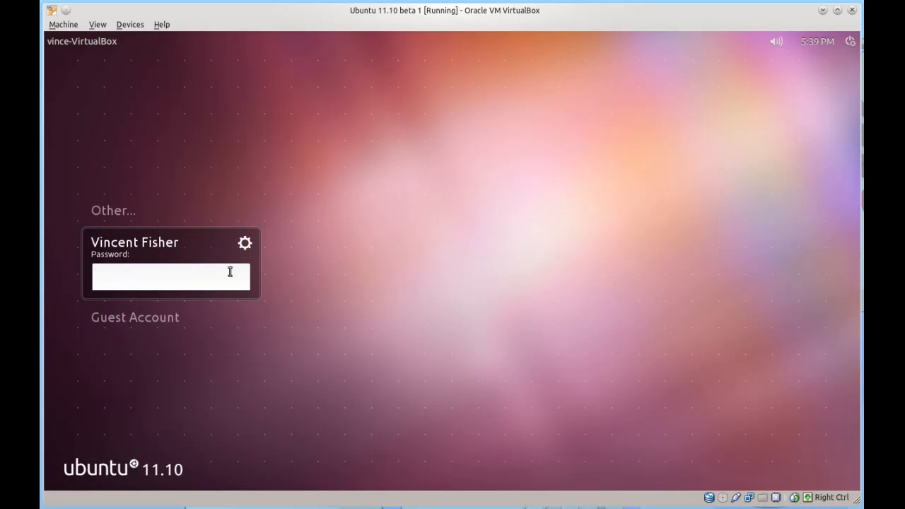
Step: Check the calendar and power options, then sign in with the account password
{"action": "left_click", "coordinate": [776, 41]}
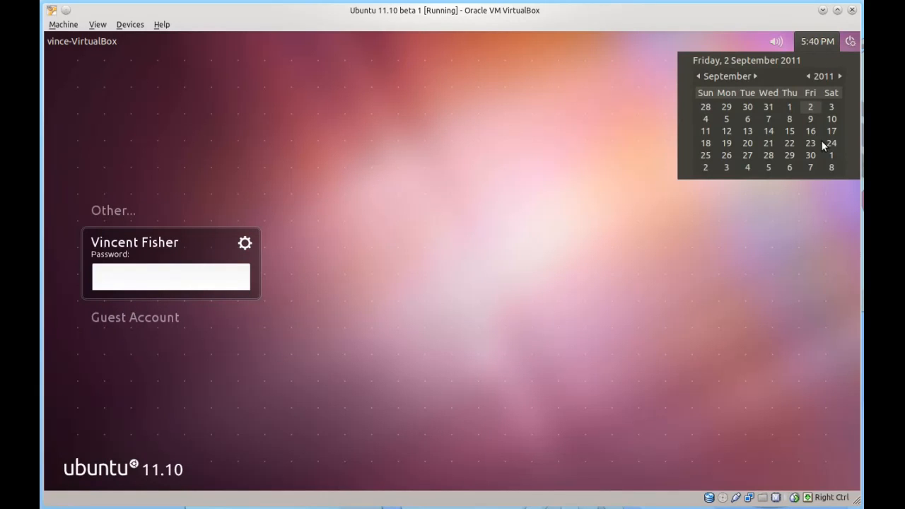
{"action": "left_click", "coordinate": [850, 41]}
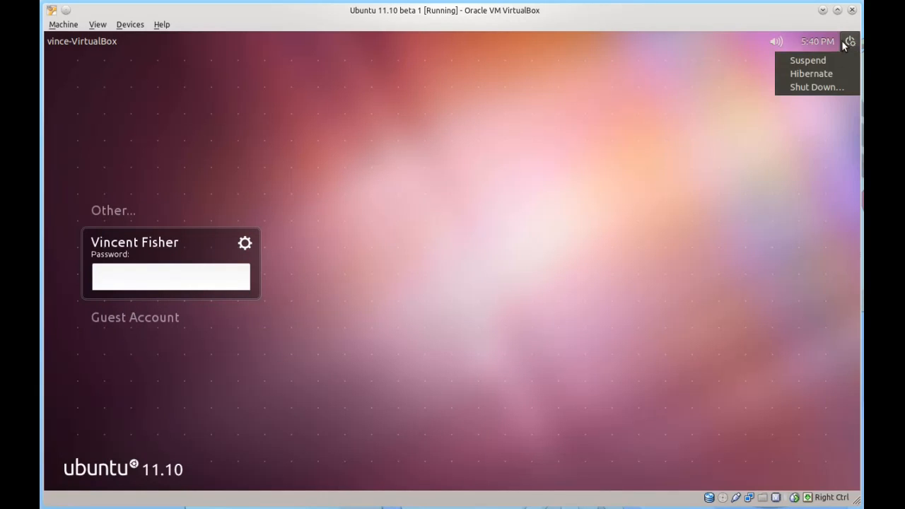
{"action": "type", "text": "**"}
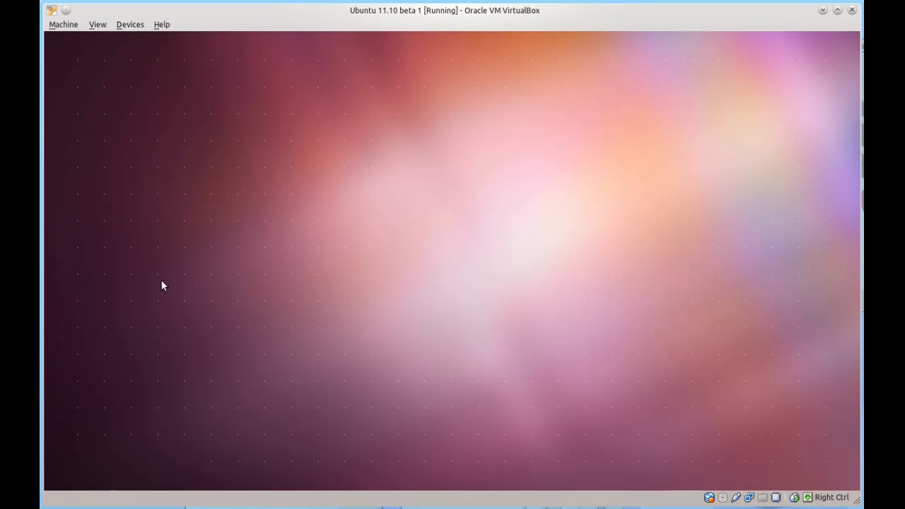
{"action": "mouse_move", "coordinate": [191, 276]}
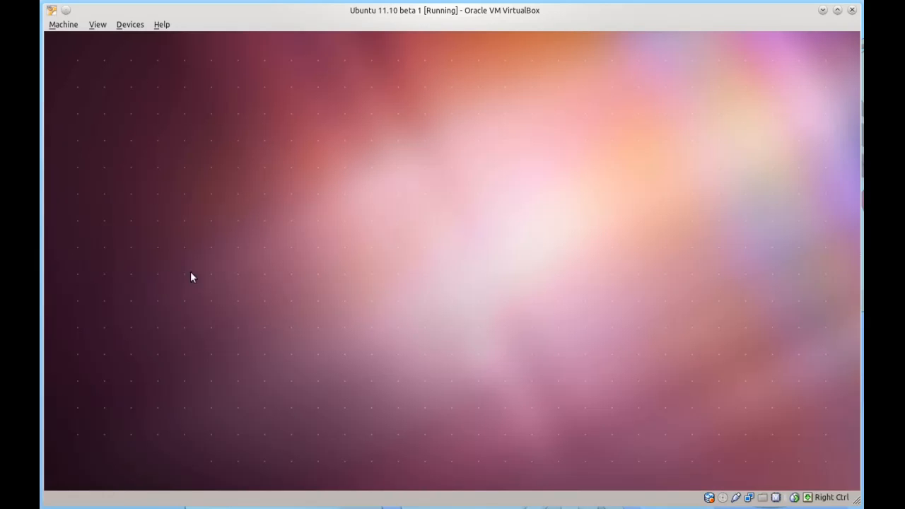
{"action": "mouse_move", "coordinate": [303, 210]}
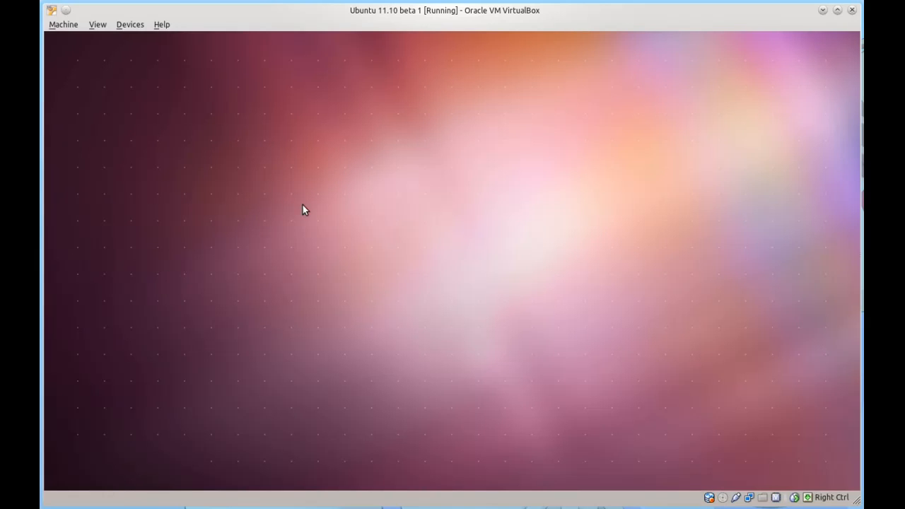
{"action": "mouse_move", "coordinate": [315, 206]}
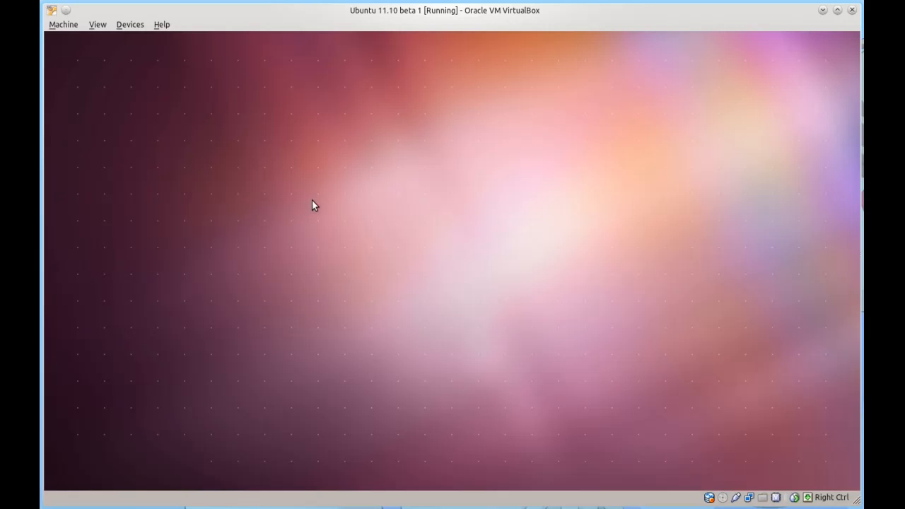
{"action": "mouse_move", "coordinate": [340, 205]}
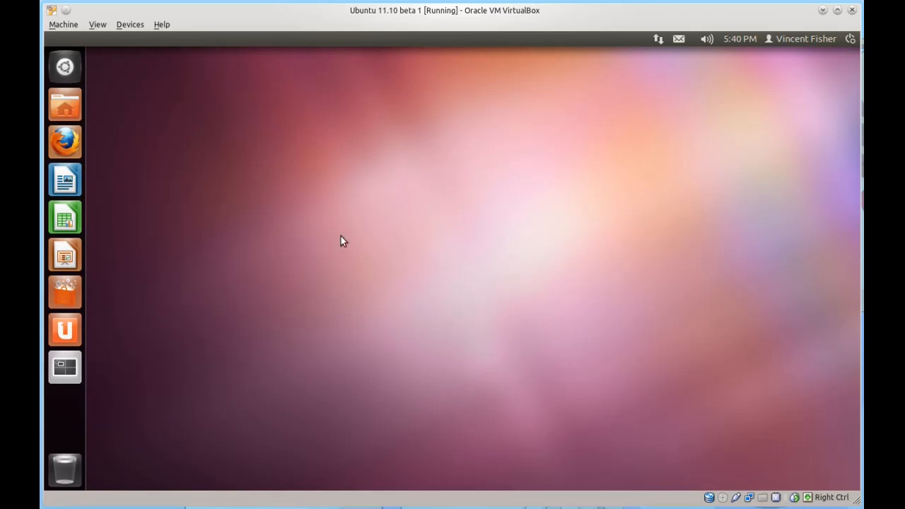
{"action": "mouse_move", "coordinate": [275, 174]}
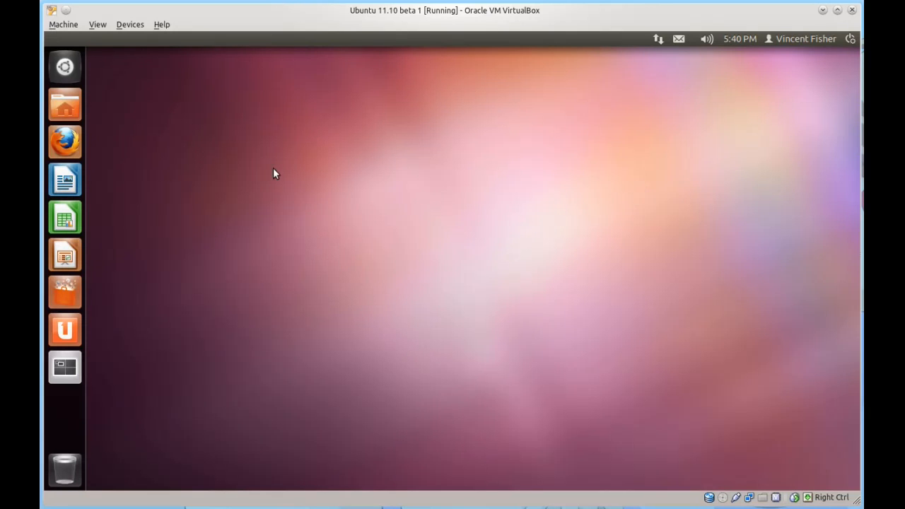
{"action": "mouse_move", "coordinate": [66, 66]}
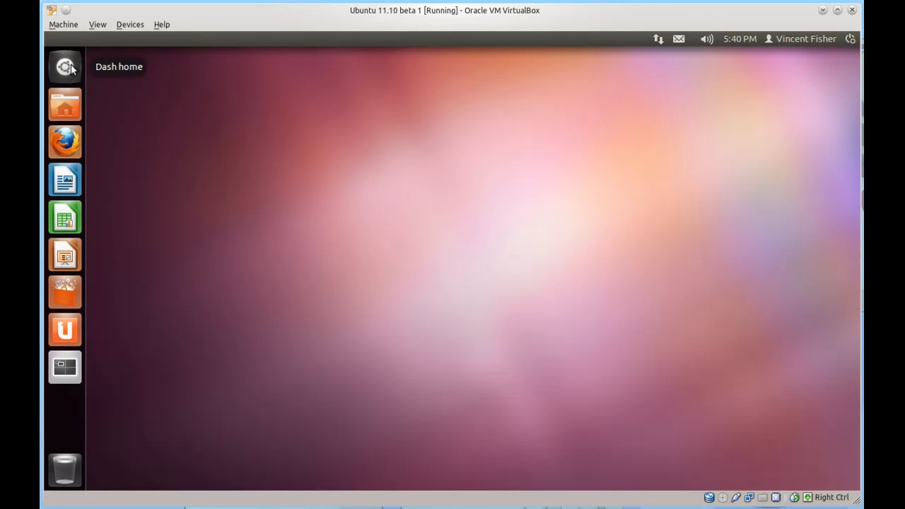
{"action": "mouse_move", "coordinate": [67, 67]}
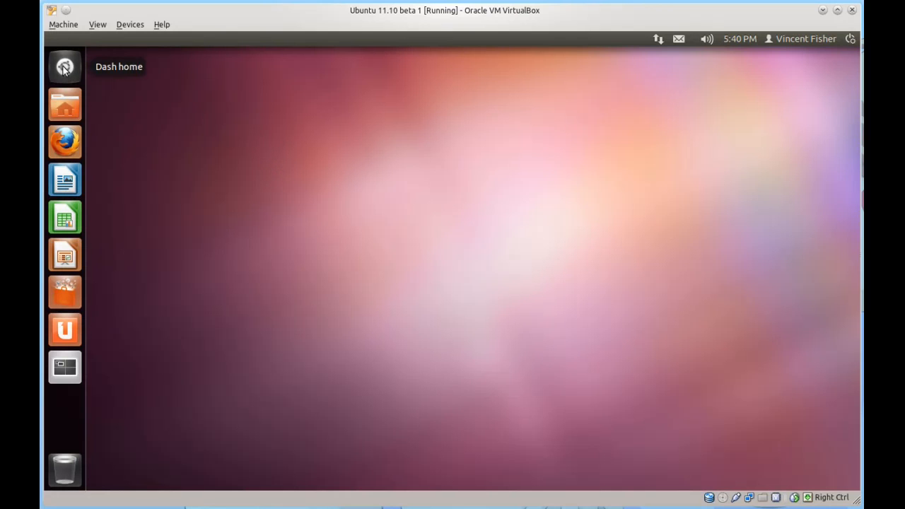
{"action": "mouse_move", "coordinate": [162, 95]}
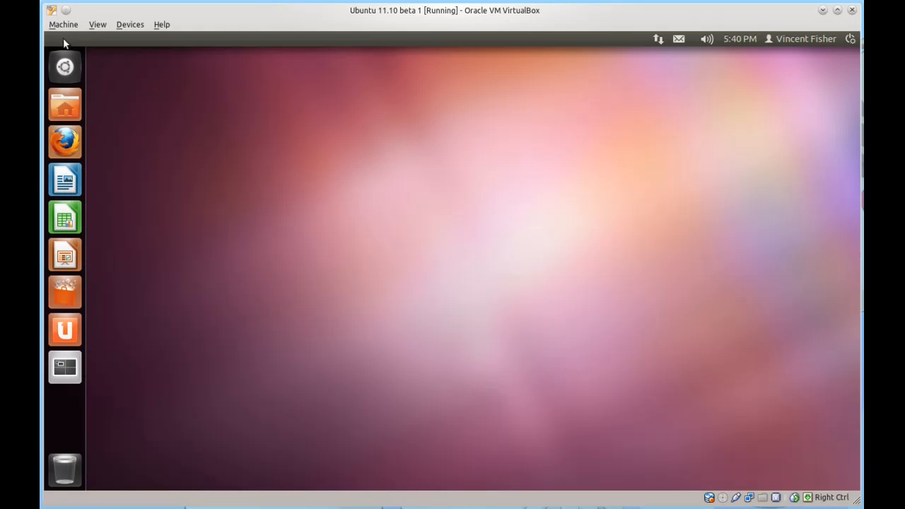
{"action": "mouse_move", "coordinate": [58, 44]}
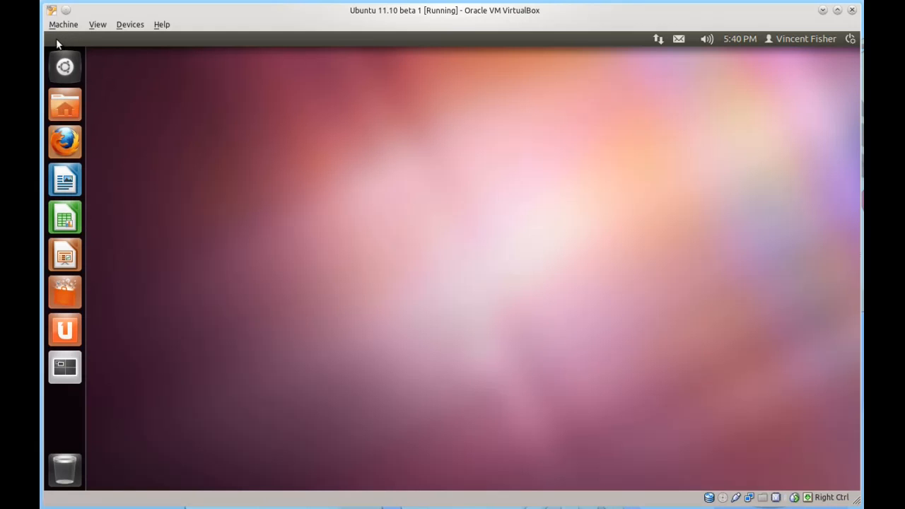
{"action": "mouse_move", "coordinate": [83, 41]}
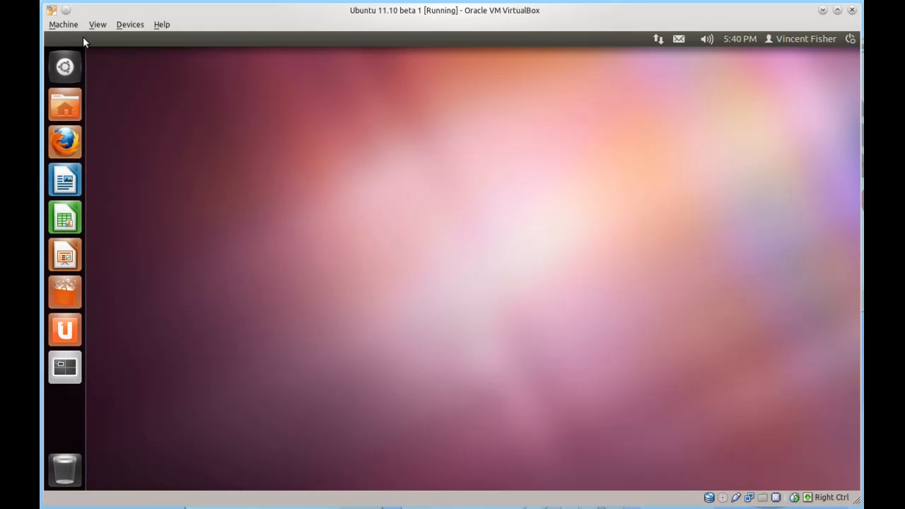
{"action": "mouse_move", "coordinate": [65, 66]}
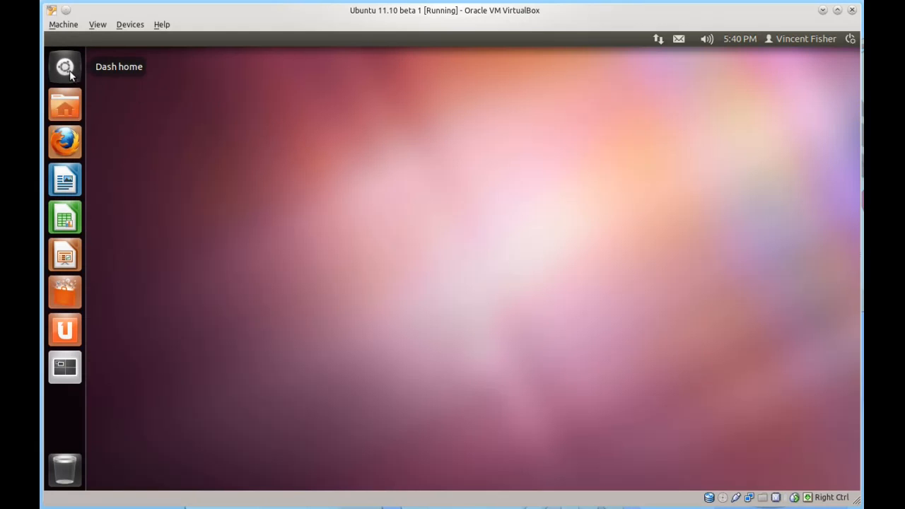
{"action": "mouse_move", "coordinate": [65, 113]}
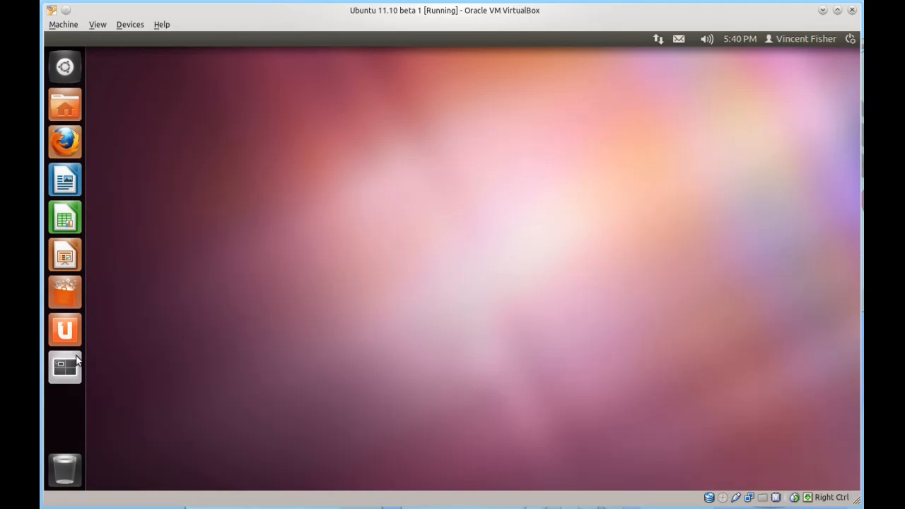
{"action": "mouse_move", "coordinate": [85, 341]}
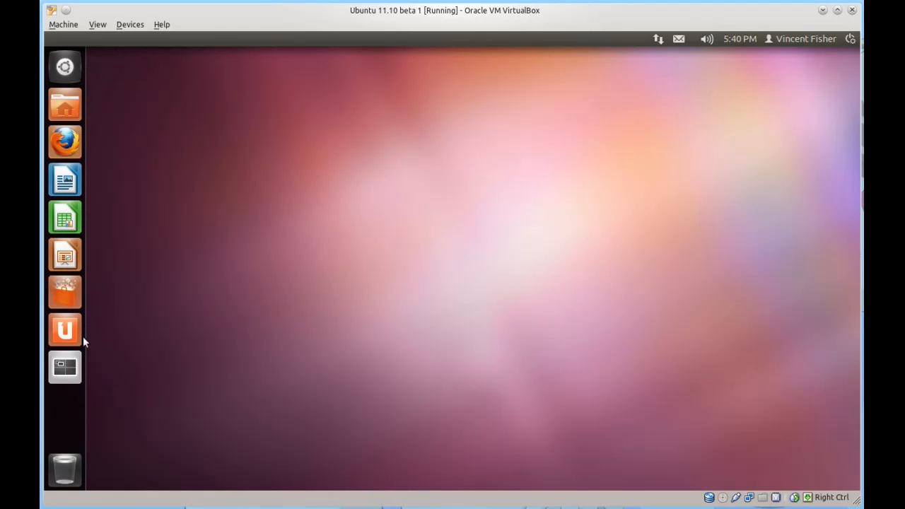
{"action": "mouse_move", "coordinate": [386, 314]}
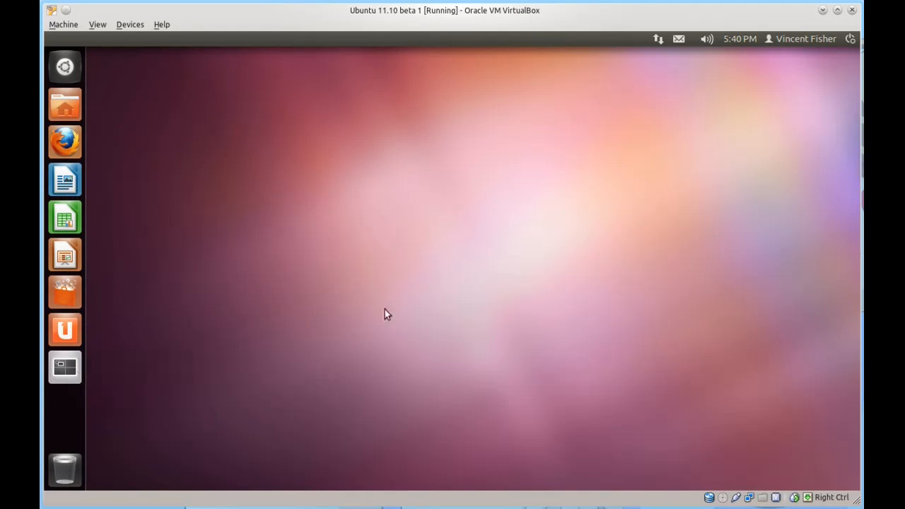
{"action": "mouse_move", "coordinate": [471, 23]}
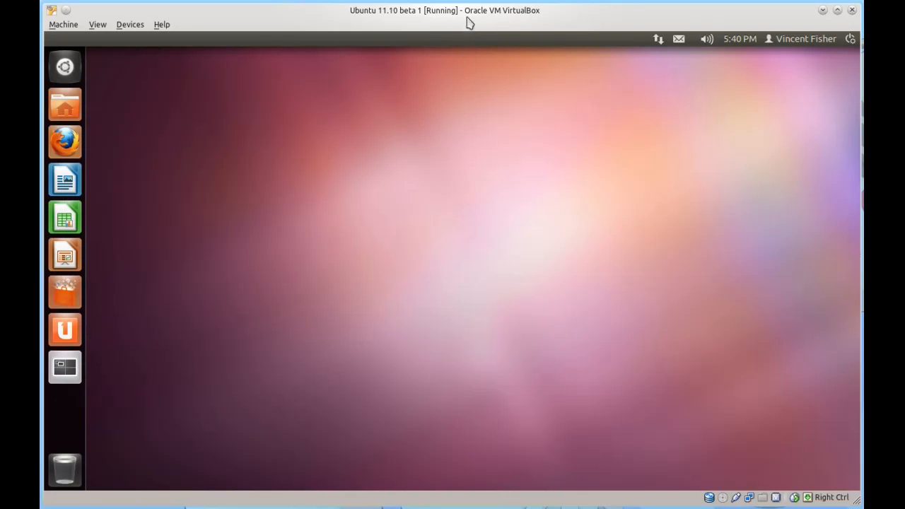
{"action": "mouse_move", "coordinate": [705, 80]}
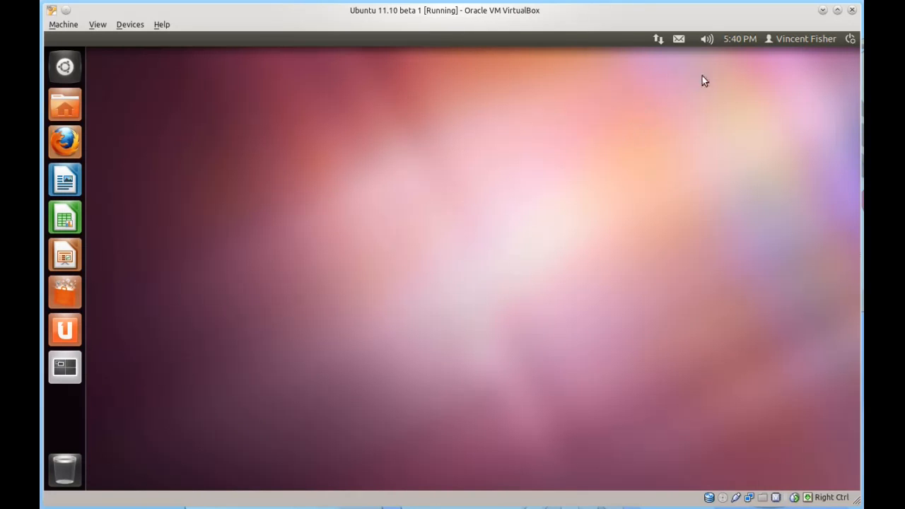
{"action": "mouse_move", "coordinate": [776, 65]}
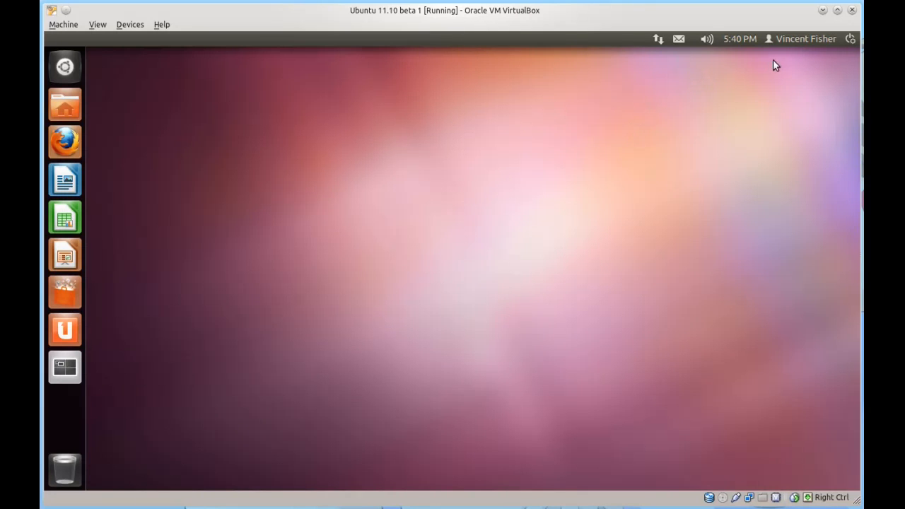
{"action": "mouse_move", "coordinate": [784, 60]}
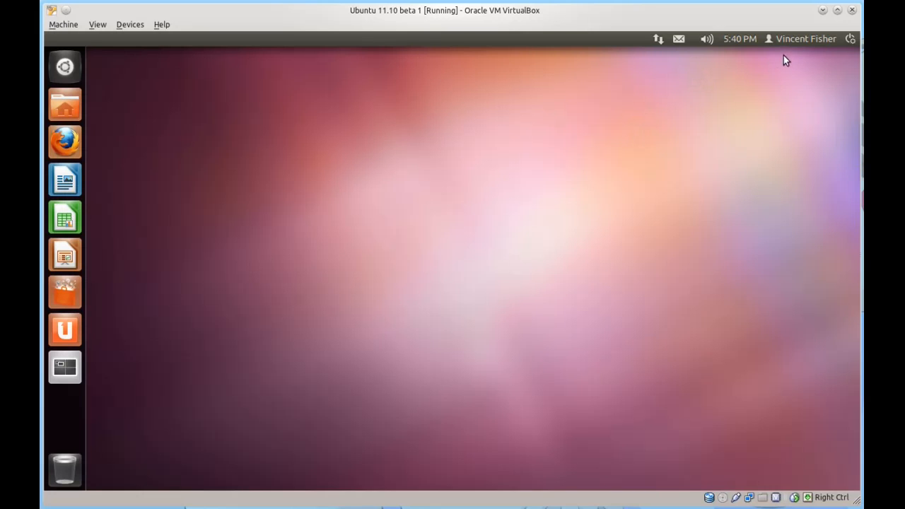
{"action": "mouse_move", "coordinate": [799, 48]}
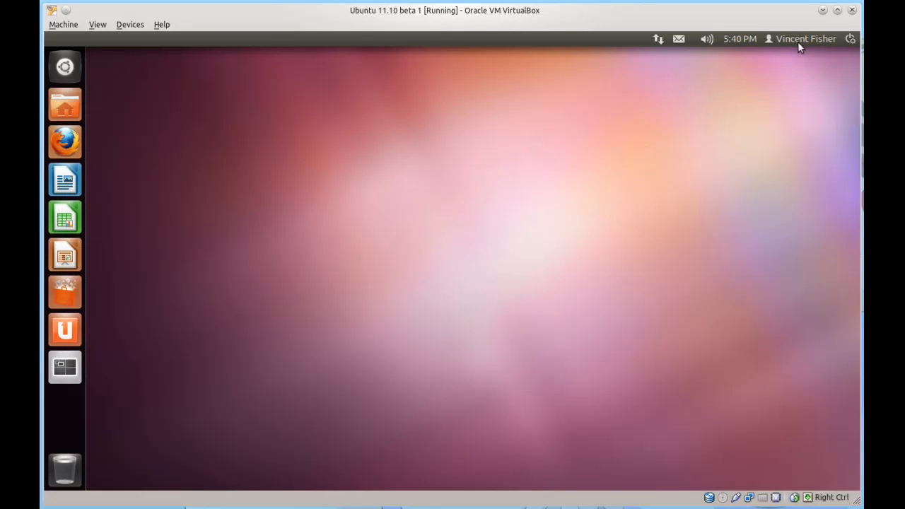
Step: Open the top-panel user name menu showing switch user, guest session and account options
{"action": "left_click", "coordinate": [805, 38]}
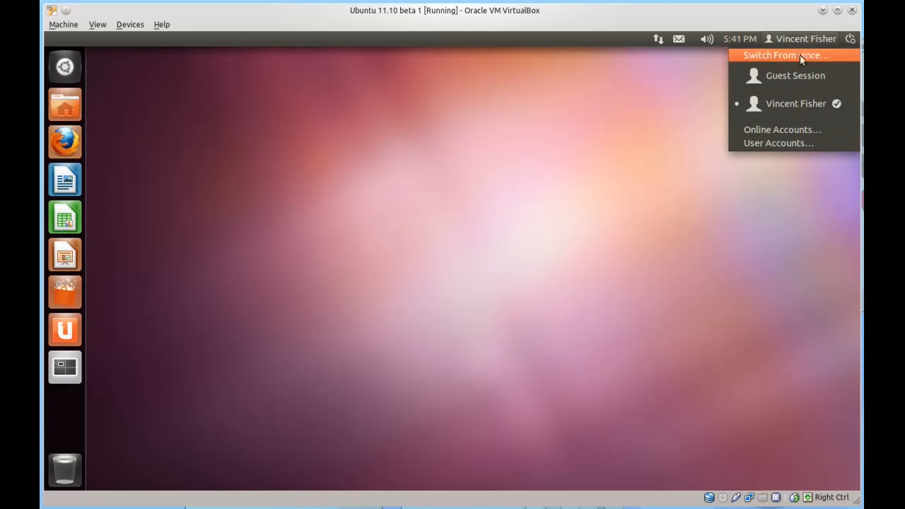
{"action": "mouse_move", "coordinate": [804, 103]}
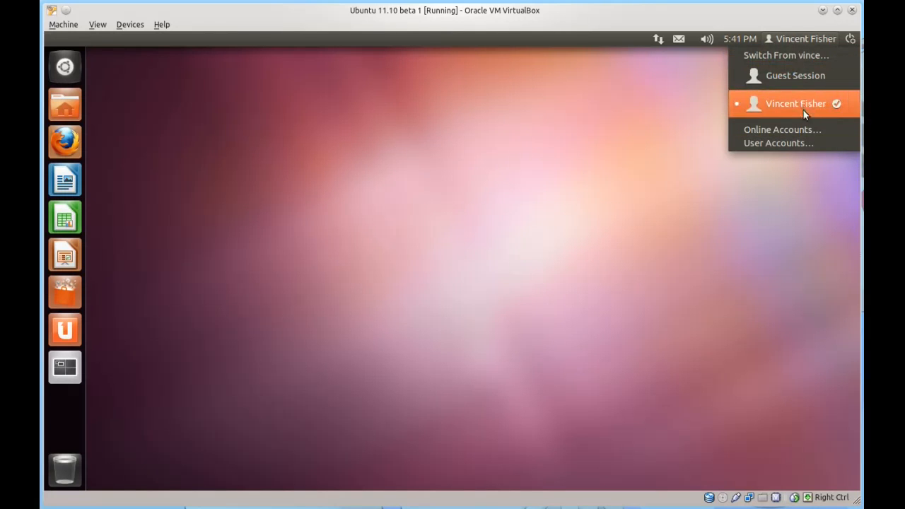
{"action": "mouse_move", "coordinate": [778, 111]}
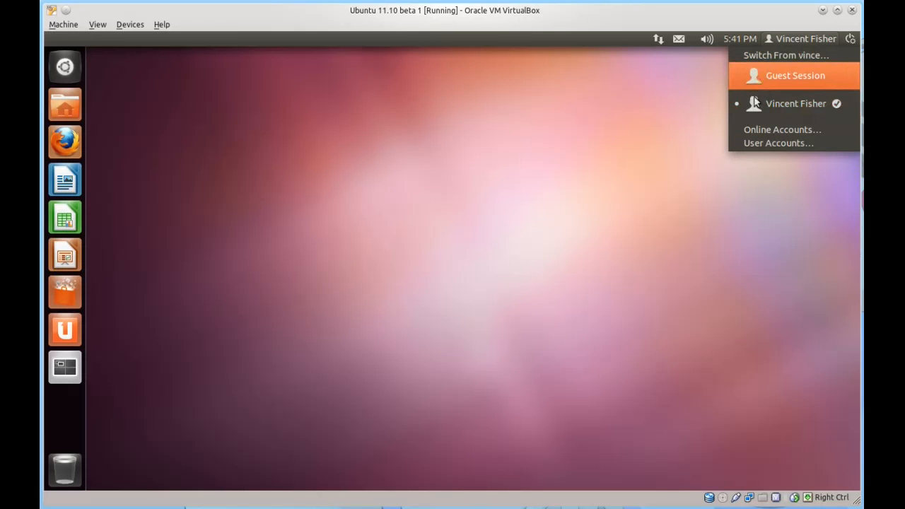
Step: Open System Settings from the gear menu and drag its window across the desktop
{"action": "left_click", "coordinate": [851, 38]}
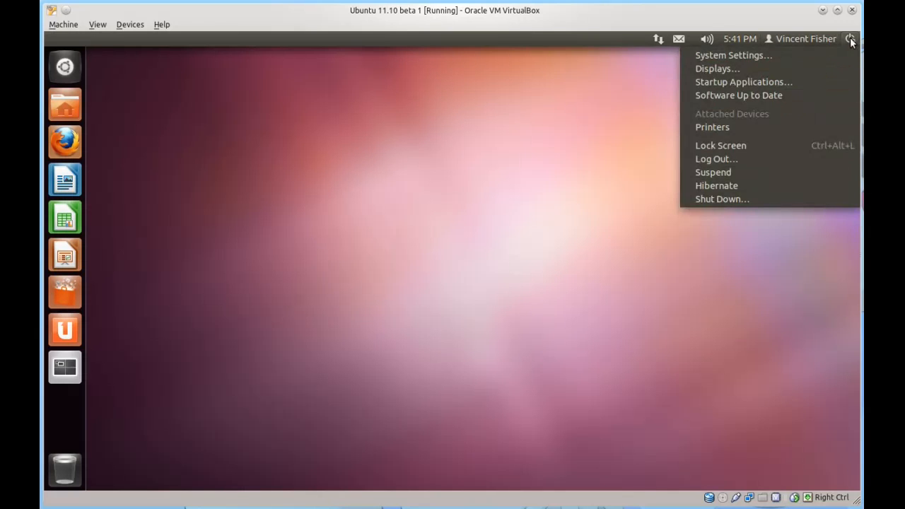
{"action": "left_click", "coordinate": [806, 38]}
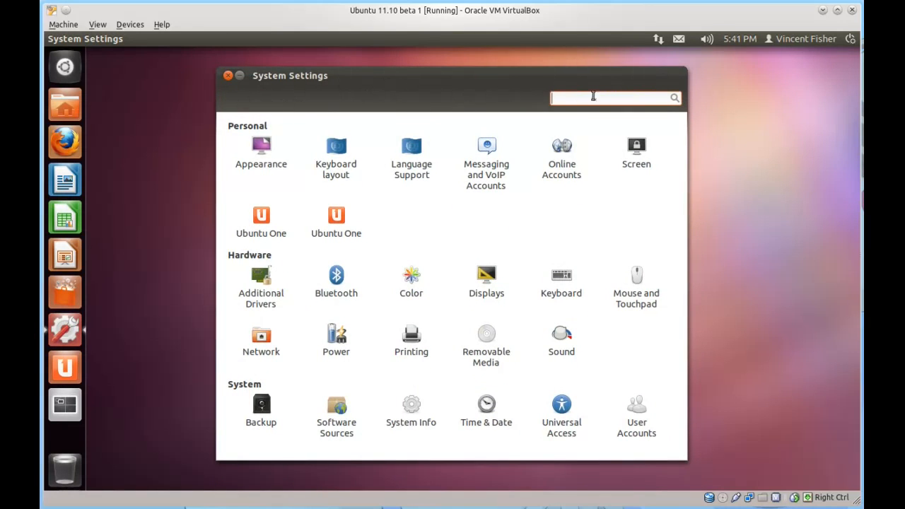
{"action": "left_click_drag", "start_coordinate": [445, 75], "coordinate": [421, 74]}
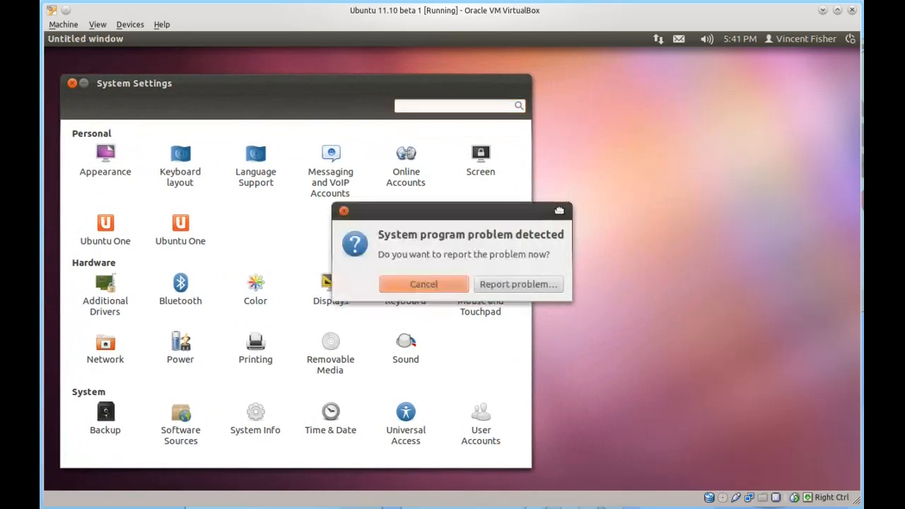
{"action": "left_click_drag", "start_coordinate": [470, 219], "coordinate": [748, 396]}
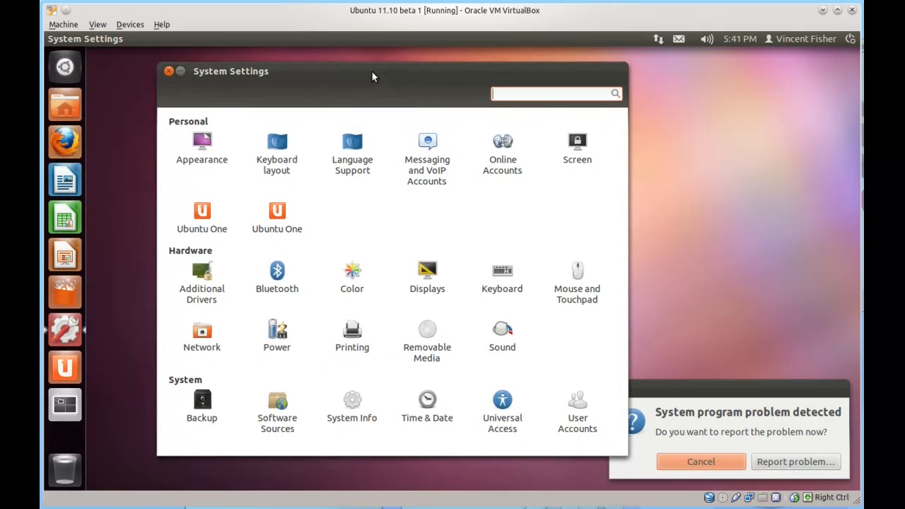
{"action": "mouse_move", "coordinate": [426, 86]}
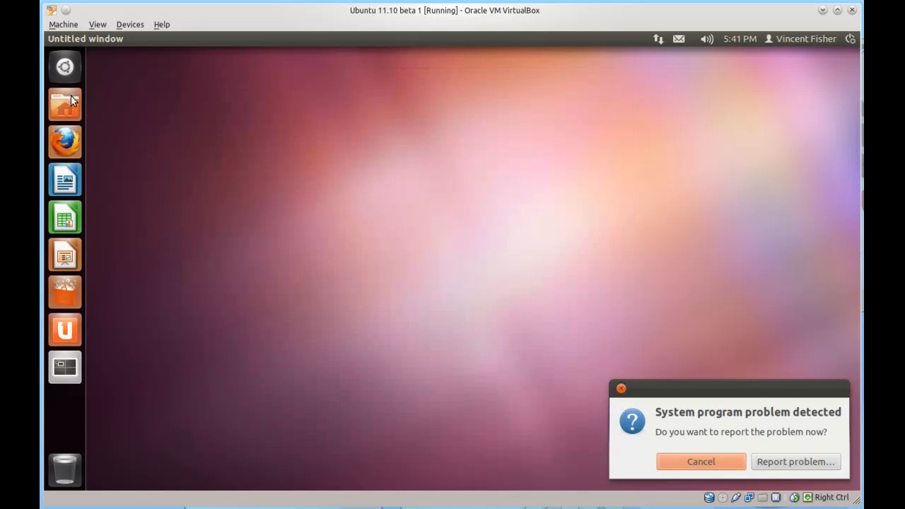
Step: Open the Home folder, dismiss About Nautilus, toggle Search and select Music
{"action": "left_click", "coordinate": [64, 105]}
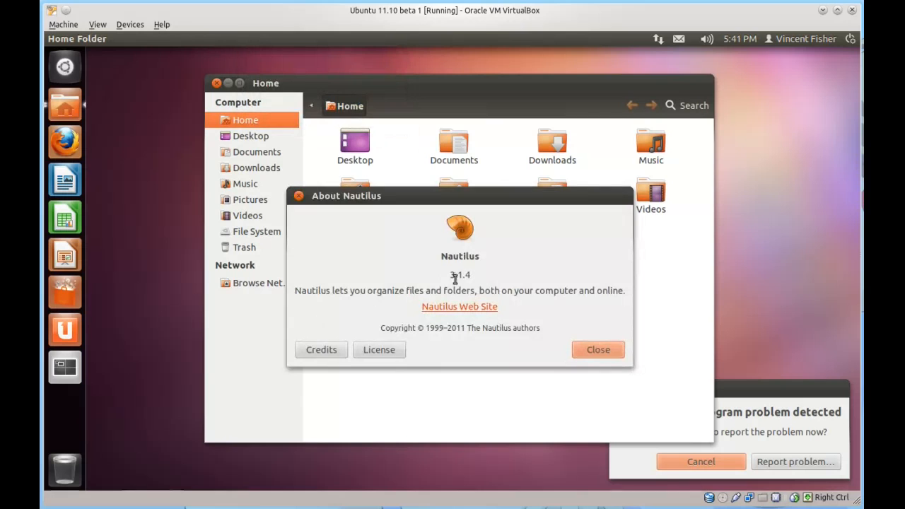
{"action": "left_click", "coordinate": [597, 350]}
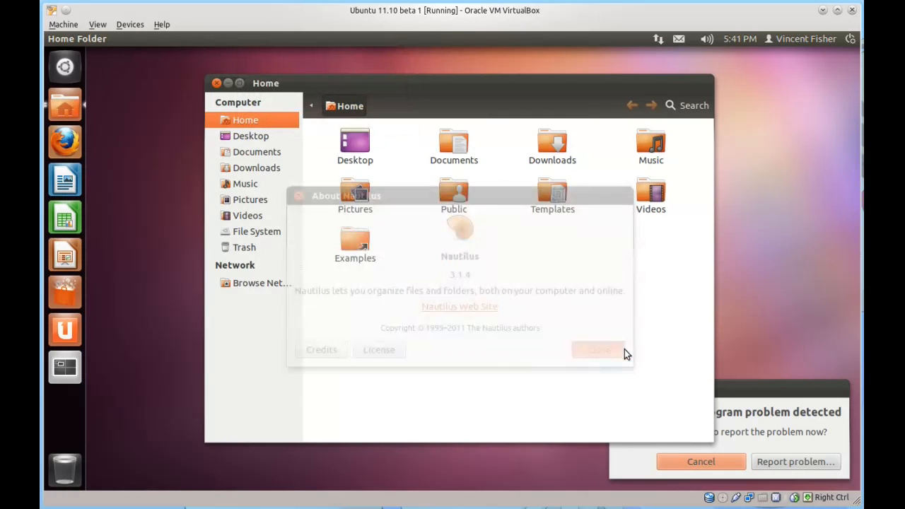
{"action": "left_click", "coordinate": [598, 349]}
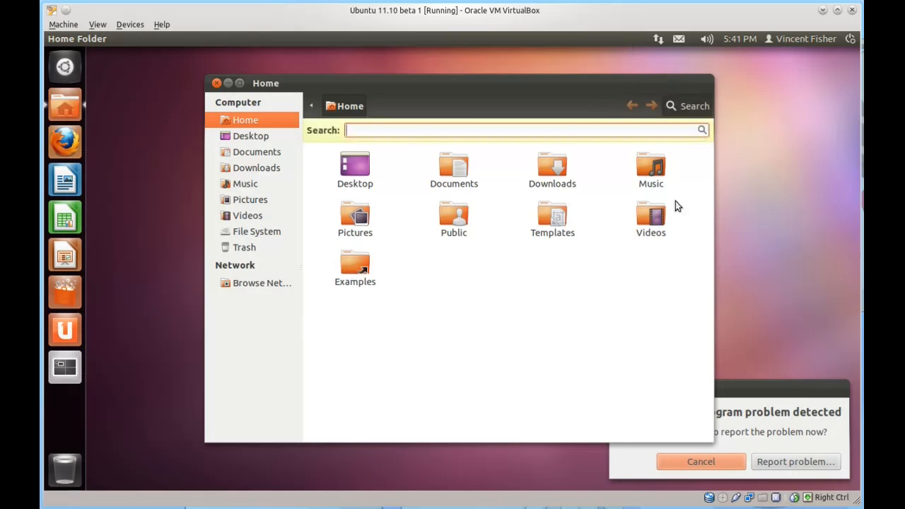
{"action": "left_click", "coordinate": [246, 183]}
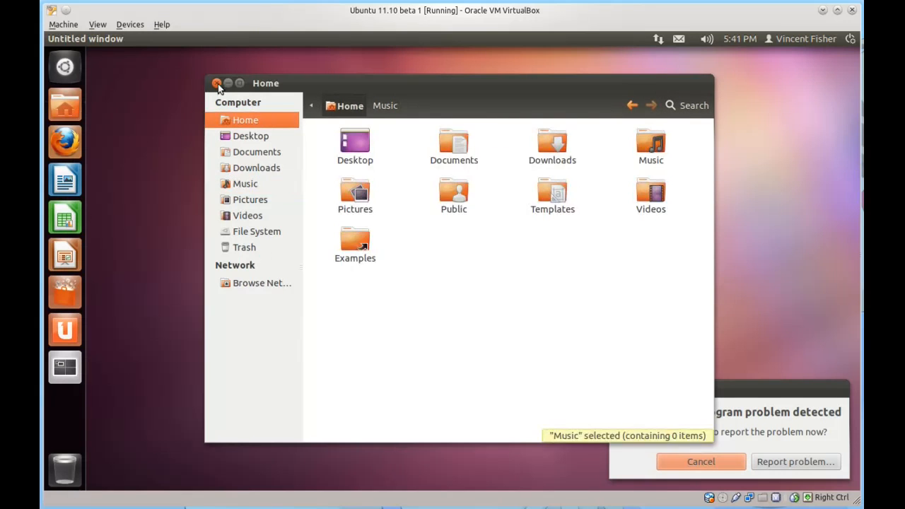
{"action": "left_click", "coordinate": [850, 38]}
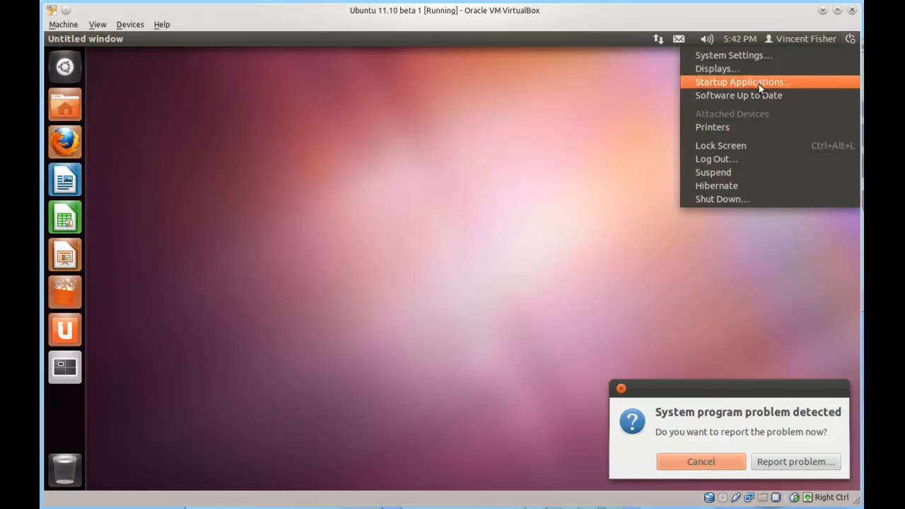
{"action": "left_click", "coordinate": [717, 68]}
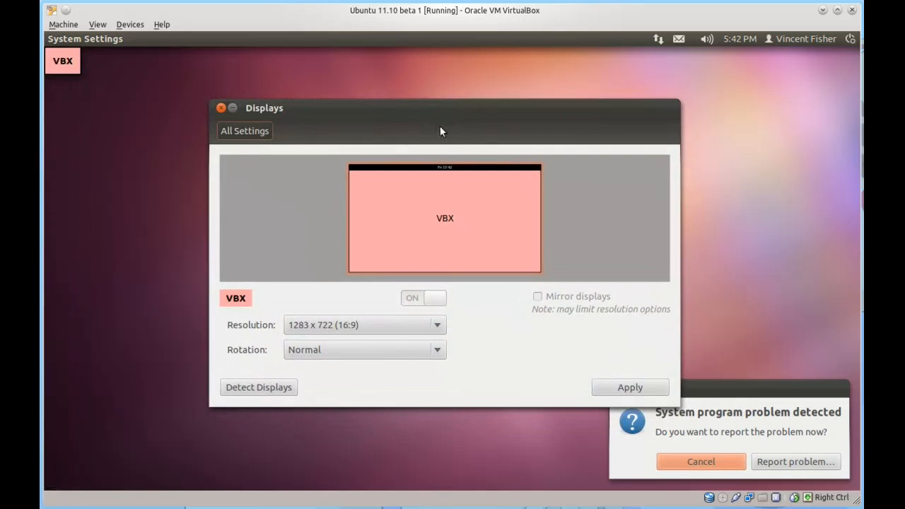
{"action": "mouse_move", "coordinate": [242, 147]}
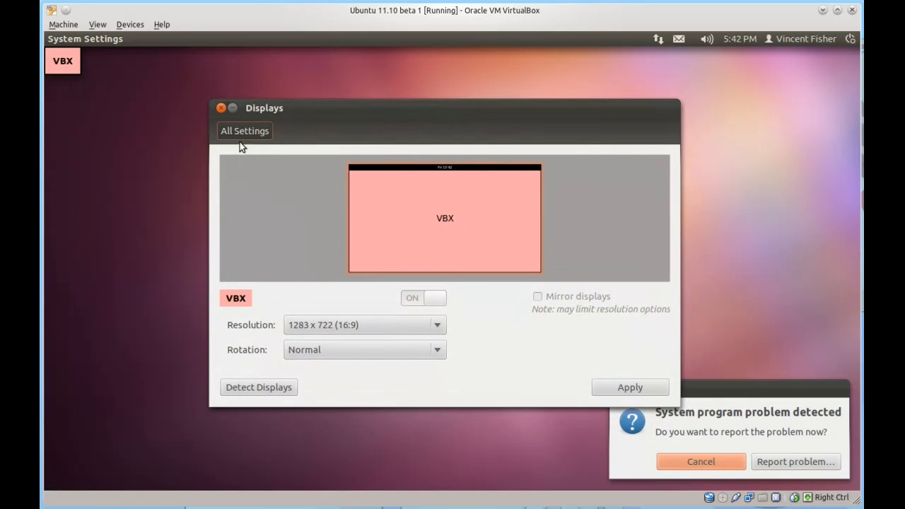
{"action": "left_click", "coordinate": [245, 131]}
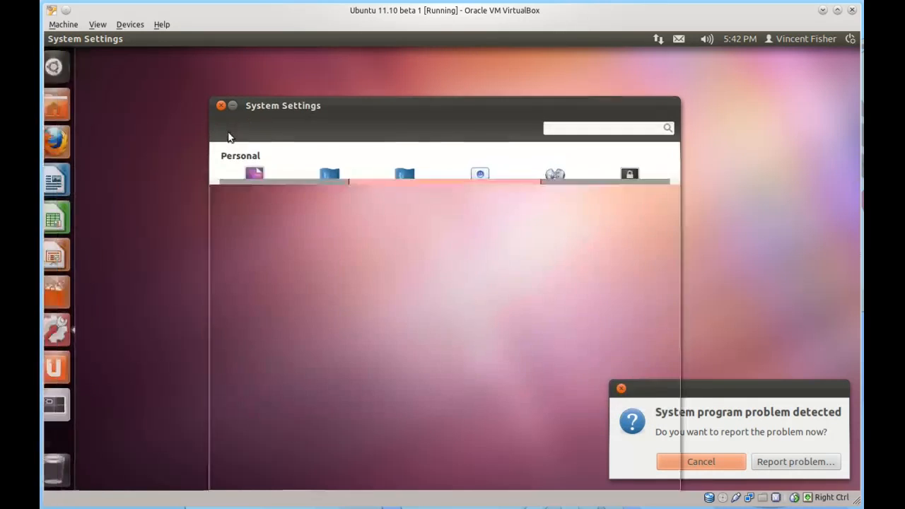
{"action": "left_click", "coordinate": [221, 106]}
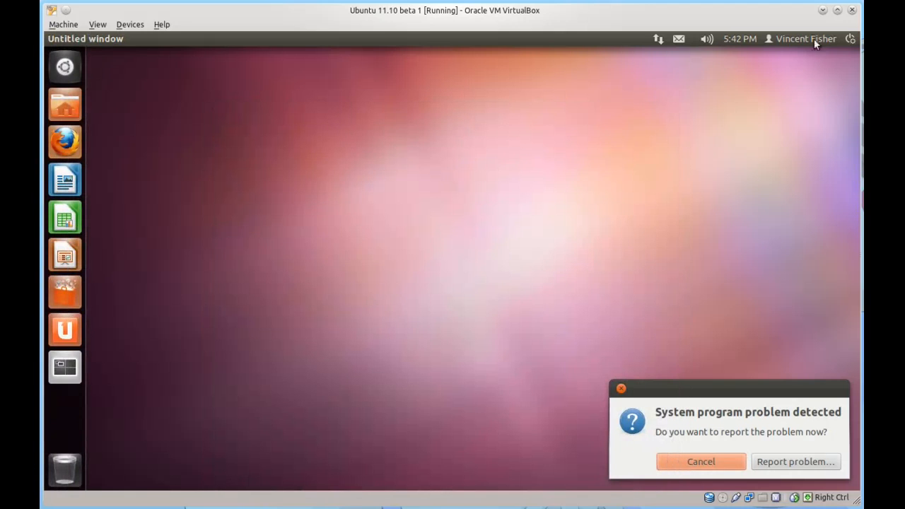
{"action": "left_click", "coordinate": [851, 38]}
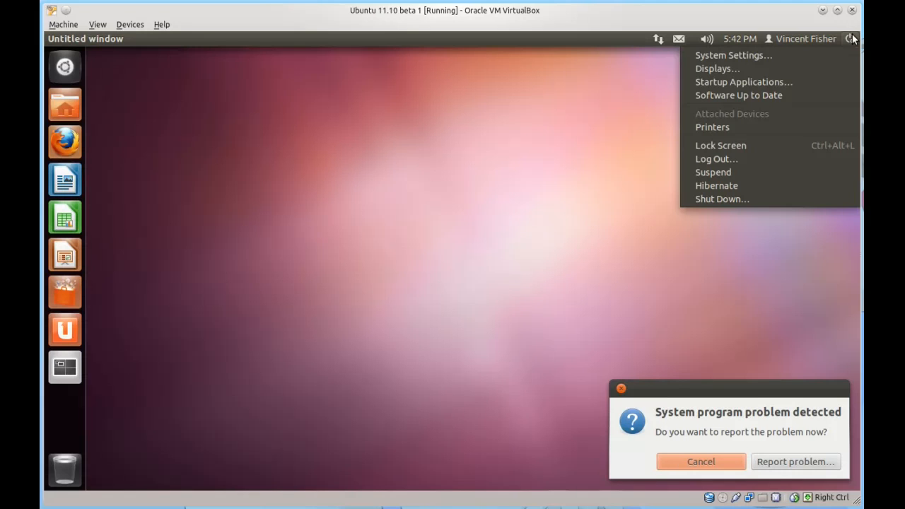
{"action": "mouse_move", "coordinate": [743, 81]}
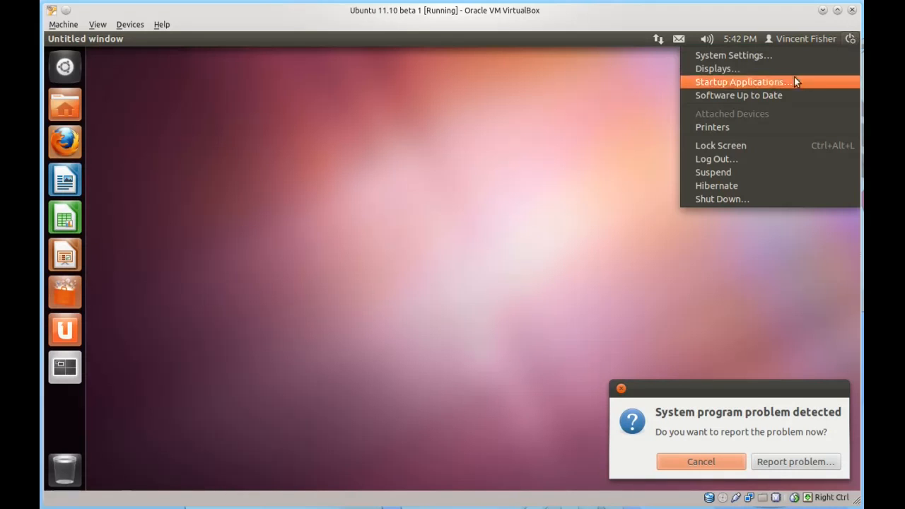
{"action": "mouse_move", "coordinate": [729, 91]}
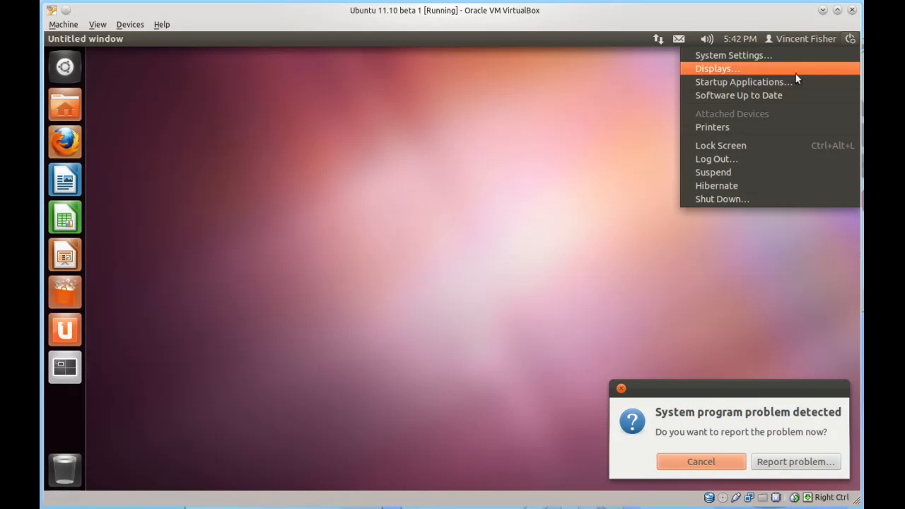
{"action": "mouse_move", "coordinate": [770, 67]}
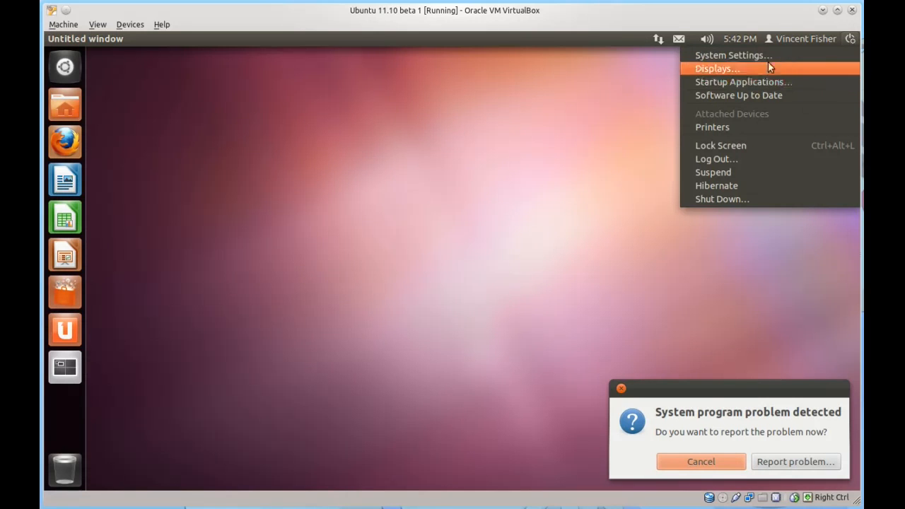
{"action": "left_click", "coordinate": [733, 56]}
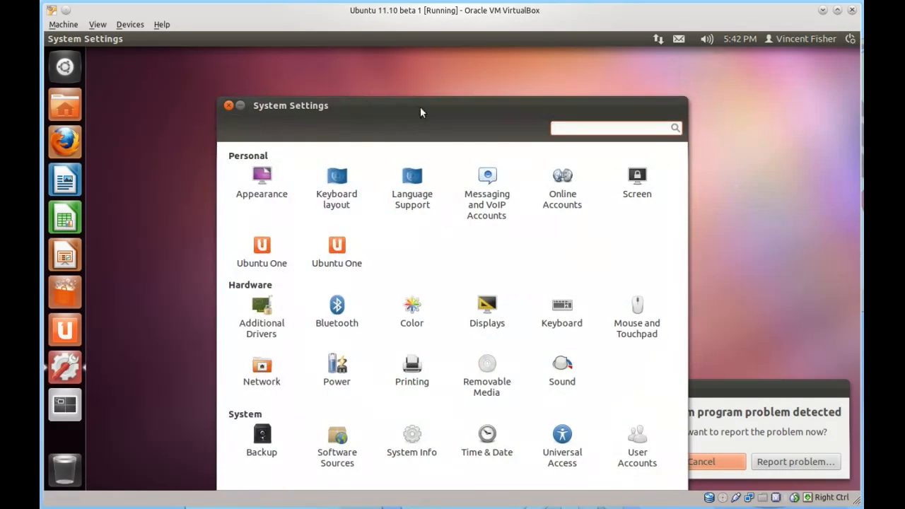
{"action": "left_click_drag", "start_coordinate": [422, 106], "coordinate": [423, 82]}
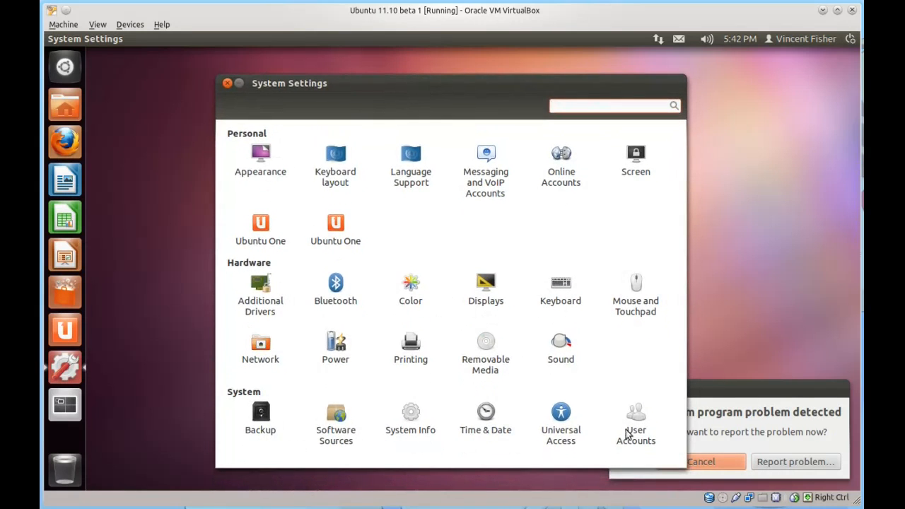
{"action": "mouse_move", "coordinate": [278, 132]}
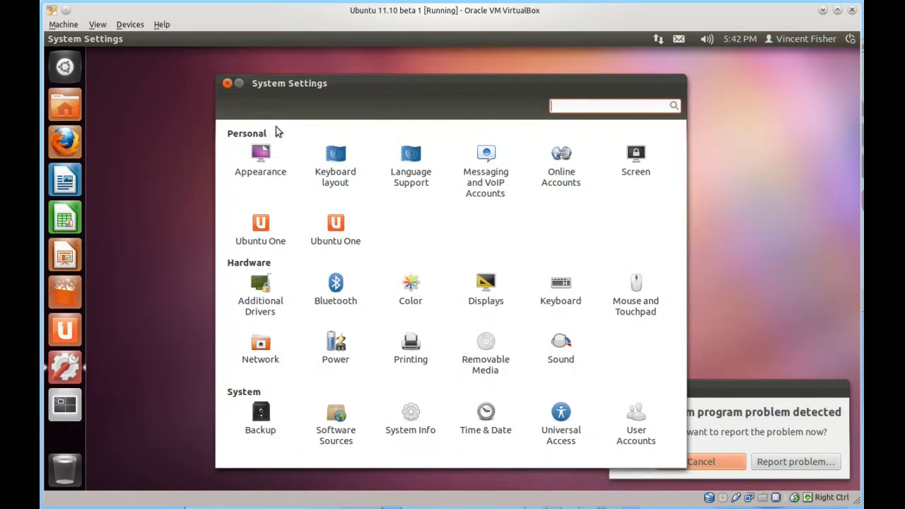
{"action": "left_click", "coordinate": [850, 38]}
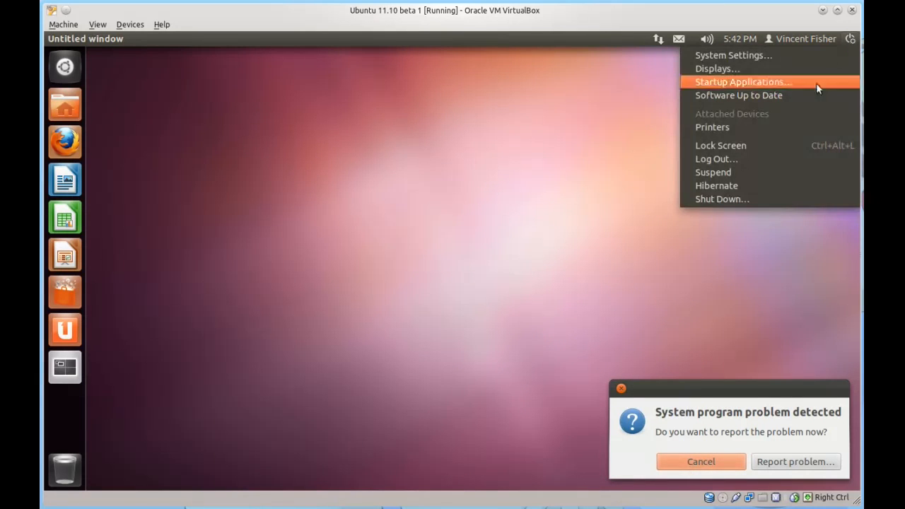
{"action": "mouse_move", "coordinate": [759, 93]}
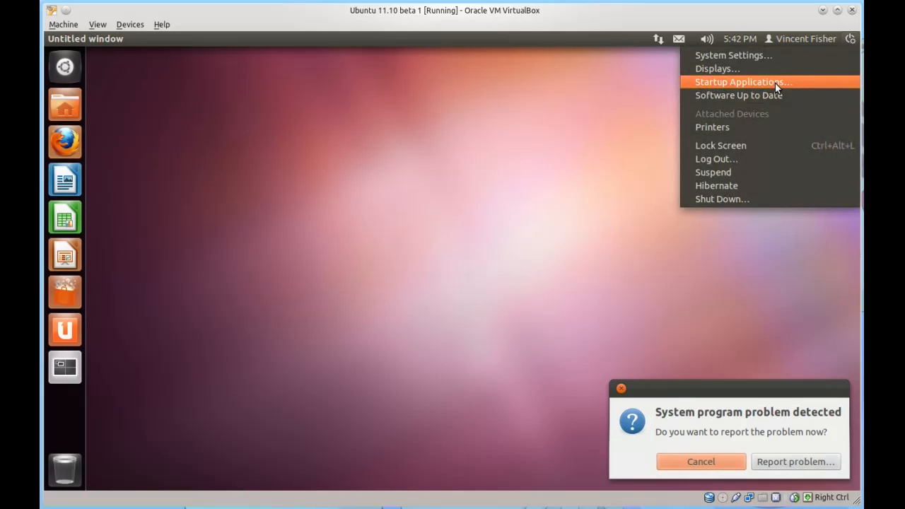
{"action": "mouse_move", "coordinate": [776, 90]}
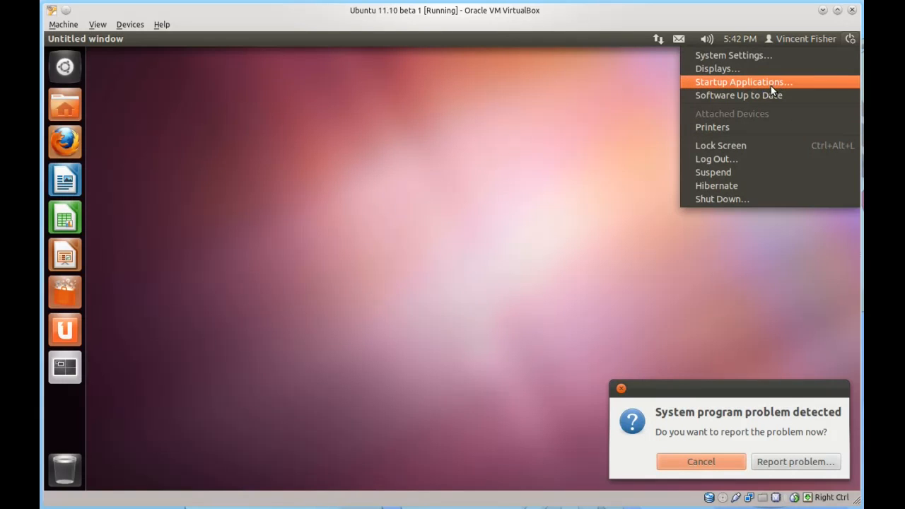
{"action": "mouse_move", "coordinate": [762, 113]}
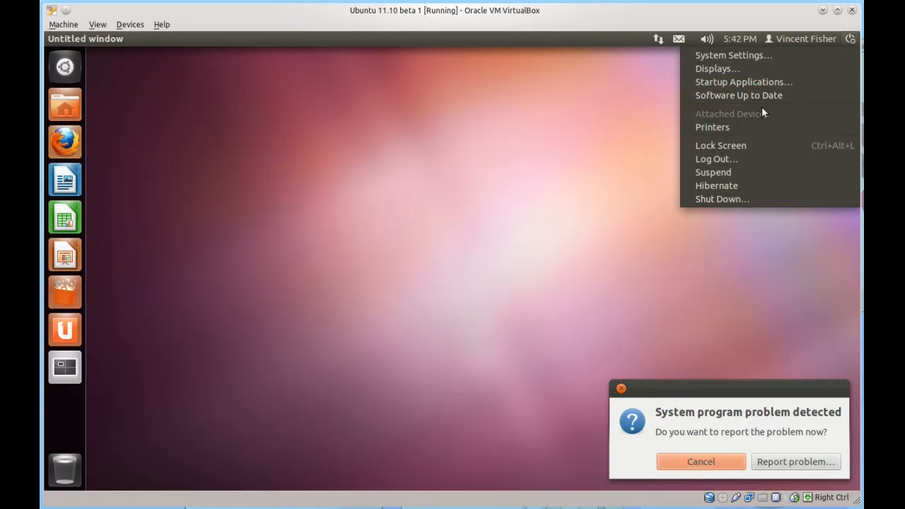
{"action": "mouse_move", "coordinate": [743, 82]}
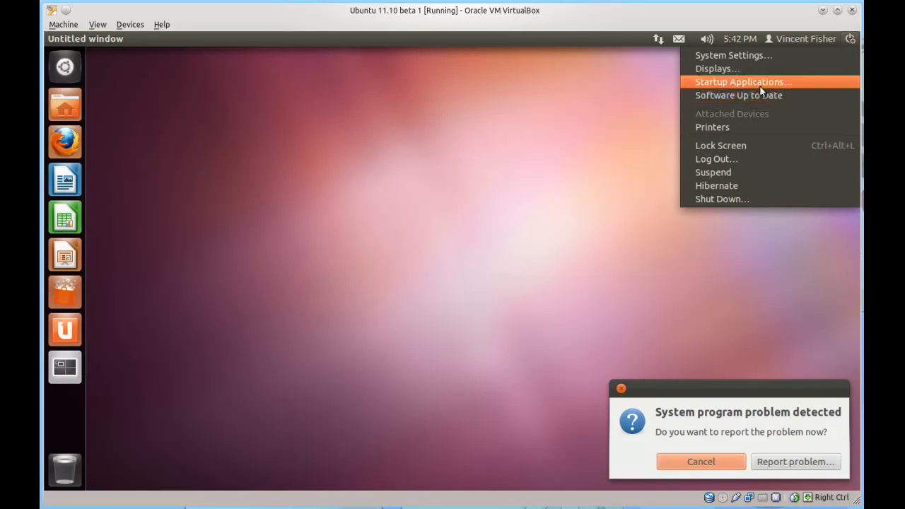
{"action": "mouse_move", "coordinate": [739, 96]}
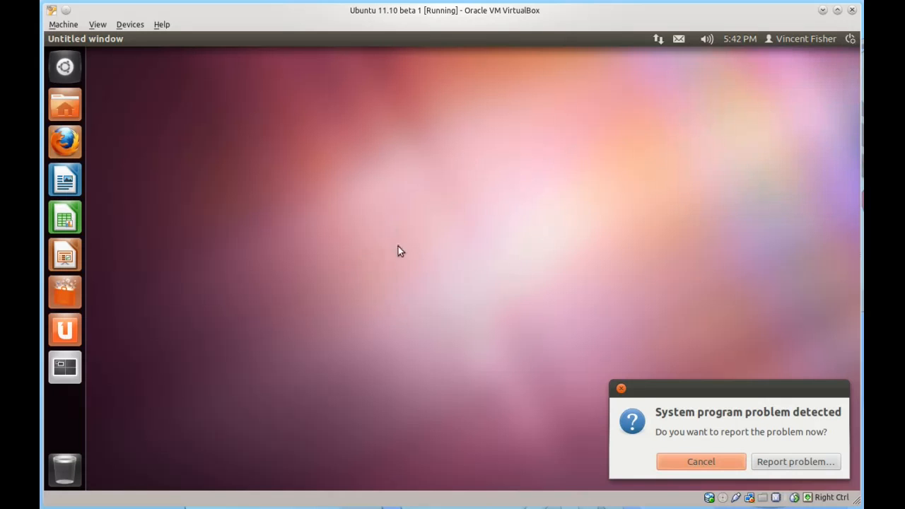
{"action": "left_click", "coordinate": [64, 366]}
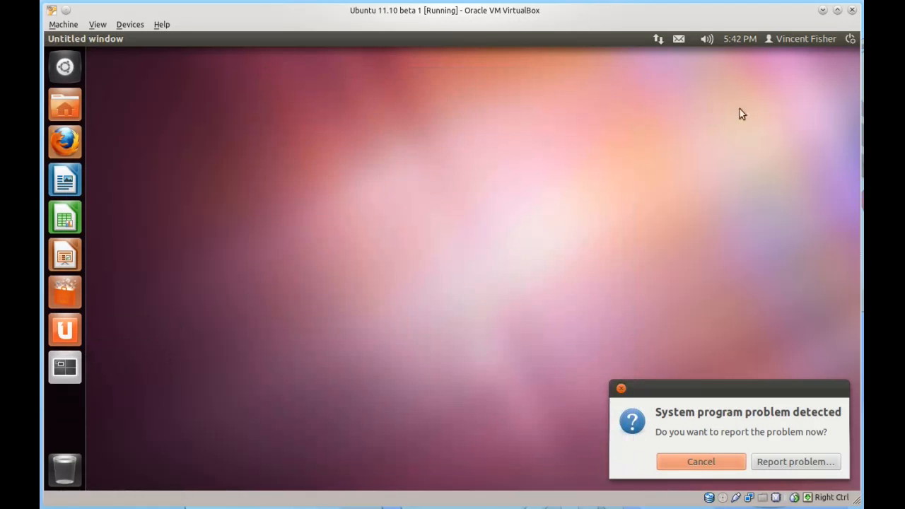
{"action": "left_click", "coordinate": [851, 38]}
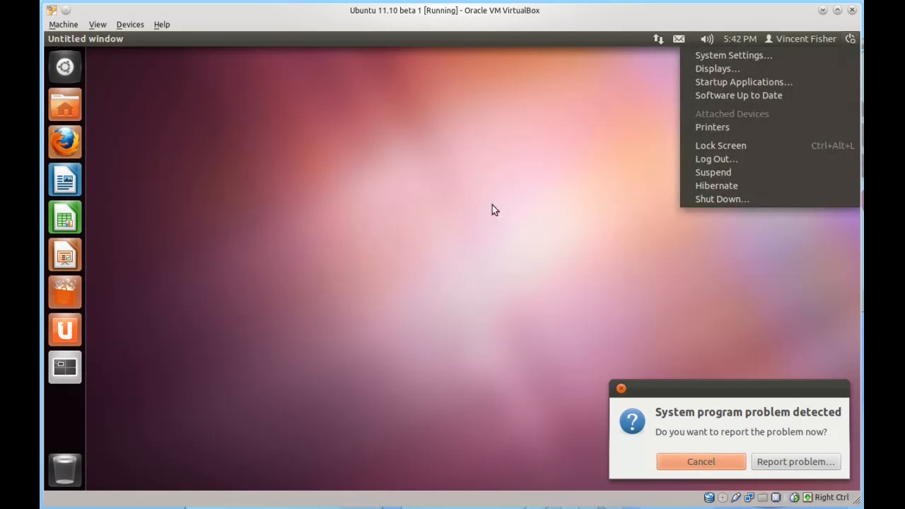
{"action": "left_click", "coordinate": [851, 38]}
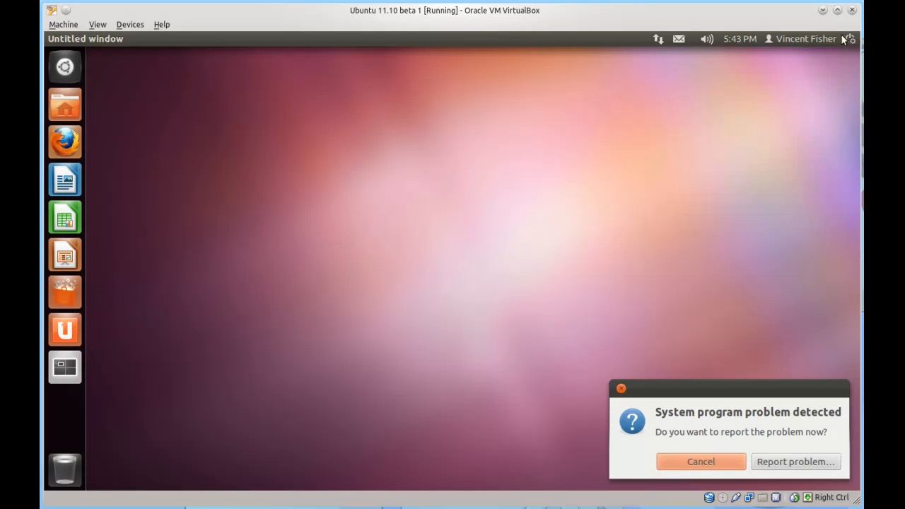
{"action": "left_click", "coordinate": [851, 38]}
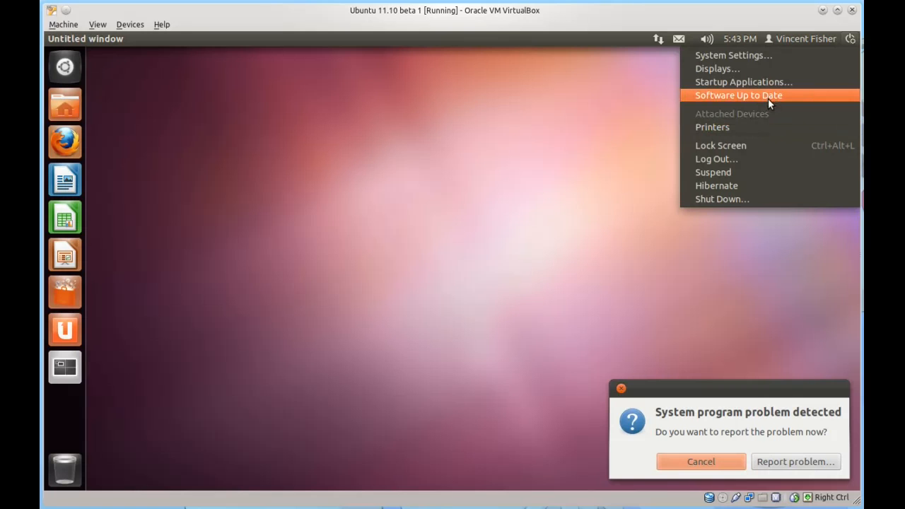
{"action": "mouse_move", "coordinate": [808, 100]}
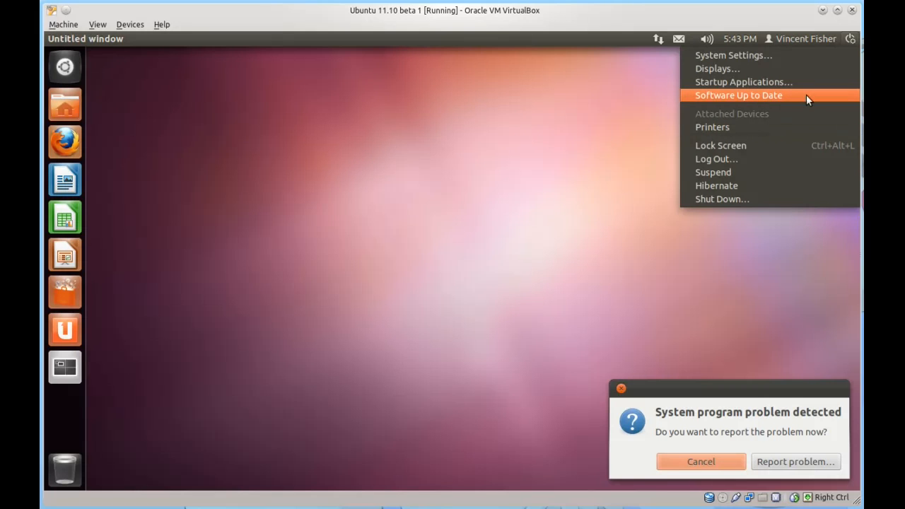
{"action": "mouse_move", "coordinate": [780, 114]}
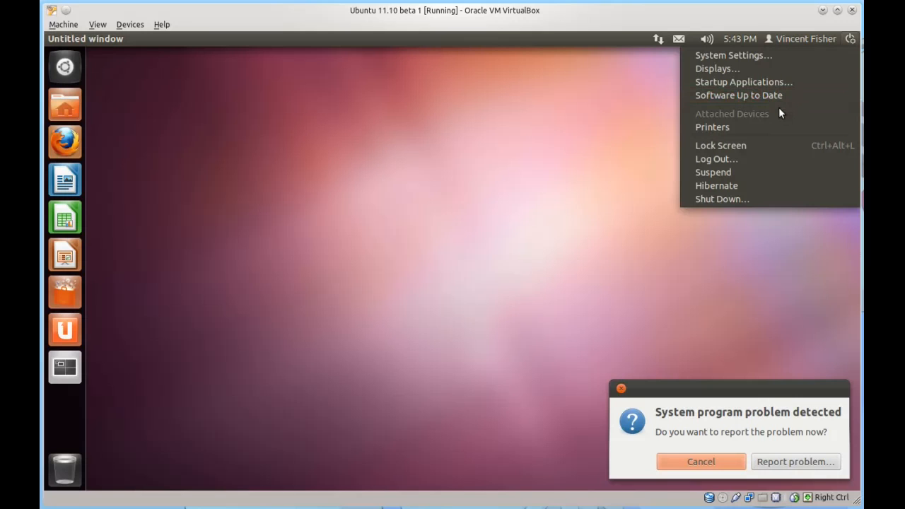
{"action": "mouse_move", "coordinate": [764, 115]}
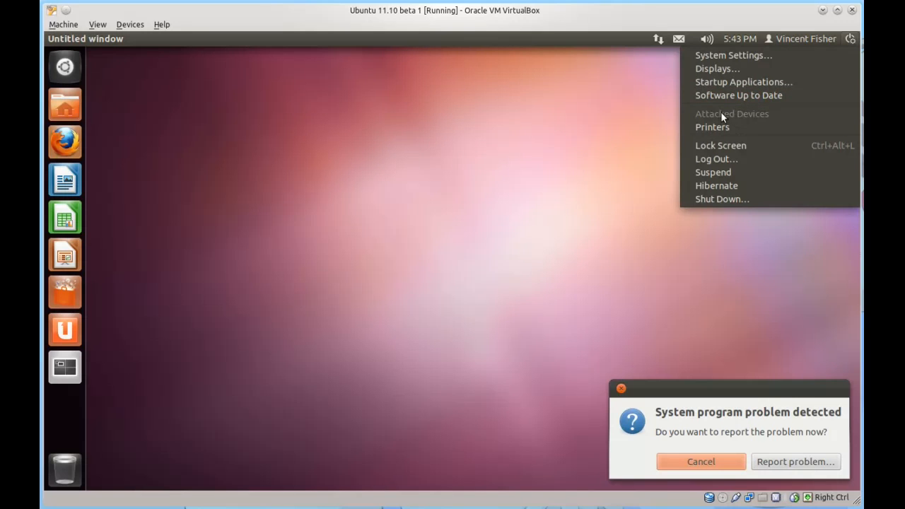
{"action": "mouse_move", "coordinate": [637, 120]}
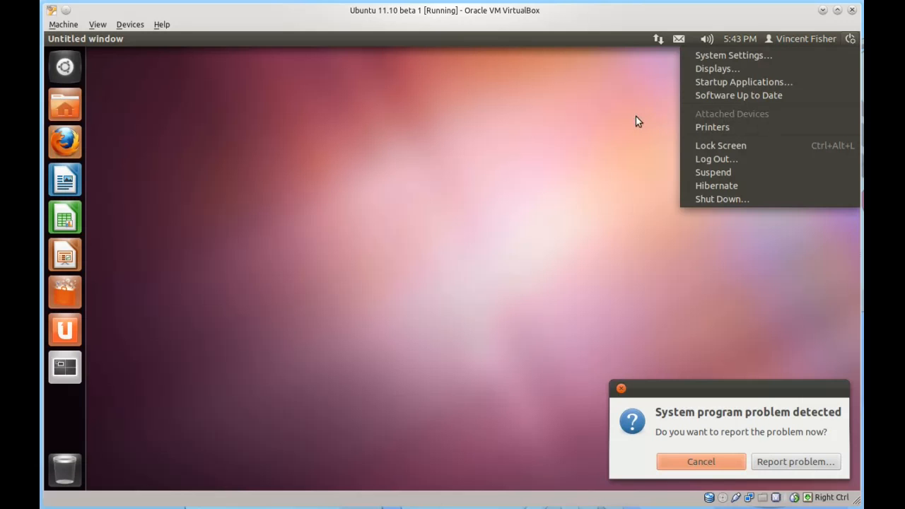
{"action": "mouse_move", "coordinate": [785, 111]}
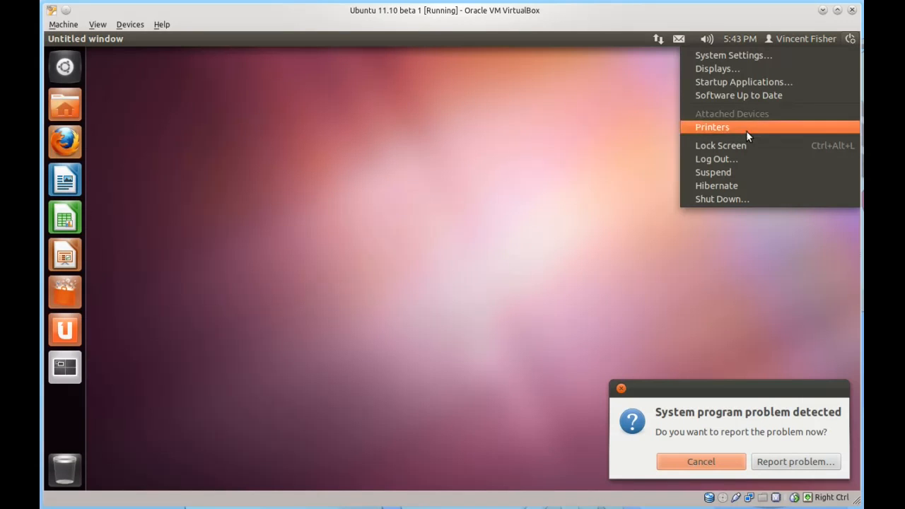
{"action": "mouse_move", "coordinate": [770, 131]}
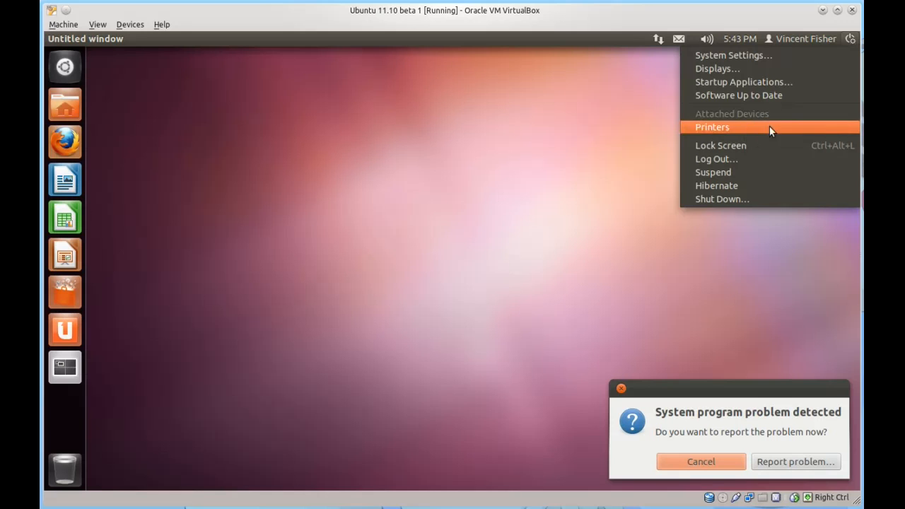
{"action": "mouse_move", "coordinate": [753, 261]}
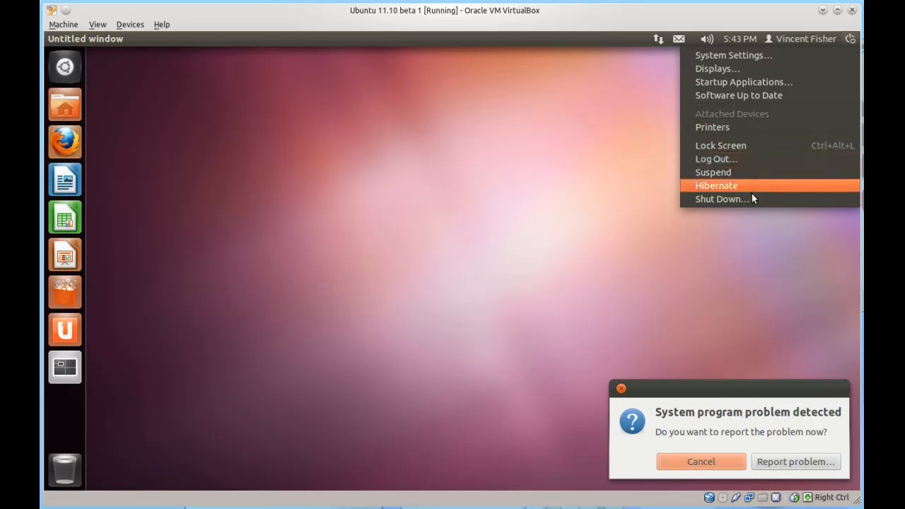
{"action": "left_click", "coordinate": [249, 162]}
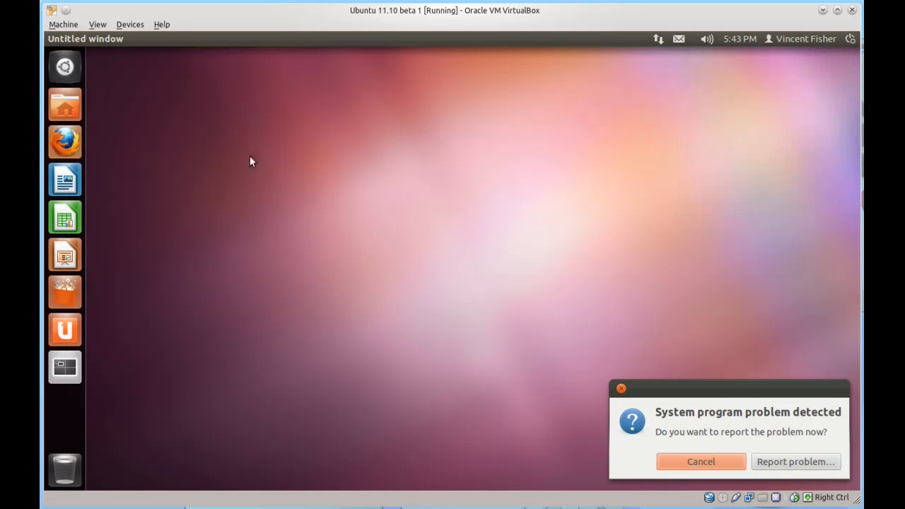
{"action": "mouse_move", "coordinate": [80, 92]}
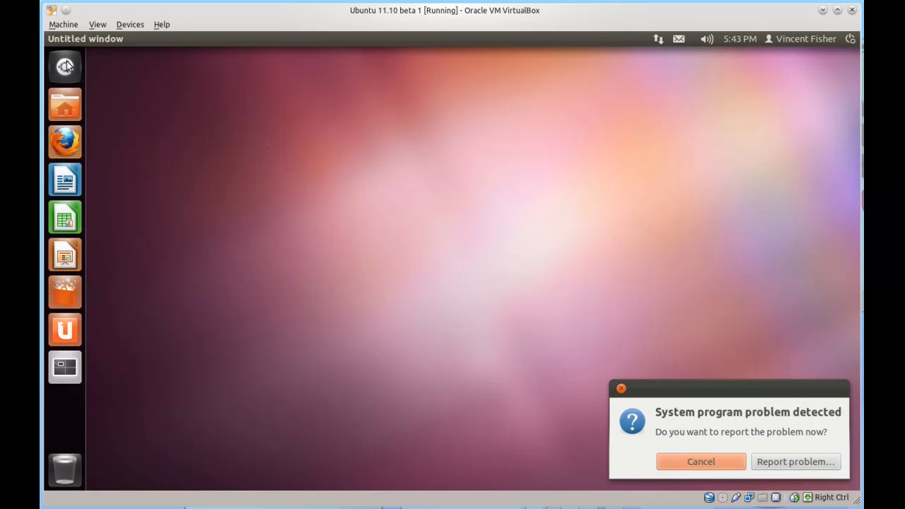
Step: Open the Dash from the Ubuntu logo at the top of the launcher
{"action": "left_click", "coordinate": [64, 66]}
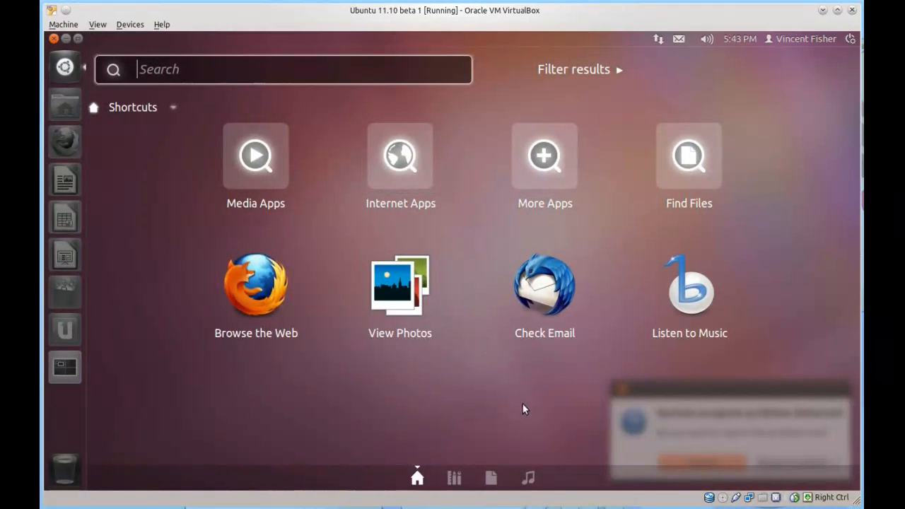
{"action": "mouse_move", "coordinate": [317, 391]}
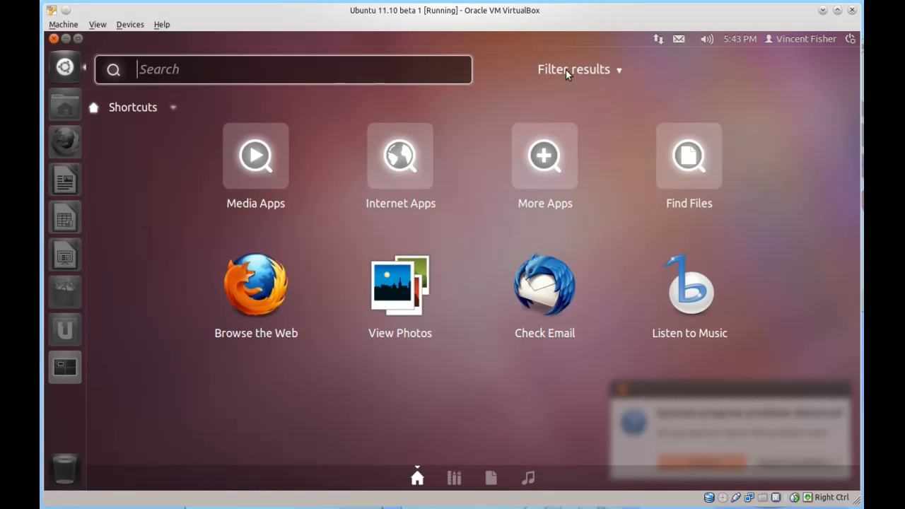
{"action": "mouse_move", "coordinate": [691, 89]}
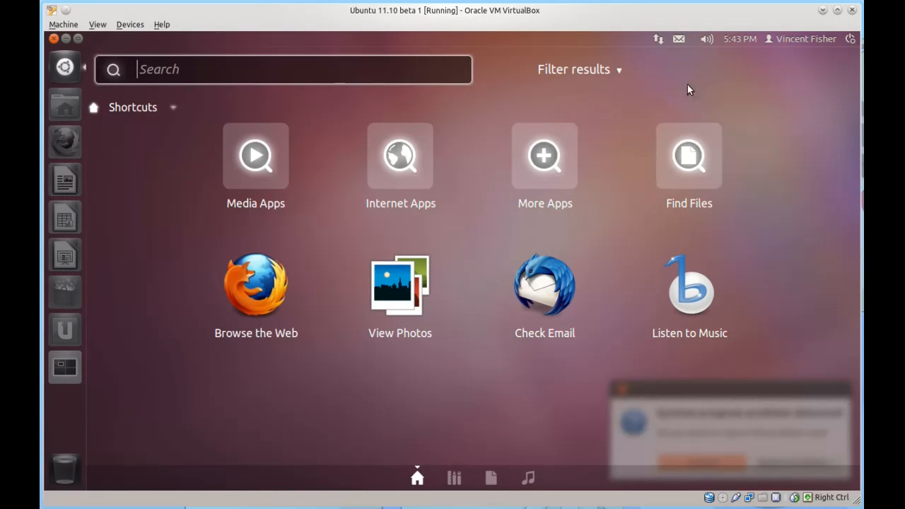
{"action": "mouse_move", "coordinate": [580, 305]}
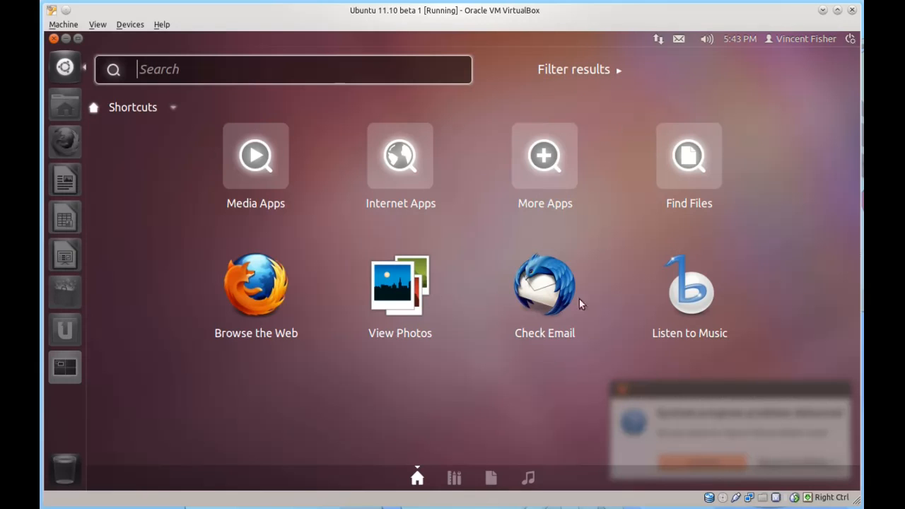
Step: Switch between the Applications, Files and Music lenses, showing filters, then close the Dash
{"action": "left_click", "coordinate": [454, 477]}
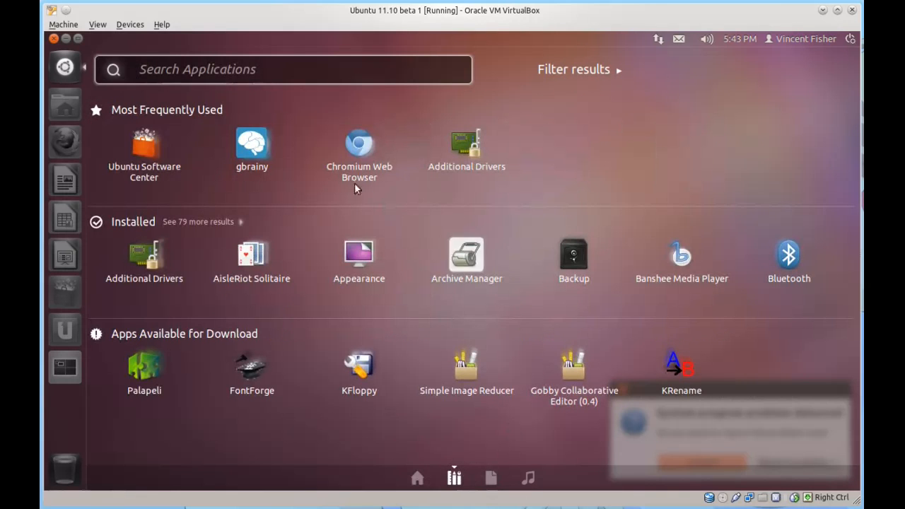
{"action": "left_click", "coordinate": [490, 477]}
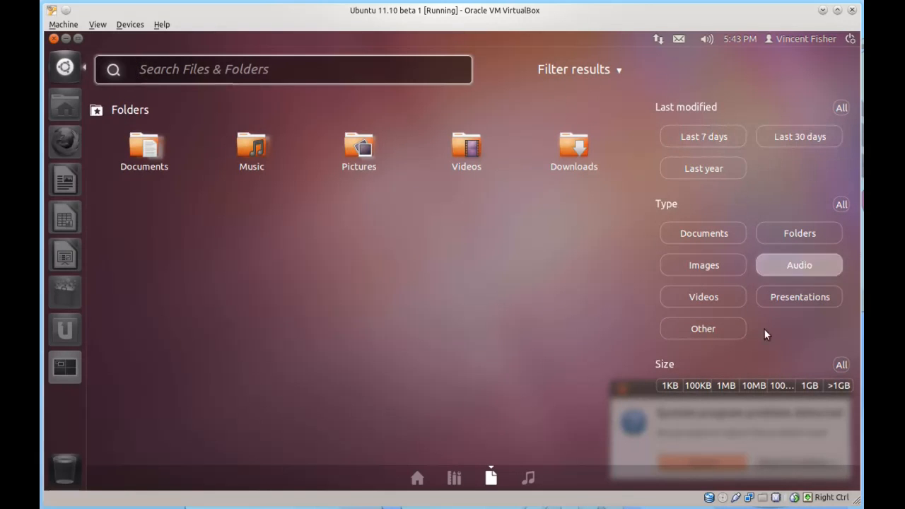
{"action": "left_click", "coordinate": [454, 477]}
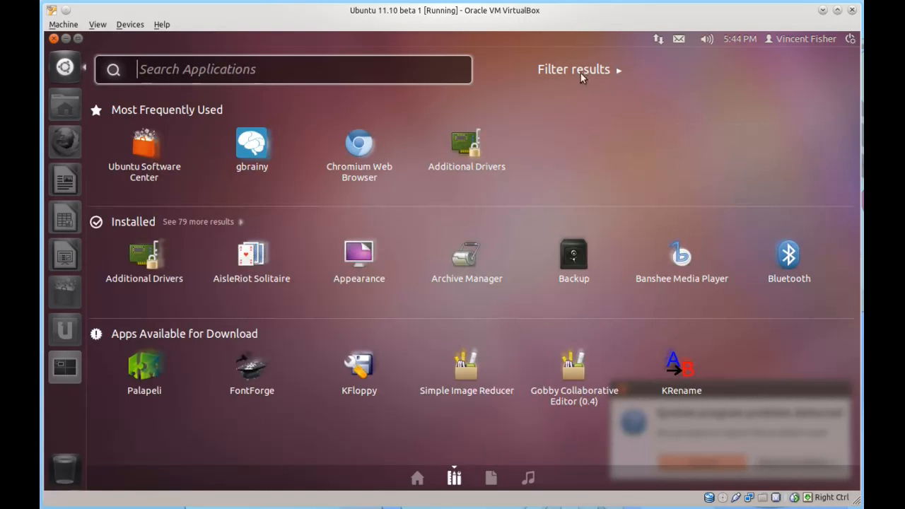
{"action": "left_click", "coordinate": [574, 69]}
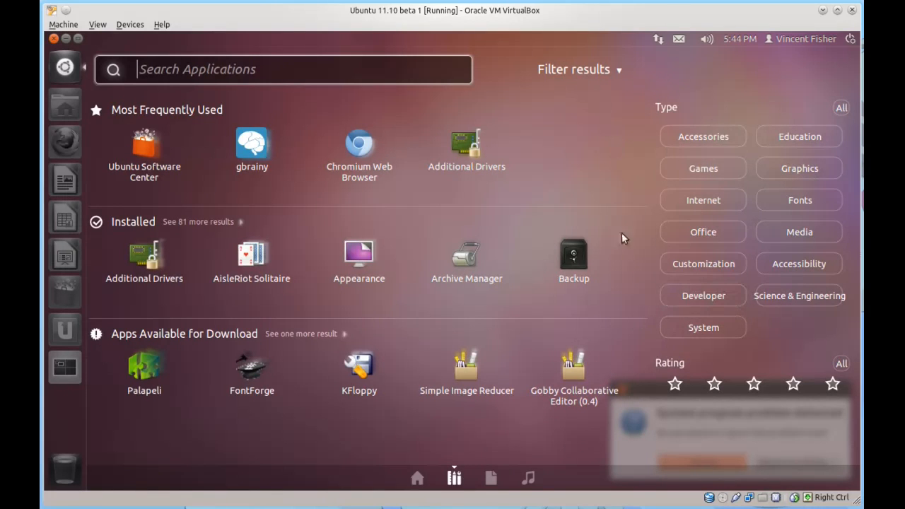
{"action": "left_click", "coordinate": [527, 478]}
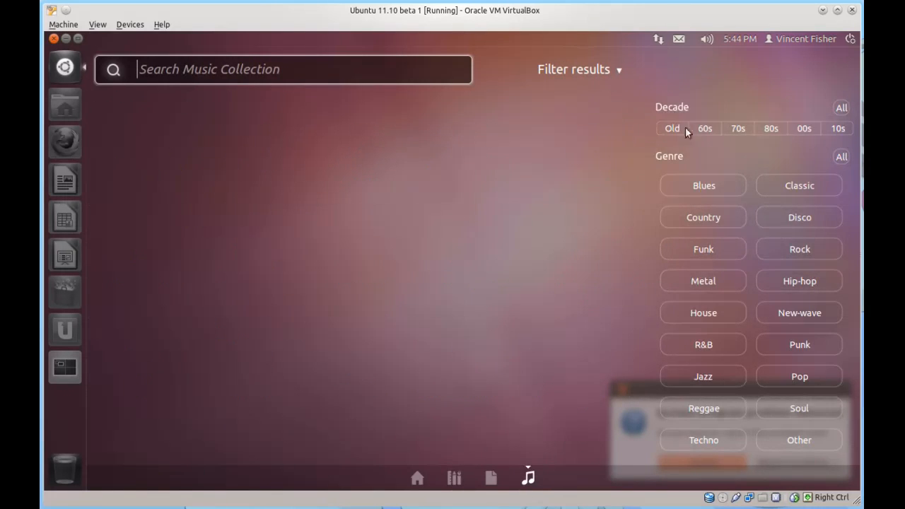
{"action": "mouse_move", "coordinate": [792, 130]}
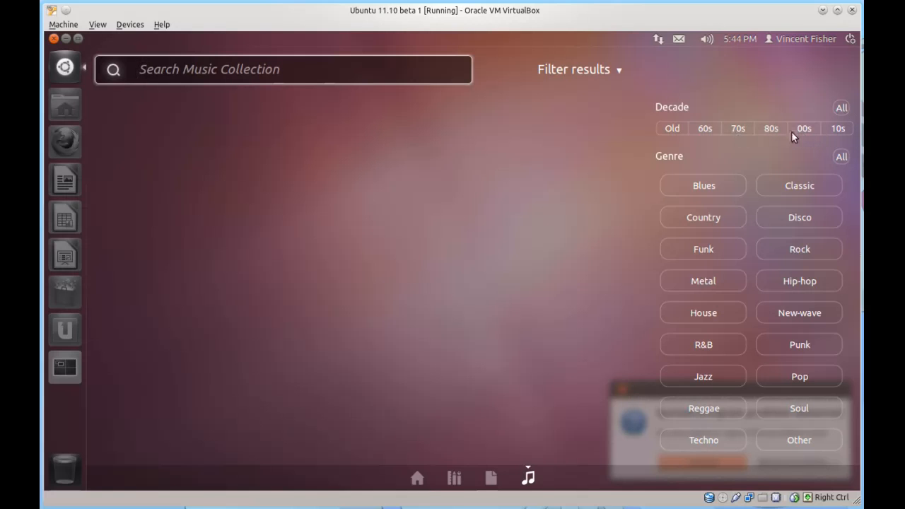
{"action": "mouse_move", "coordinate": [754, 171]}
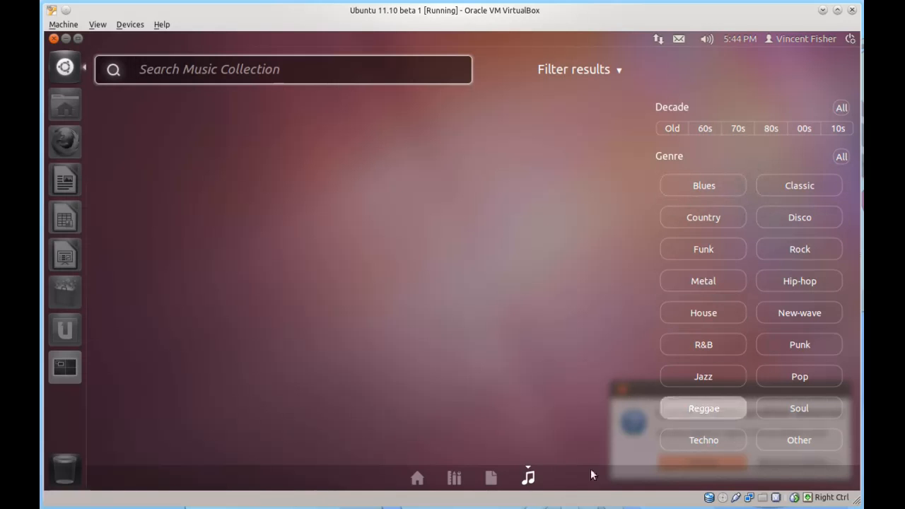
{"action": "left_click", "coordinate": [573, 69]}
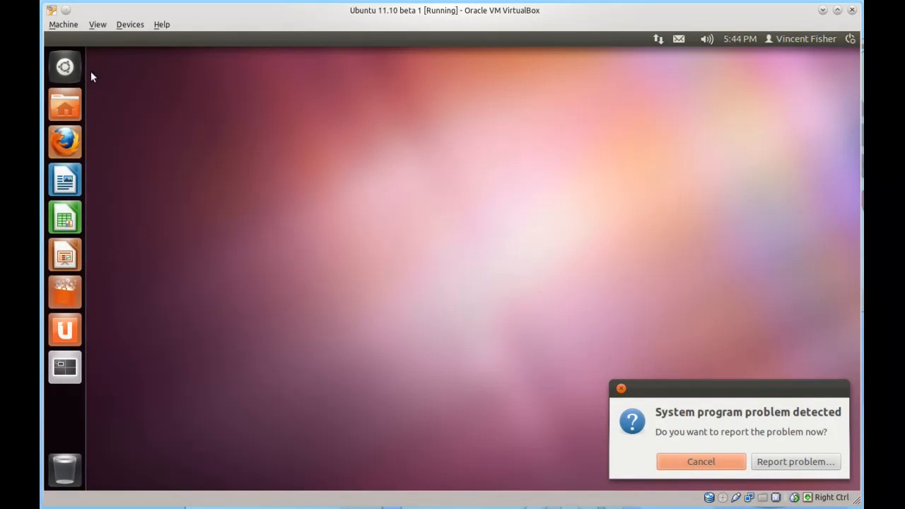
{"action": "mouse_move", "coordinate": [175, 107]}
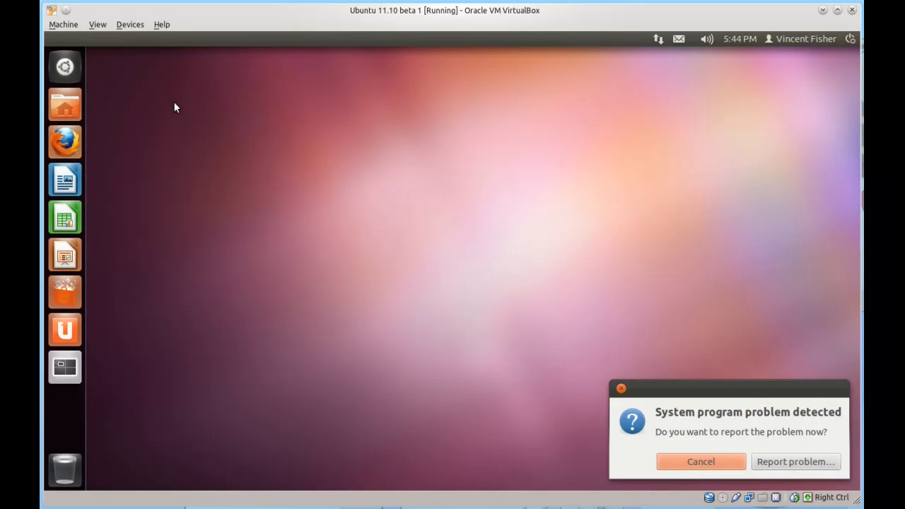
{"action": "mouse_move", "coordinate": [164, 100]}
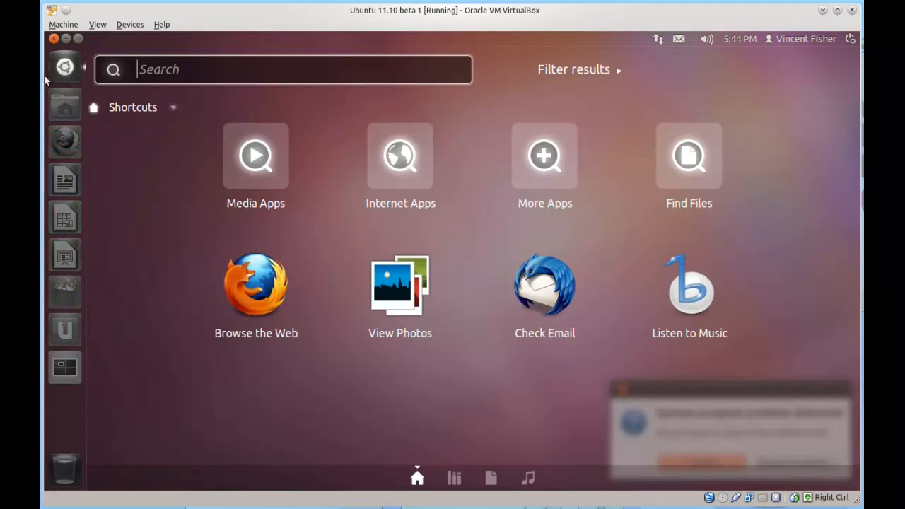
{"action": "left_click", "coordinate": [65, 67]}
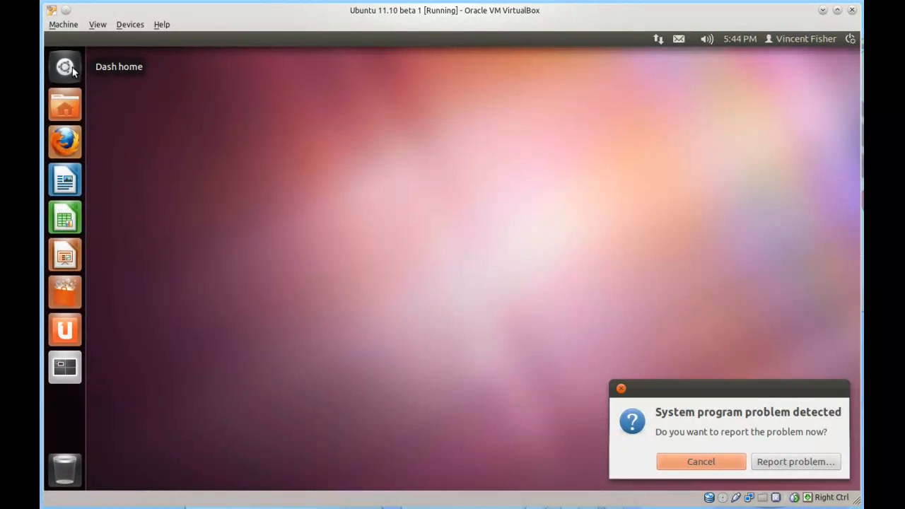
{"action": "mouse_move", "coordinate": [109, 61]}
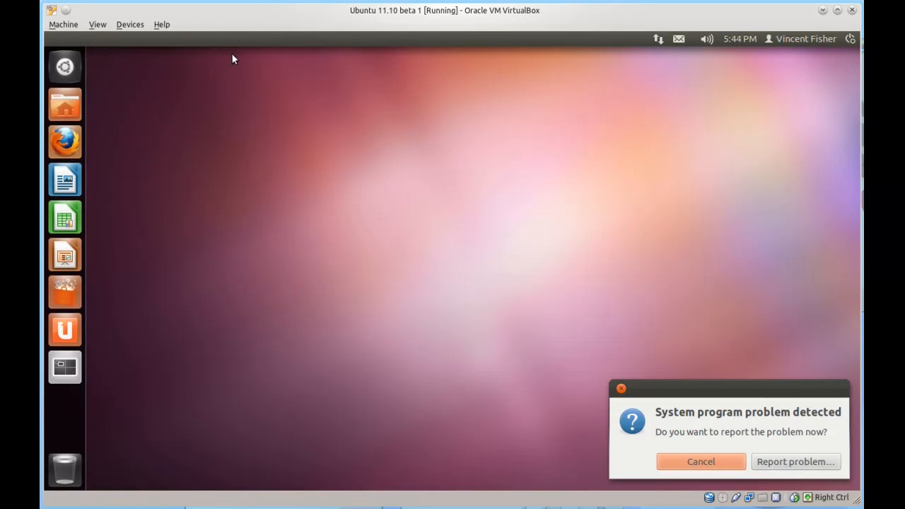
{"action": "mouse_move", "coordinate": [56, 95]}
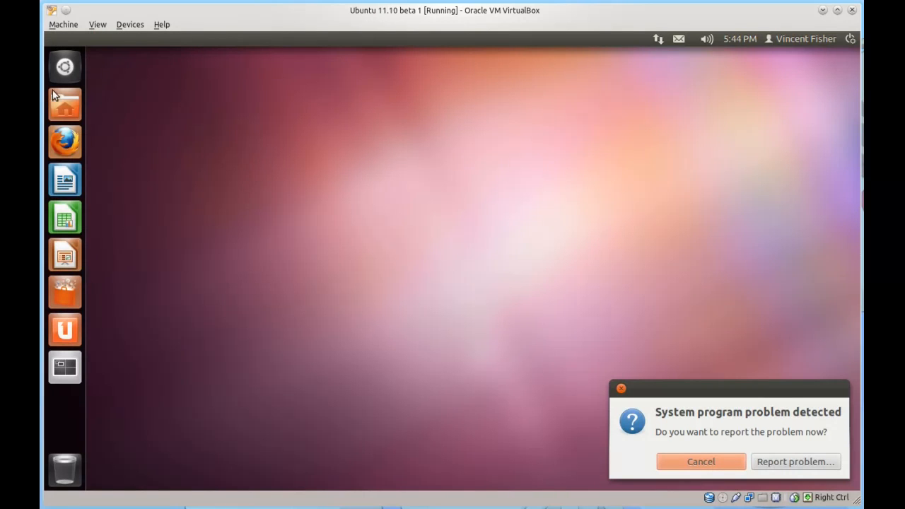
Step: Open the Dash on the Applications lens with Filter results shown
{"action": "left_click", "coordinate": [64, 66]}
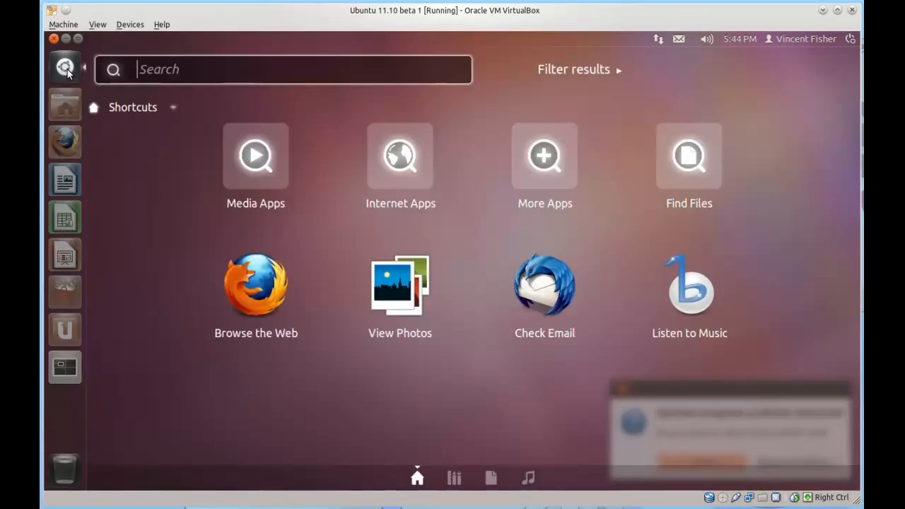
{"action": "left_click", "coordinate": [453, 477]}
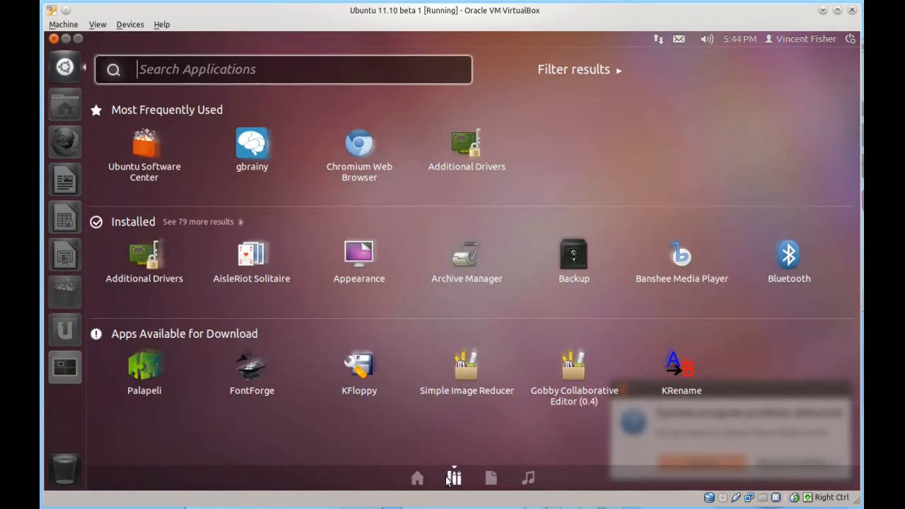
{"action": "left_click", "coordinate": [580, 69]}
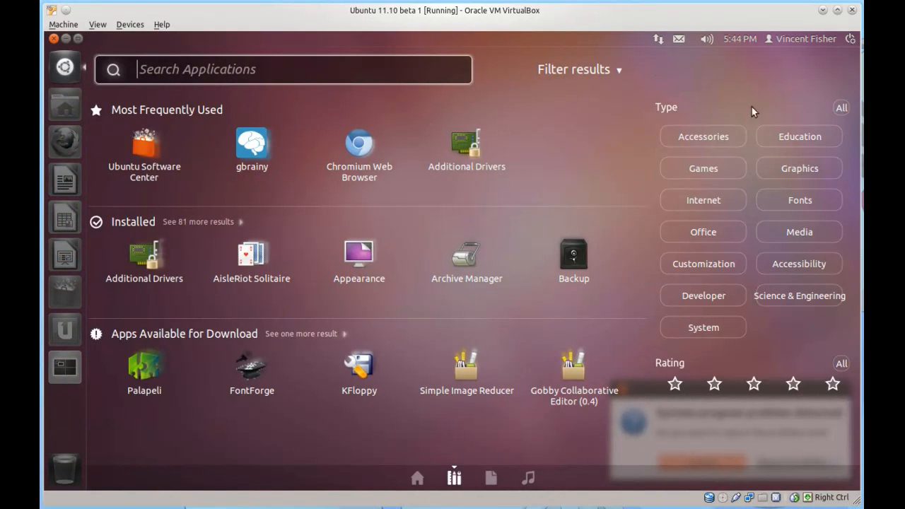
Step: Filter applications by Accessories, show all accessories, try Office, then return to Accessories
{"action": "left_click", "coordinate": [702, 136]}
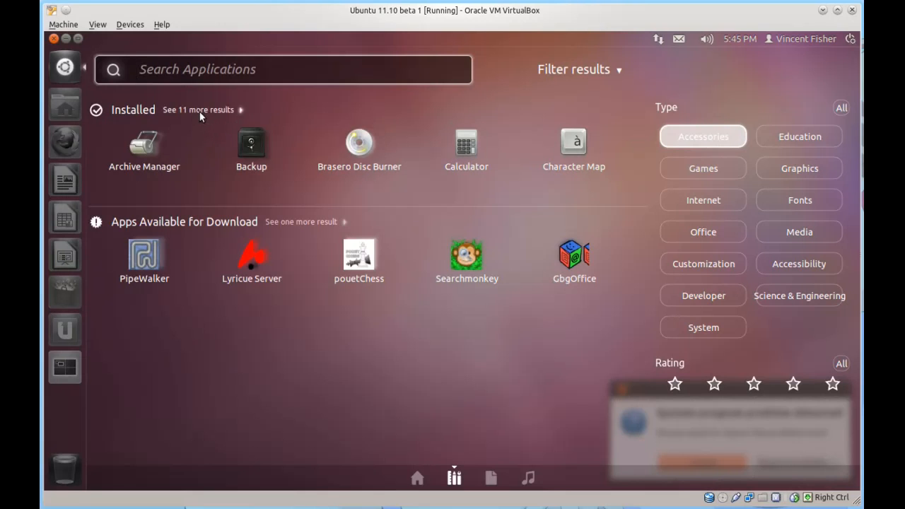
{"action": "left_click", "coordinate": [198, 109]}
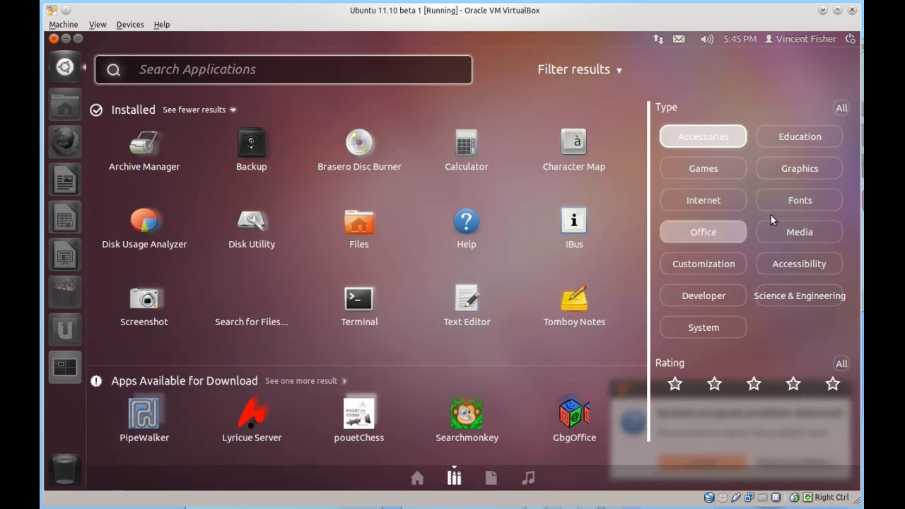
{"action": "left_click", "coordinate": [703, 199]}
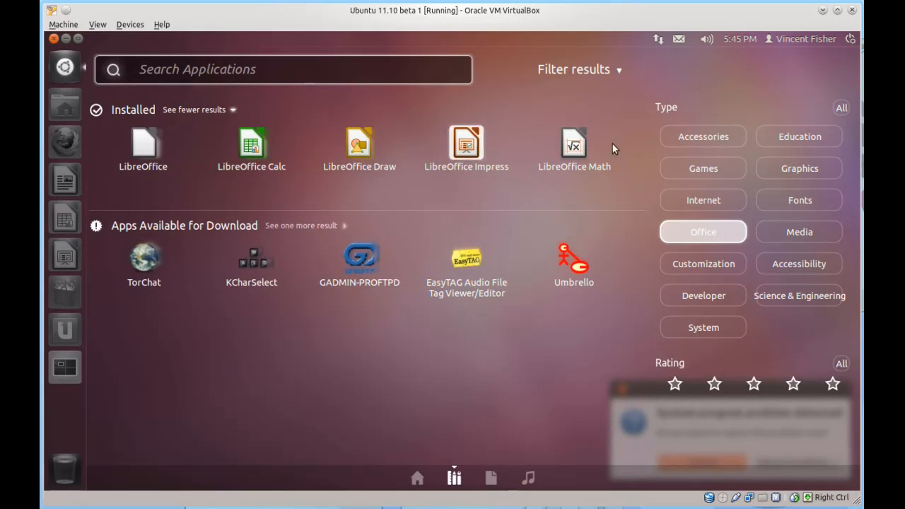
{"action": "left_click", "coordinate": [703, 136]}
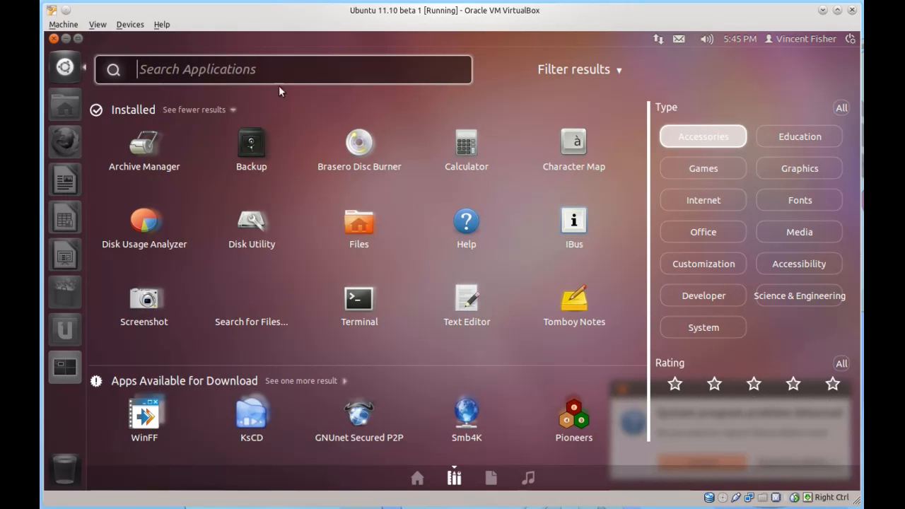
{"action": "left_click", "coordinate": [573, 69]}
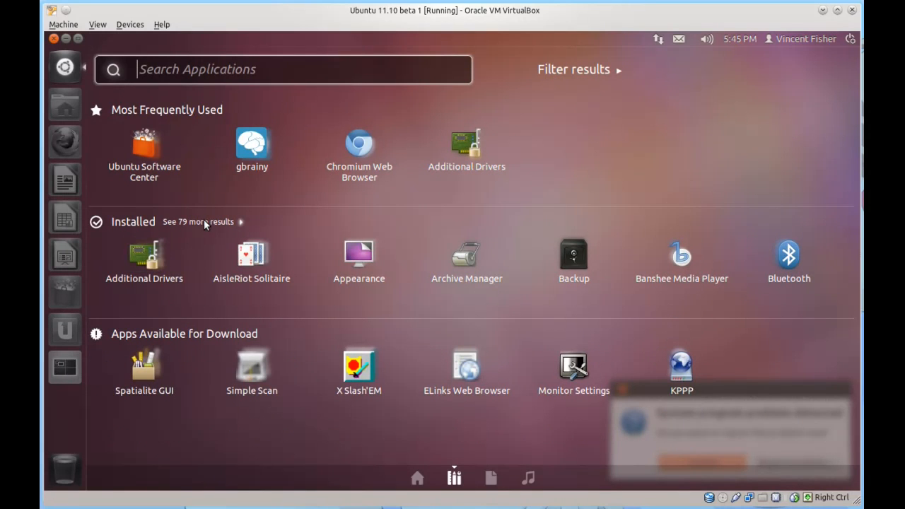
Step: Expand the Applications lens to every installed application and scroll down through the list
{"action": "left_click", "coordinate": [198, 221]}
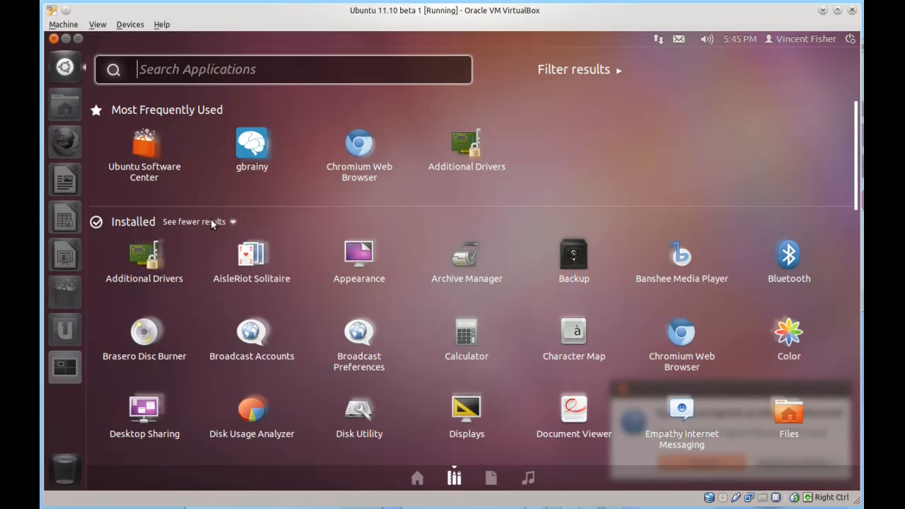
{"action": "scroll", "scroll_direction": "down", "scroll_amount": 3}
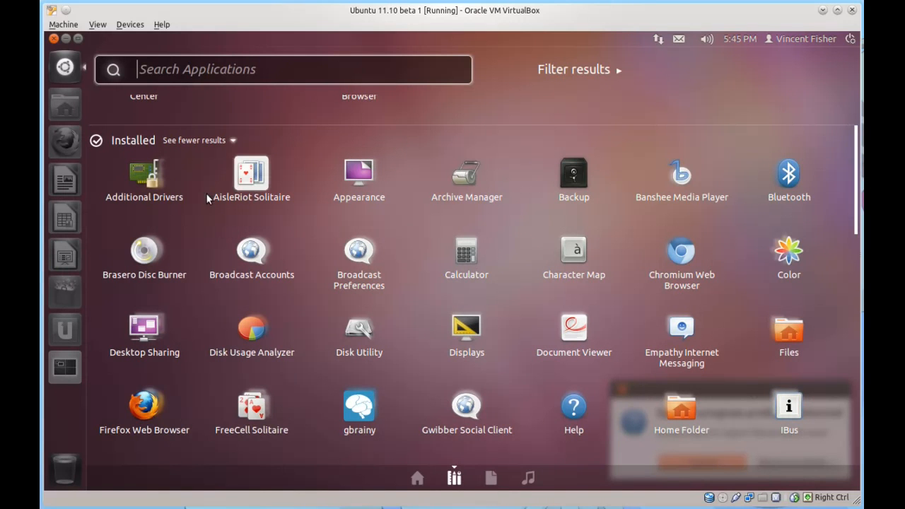
{"action": "scroll", "scroll_direction": "down", "scroll_amount": 3}
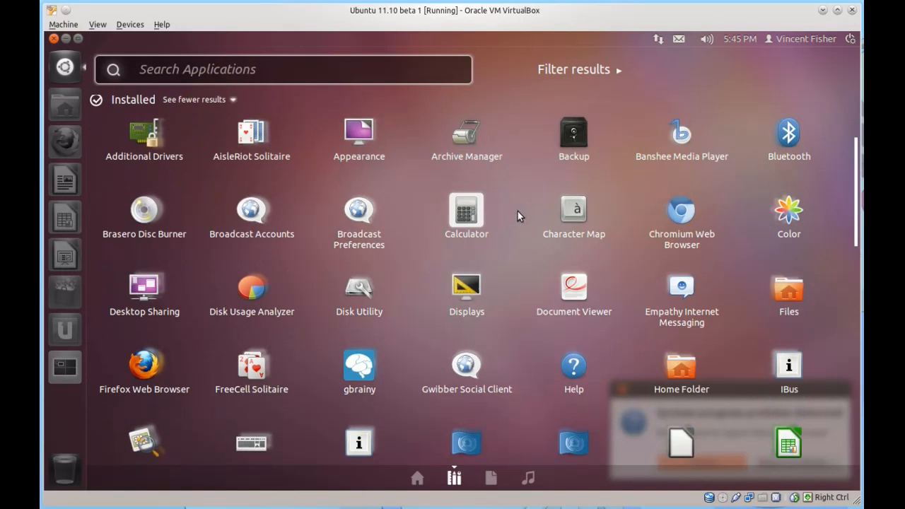
{"action": "scroll", "scroll_direction": "down", "scroll_amount": 3}
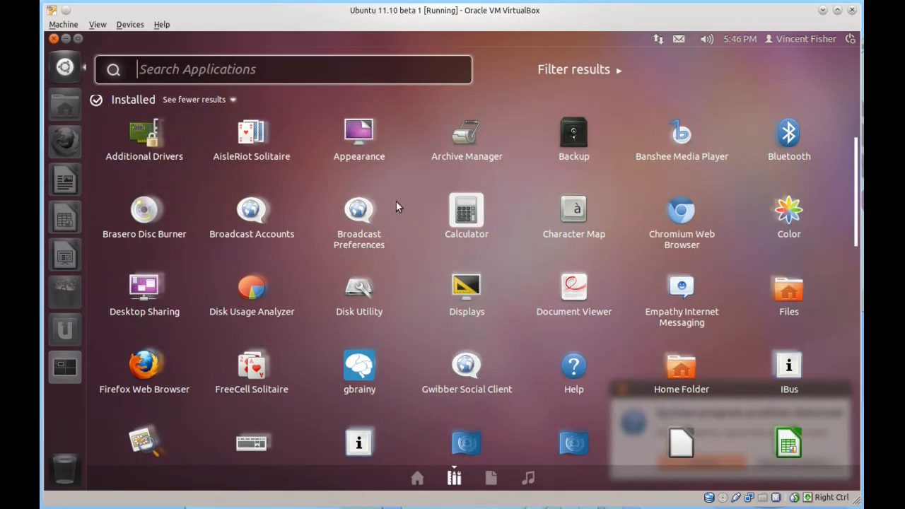
{"action": "scroll", "scroll_direction": "down", "scroll_amount": 3}
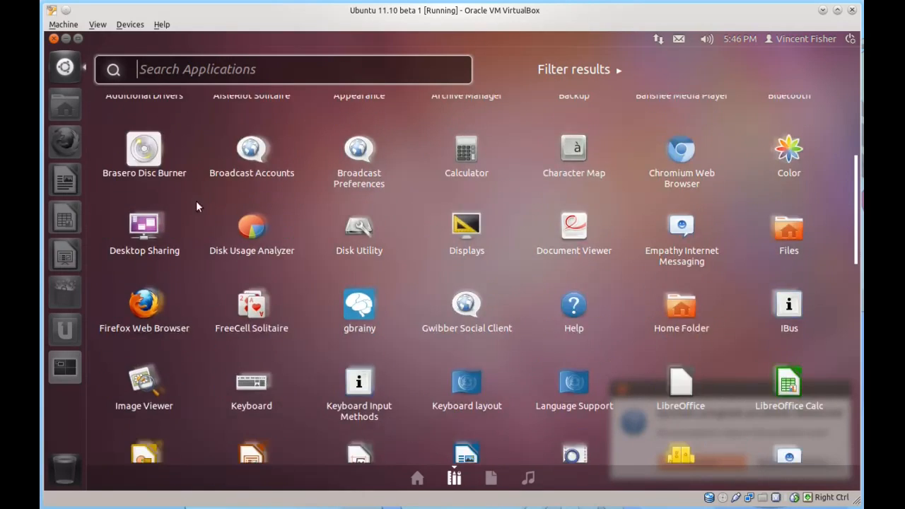
{"action": "scroll", "scroll_direction": "down", "scroll_amount": 3}
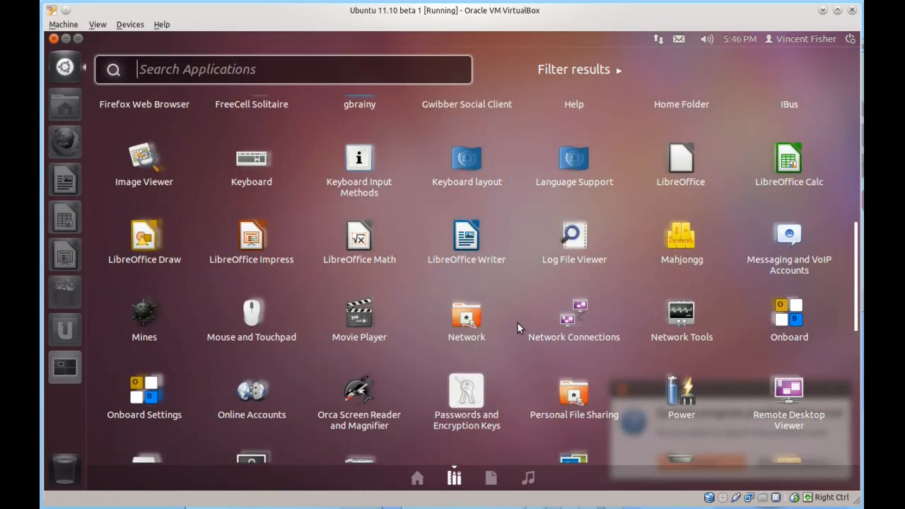
{"action": "mouse_move", "coordinate": [681, 314]}
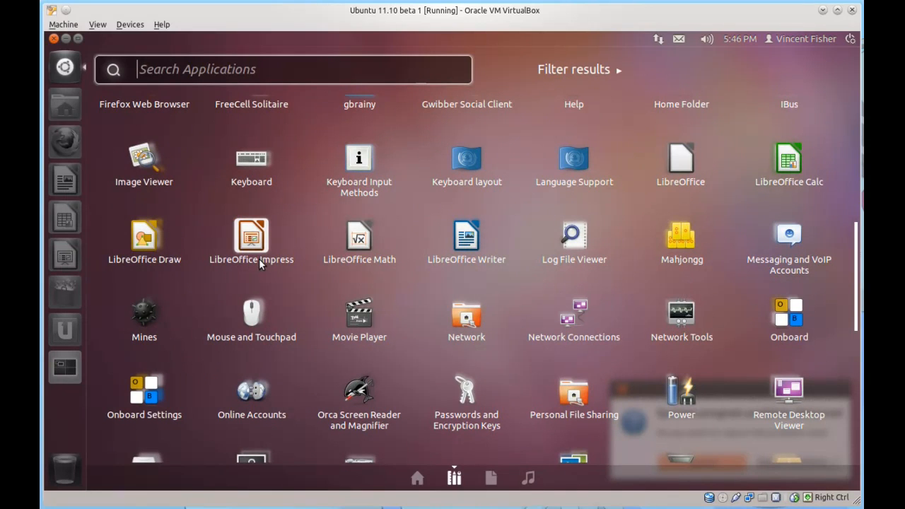
{"action": "mouse_move", "coordinate": [334, 265]}
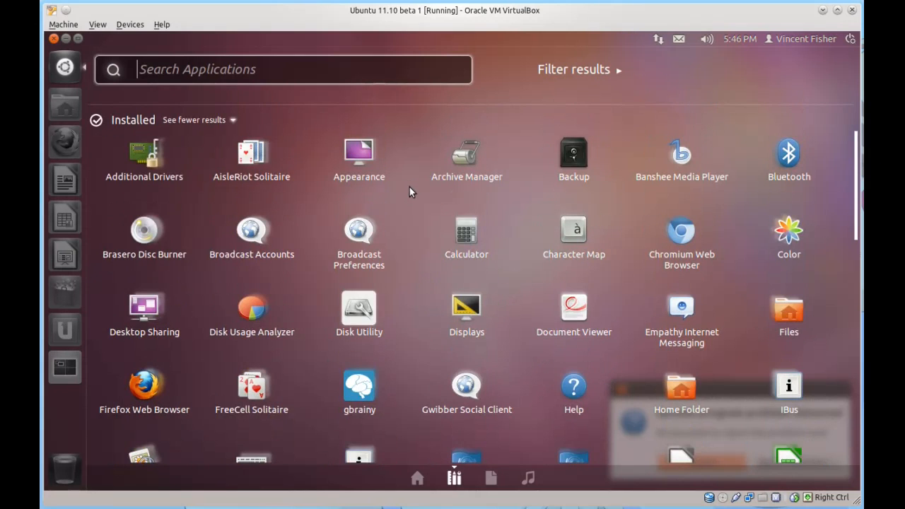
{"action": "mouse_move", "coordinate": [405, 215]}
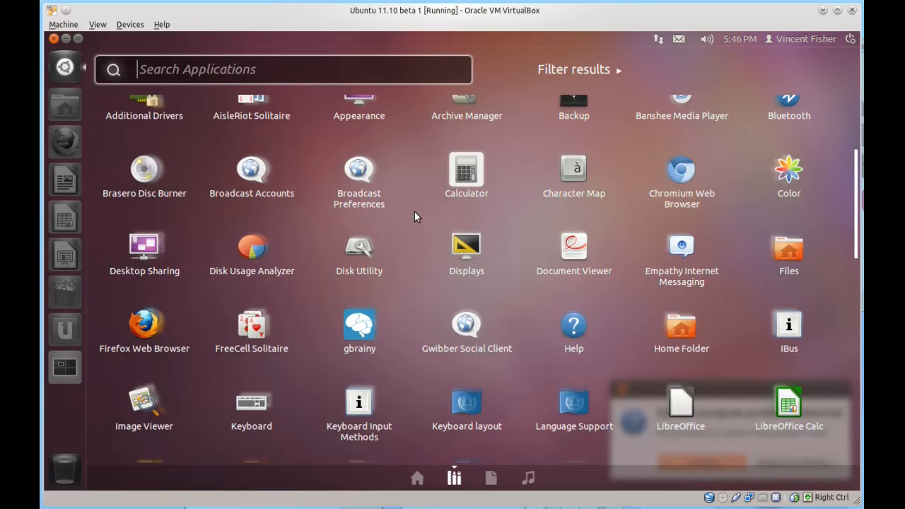
{"action": "scroll", "scroll_direction": "down", "scroll_amount": 3}
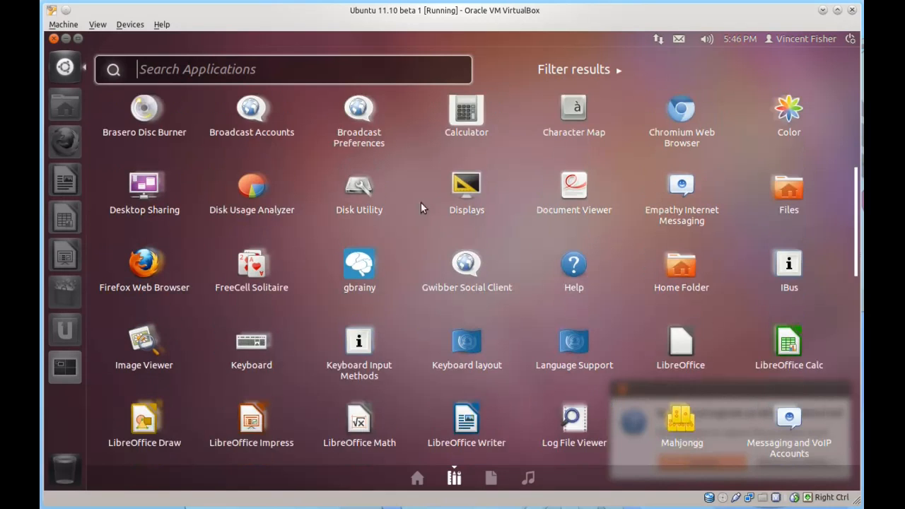
{"action": "scroll", "scroll_direction": "down", "scroll_amount": 3}
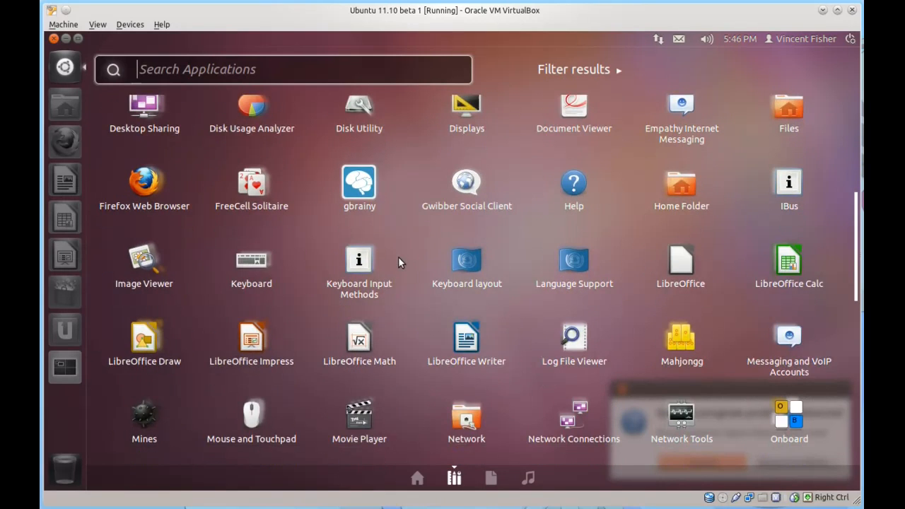
{"action": "scroll", "scroll_direction": "down", "scroll_amount": 3}
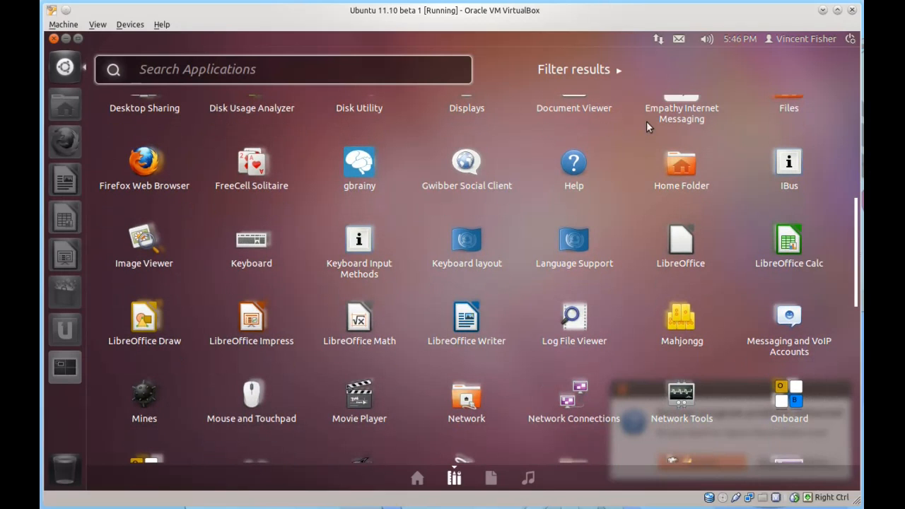
{"action": "scroll", "scroll_direction": "down", "scroll_amount": 3}
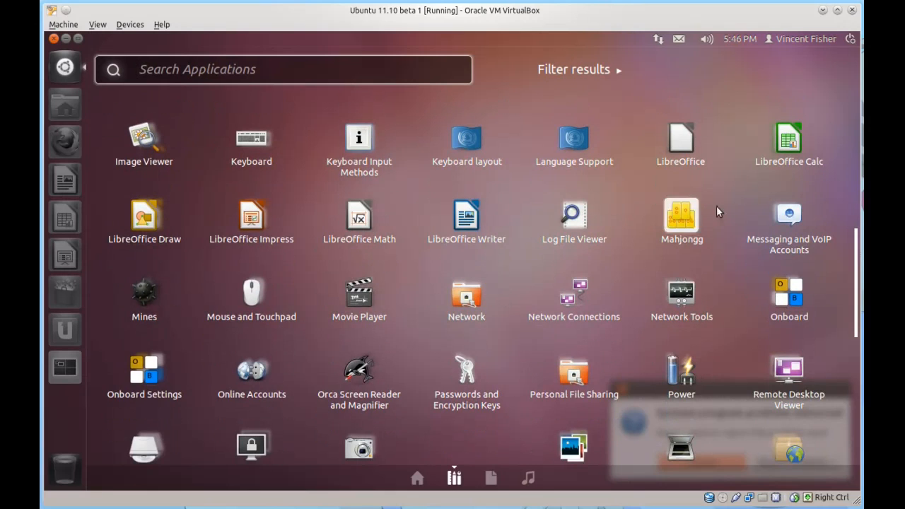
{"action": "mouse_move", "coordinate": [251, 215]}
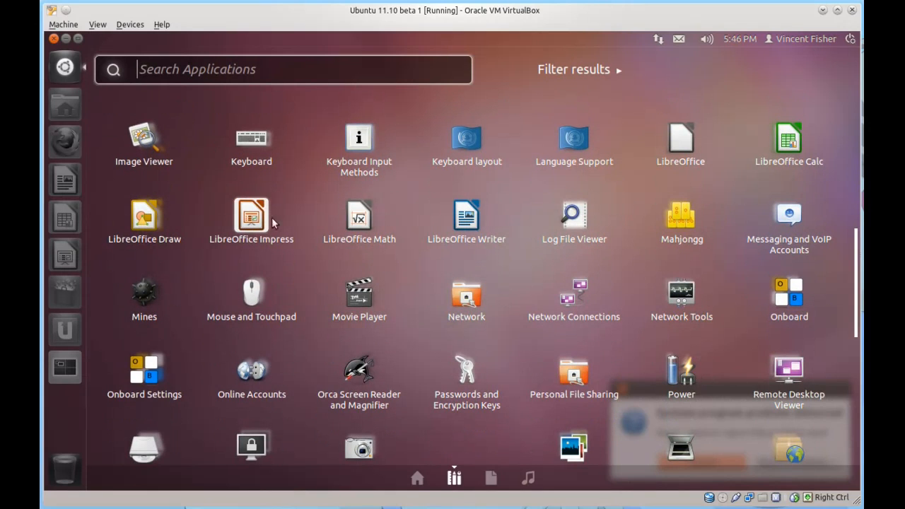
{"action": "mouse_move", "coordinate": [271, 226]}
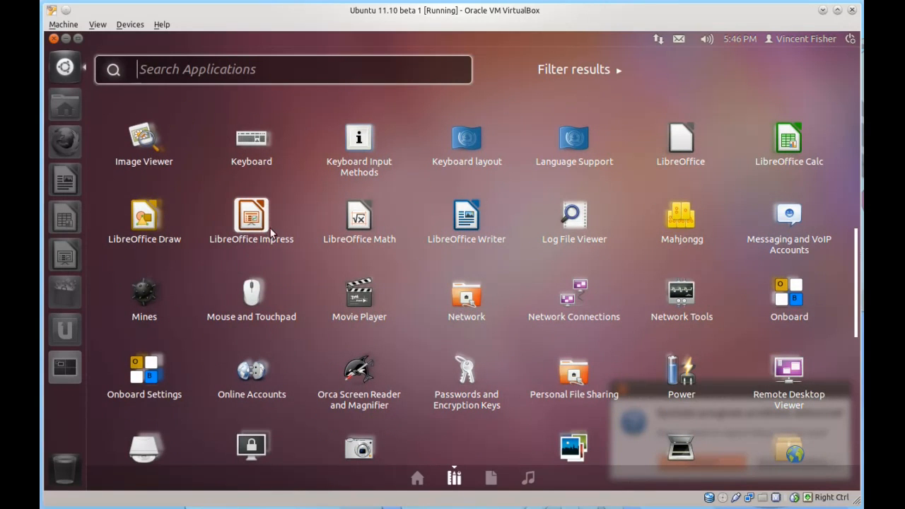
{"action": "mouse_move", "coordinate": [269, 225]}
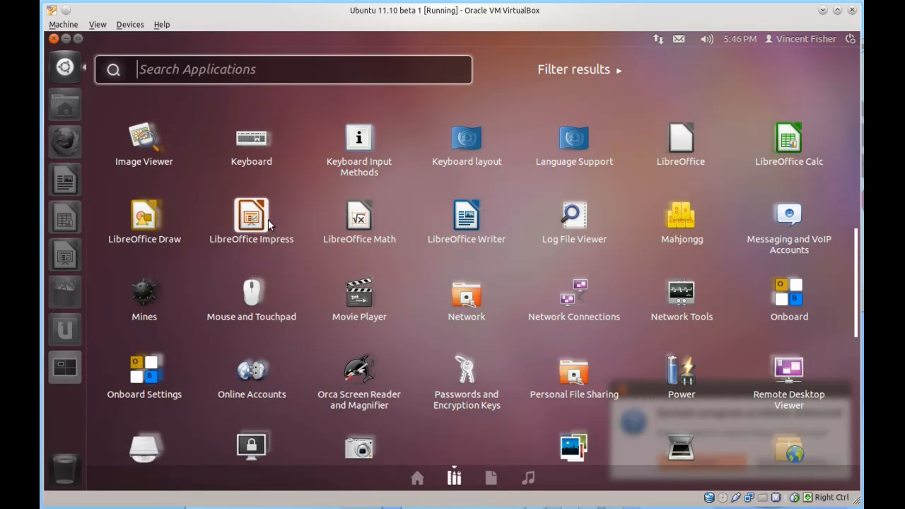
{"action": "mouse_move", "coordinate": [235, 252]}
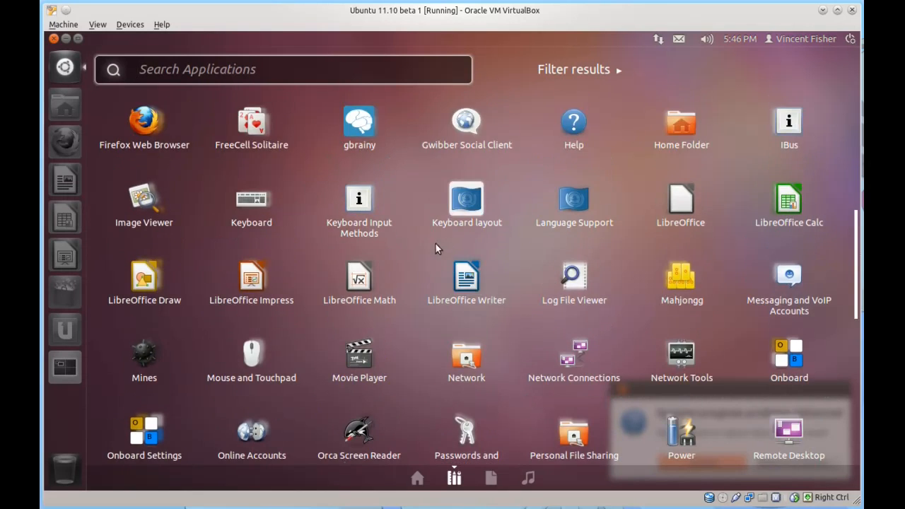
{"action": "scroll", "scroll_direction": "down", "scroll_amount": 3}
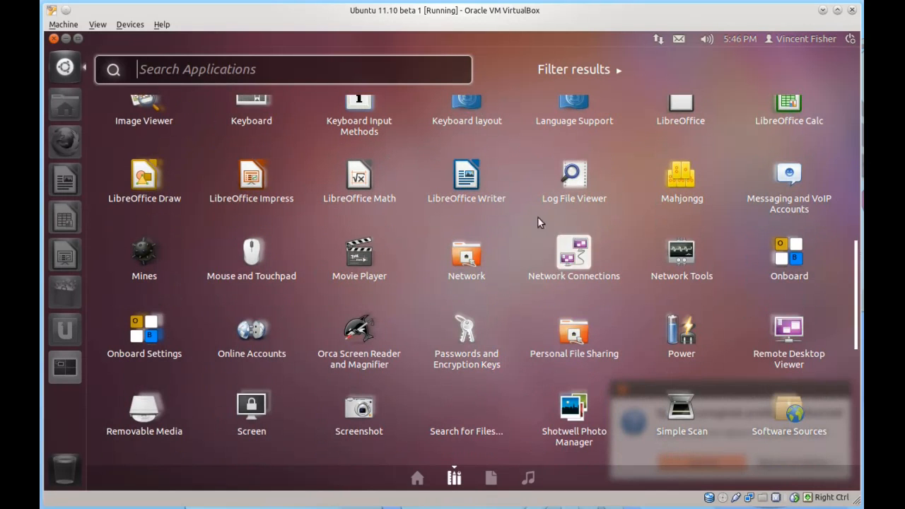
{"action": "scroll", "scroll_direction": "down", "scroll_amount": 3}
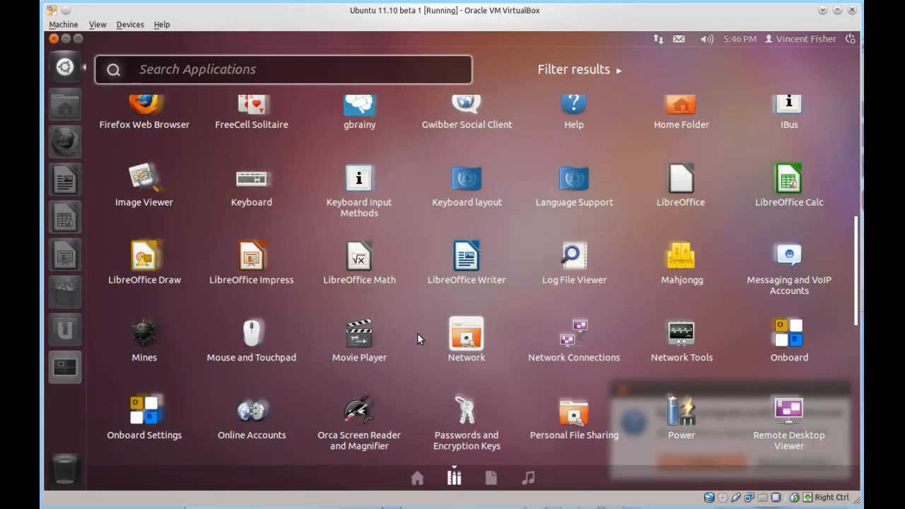
{"action": "mouse_move", "coordinate": [404, 272]}
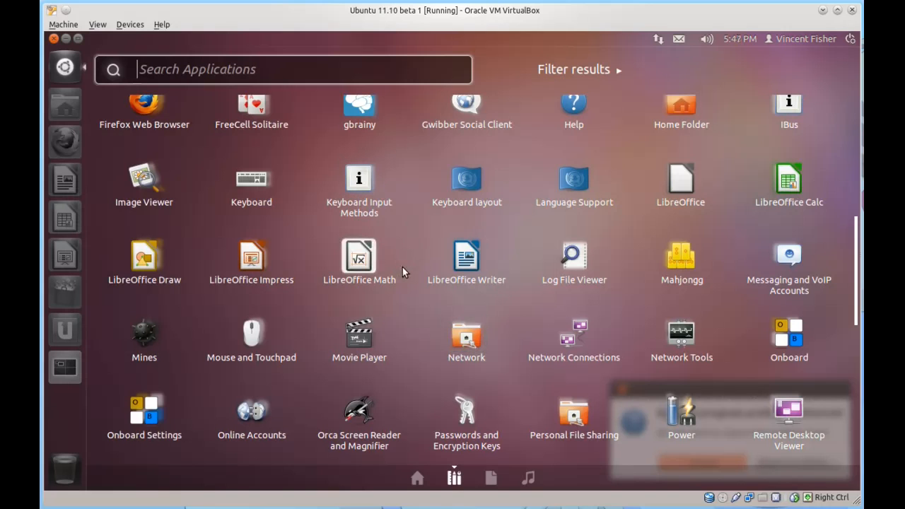
{"action": "mouse_move", "coordinate": [414, 283]}
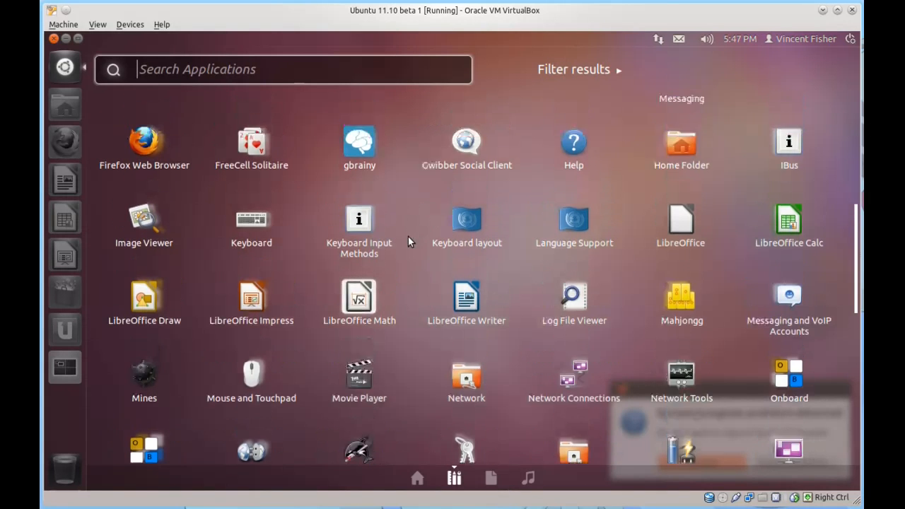
{"action": "scroll", "scroll_direction": "down", "scroll_amount": 3}
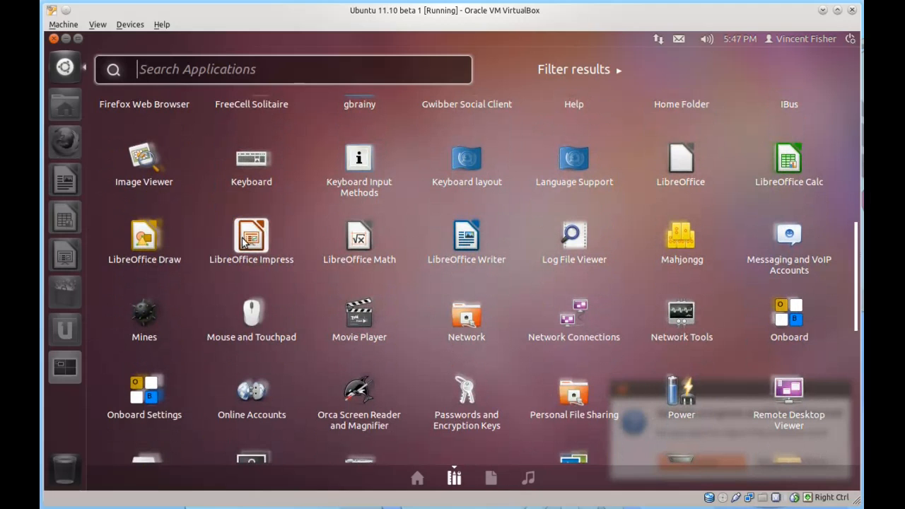
{"action": "mouse_move", "coordinate": [267, 244]}
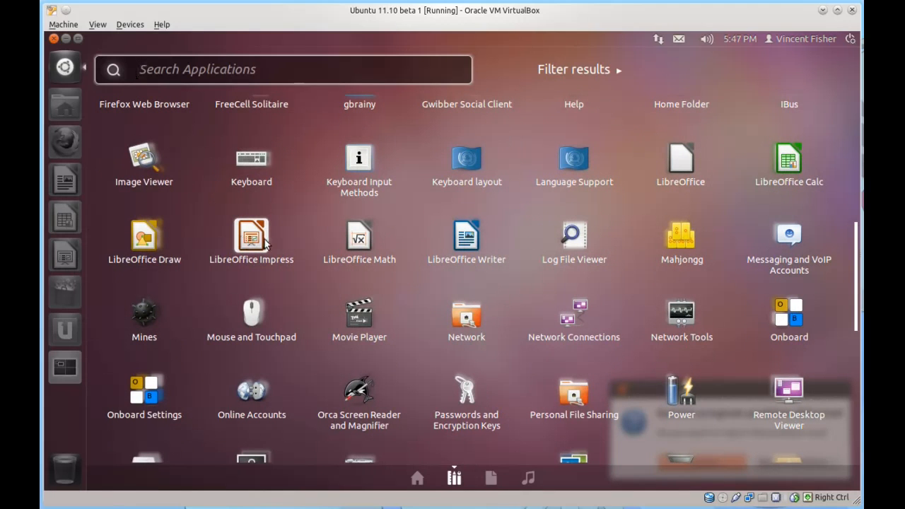
{"action": "mouse_move", "coordinate": [643, 223]}
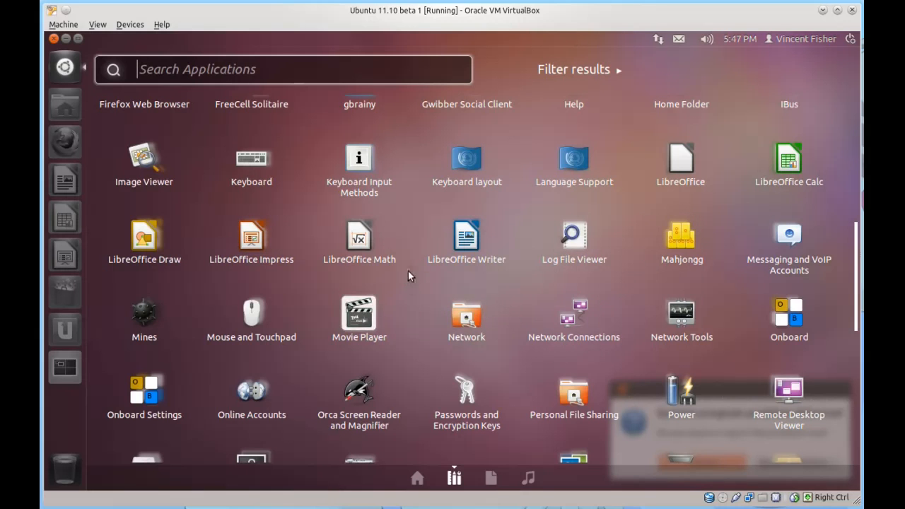
{"action": "scroll", "scroll_direction": "down", "scroll_amount": 3}
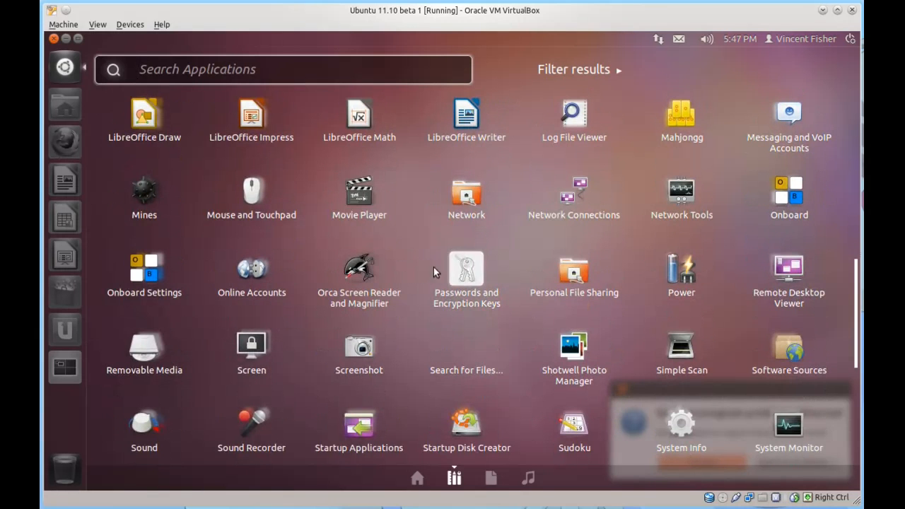
{"action": "scroll", "scroll_direction": "down", "scroll_amount": 3}
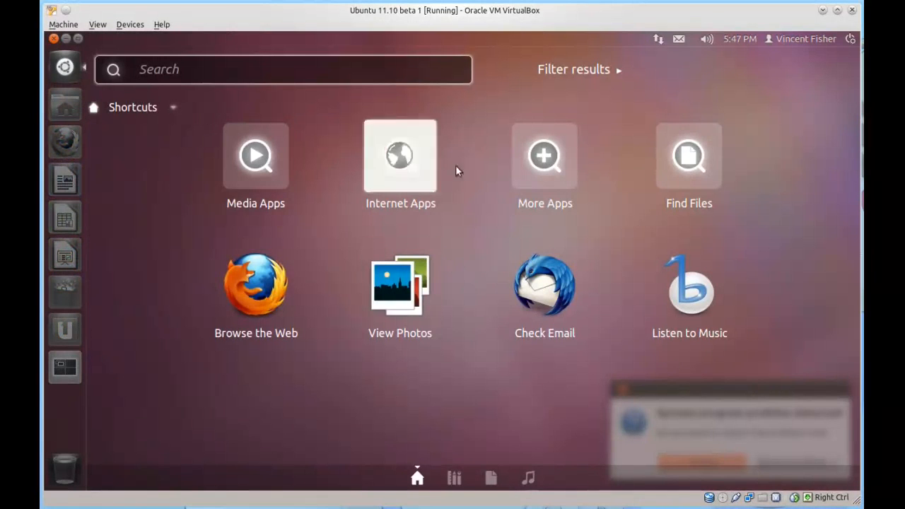
Step: Switch to the Applications lens, scroll down the list, then back to the top
{"action": "left_click", "coordinate": [454, 477]}
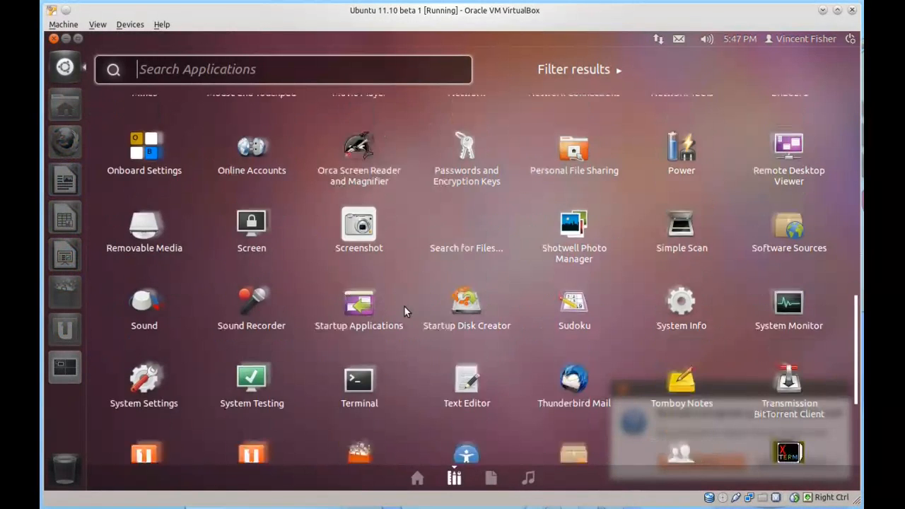
{"action": "scroll", "scroll_direction": "down", "scroll_amount": 3}
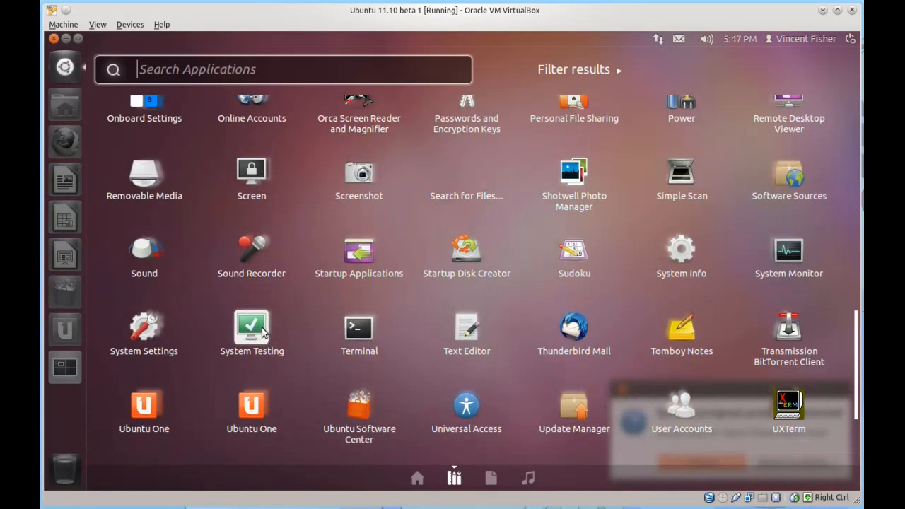
{"action": "mouse_move", "coordinate": [198, 326]}
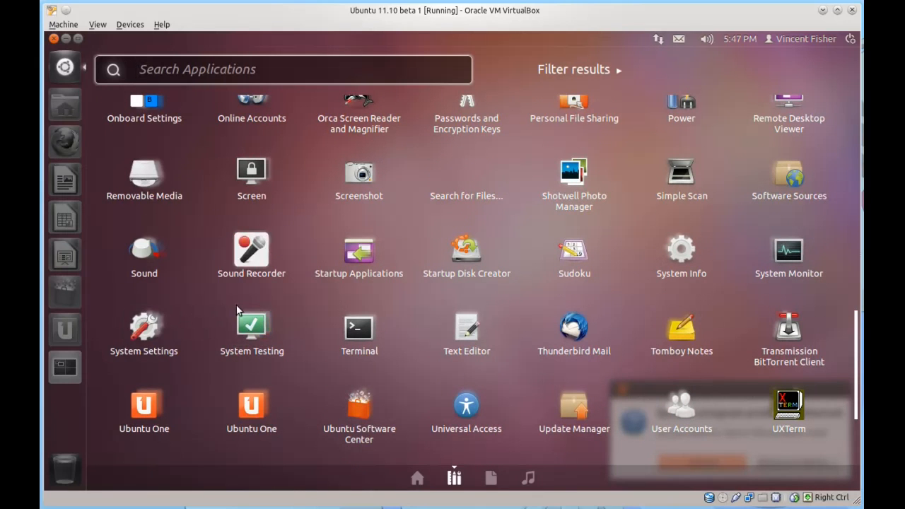
{"action": "scroll", "scroll_direction": "up", "scroll_amount": 3}
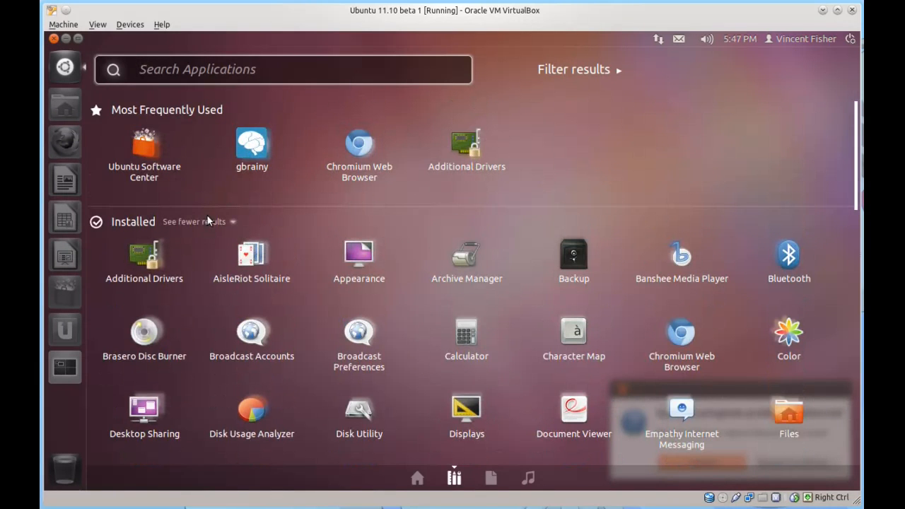
Step: Collapse the Installed section with 'See fewer results' to reveal downloadable apps
{"action": "left_click", "coordinate": [193, 221]}
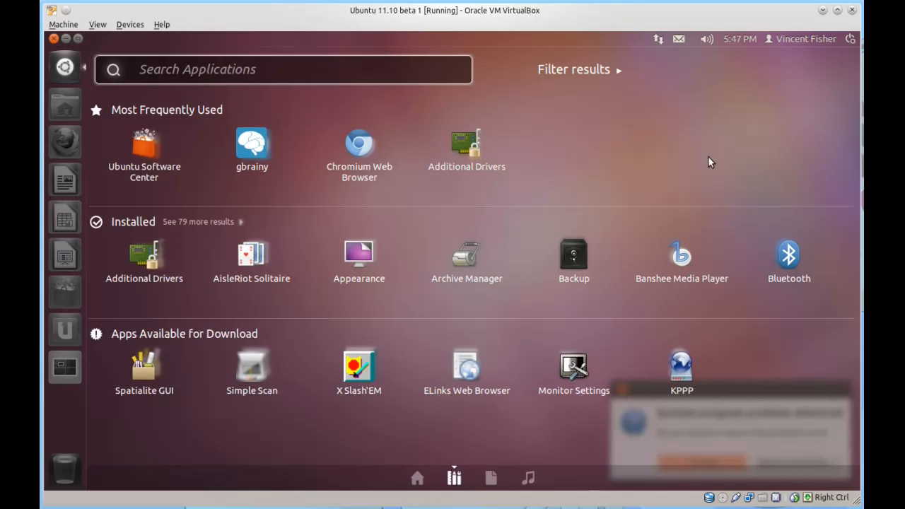
{"action": "mouse_move", "coordinate": [239, 226]}
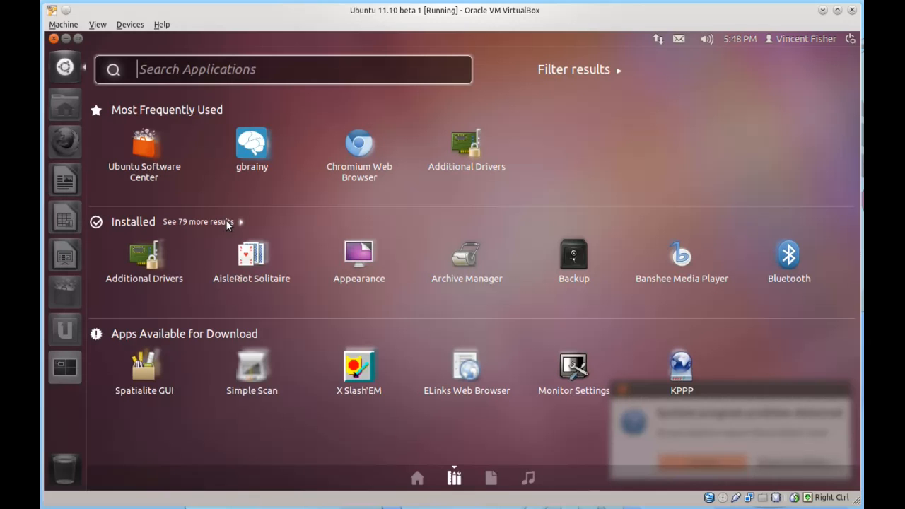
Step: Expand the 79 more installed applications, scroll through them, then close the Dash
{"action": "left_click", "coordinate": [198, 221]}
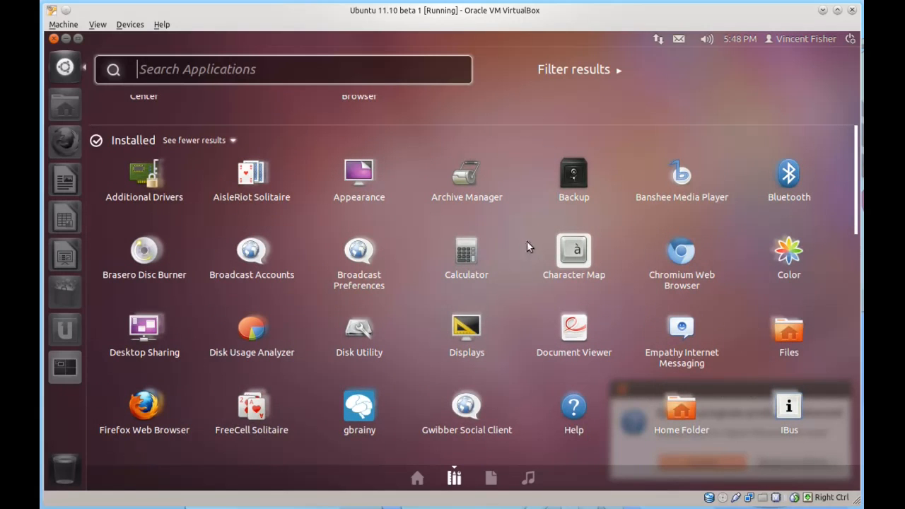
{"action": "scroll", "scroll_direction": "down", "scroll_amount": 3}
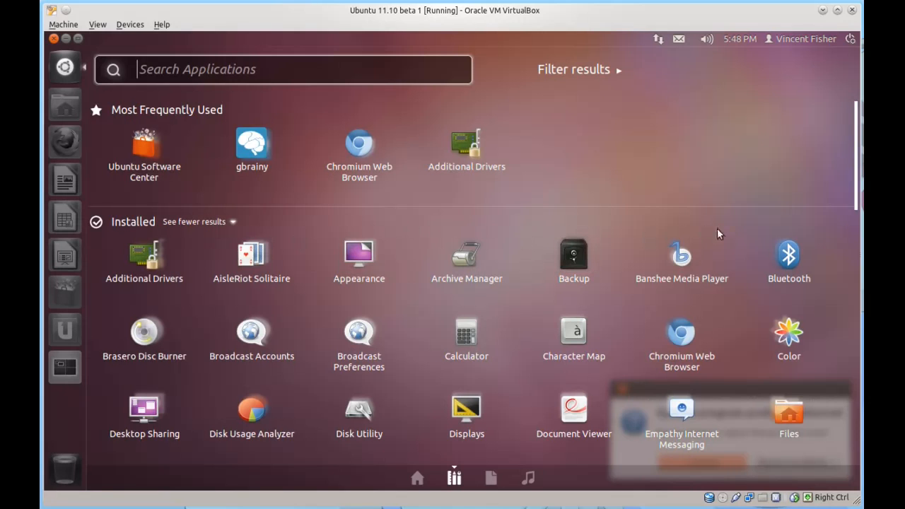
{"action": "mouse_move", "coordinate": [414, 257]}
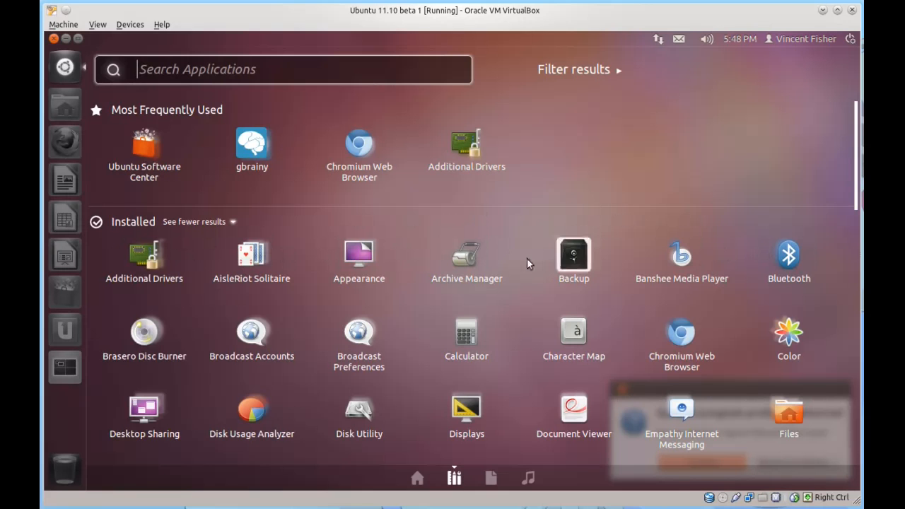
{"action": "scroll", "scroll_direction": "down", "scroll_amount": 3}
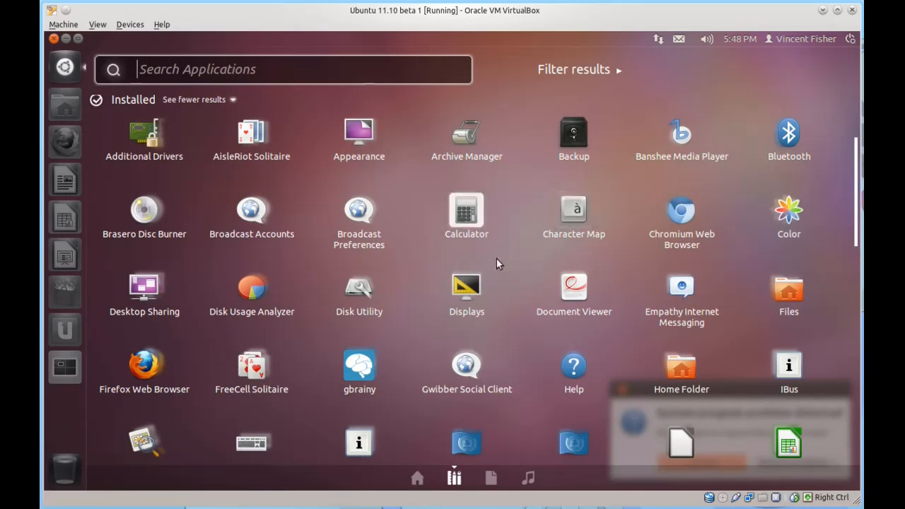
{"action": "mouse_move", "coordinate": [524, 309]}
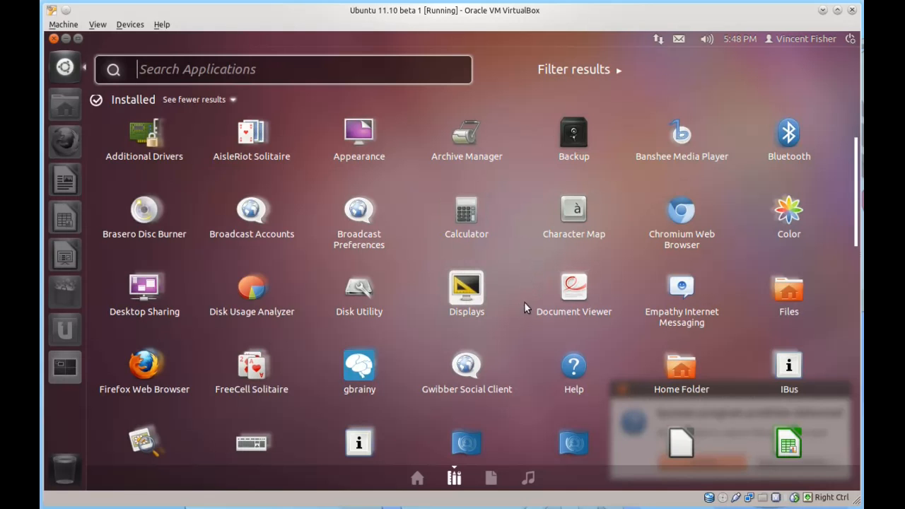
{"action": "scroll", "scroll_direction": "down", "scroll_amount": 3}
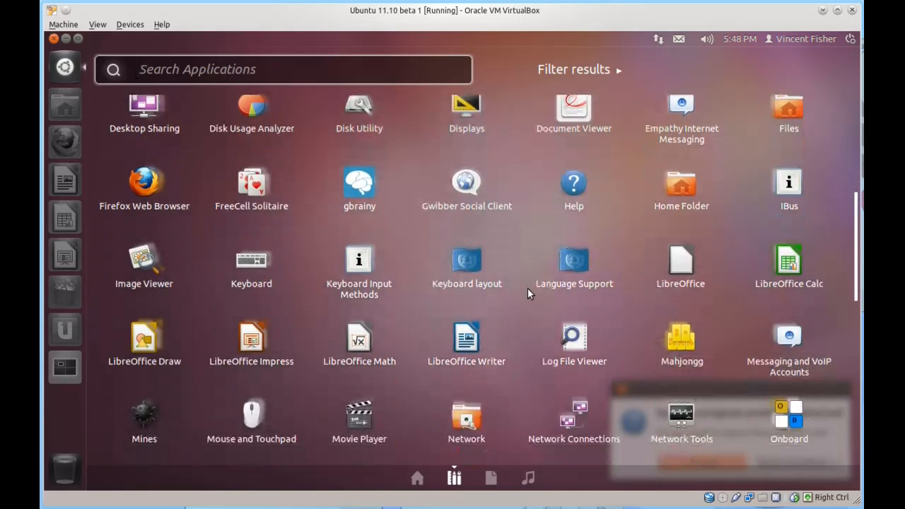
{"action": "scroll", "scroll_direction": "down", "scroll_amount": 3}
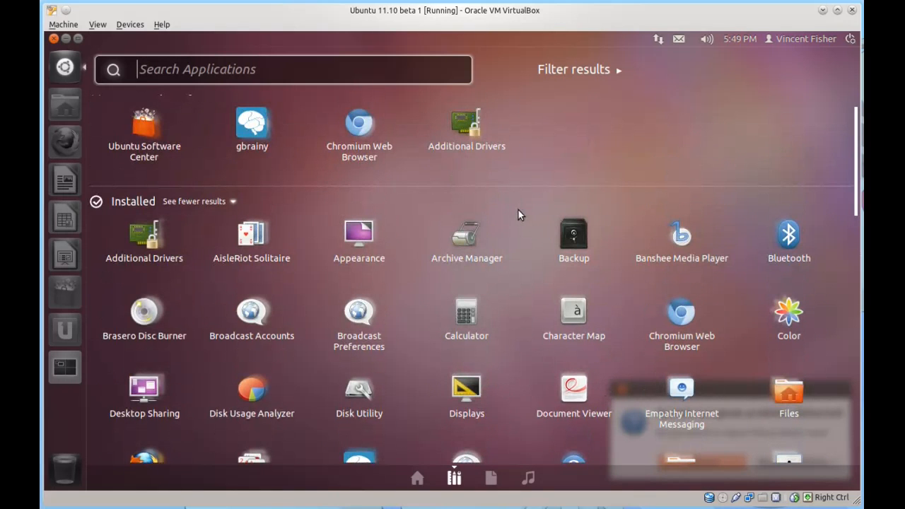
{"action": "mouse_move", "coordinate": [534, 213]}
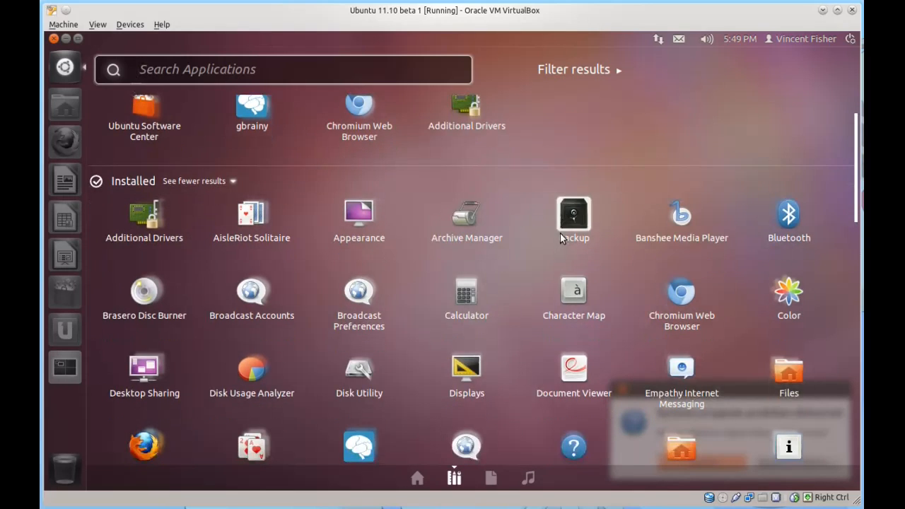
{"action": "scroll", "scroll_direction": "down", "scroll_amount": 3}
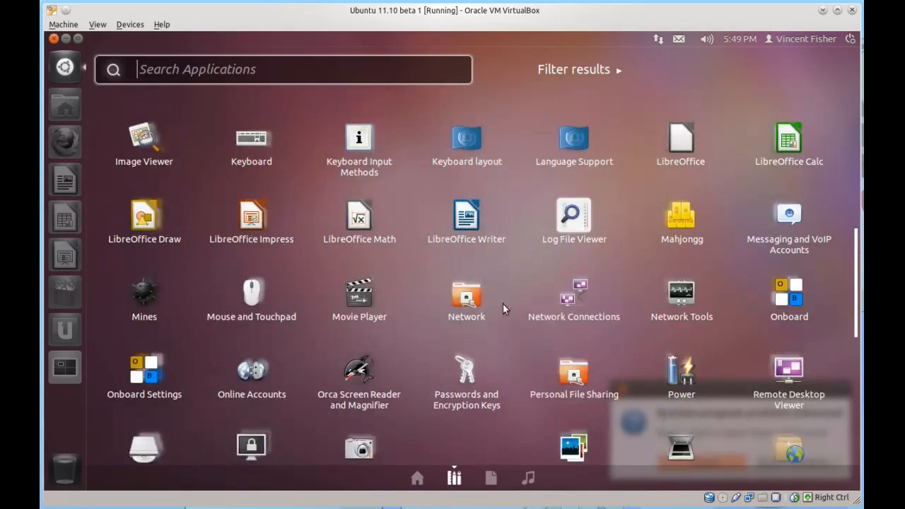
{"action": "scroll", "scroll_direction": "down", "scroll_amount": 3}
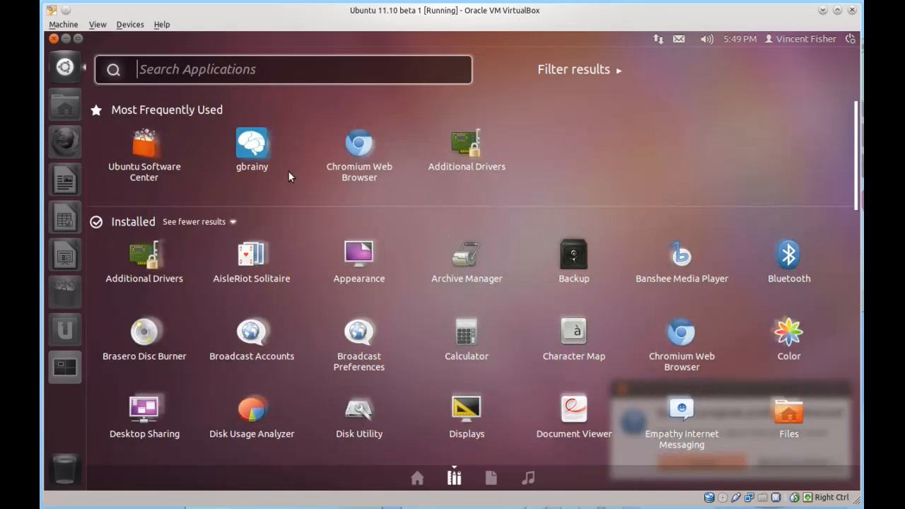
{"action": "left_click", "coordinate": [194, 221]}
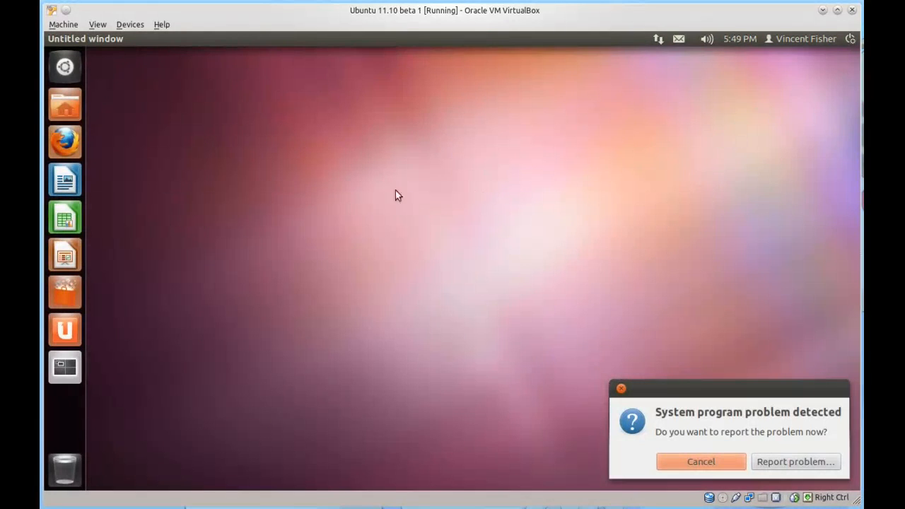
{"action": "mouse_move", "coordinate": [65, 292]}
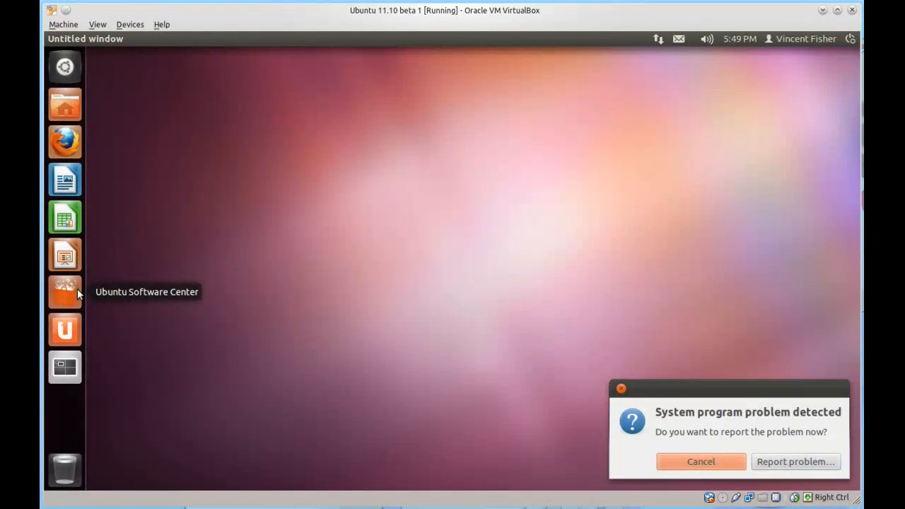
{"action": "mouse_move", "coordinate": [422, 297]}
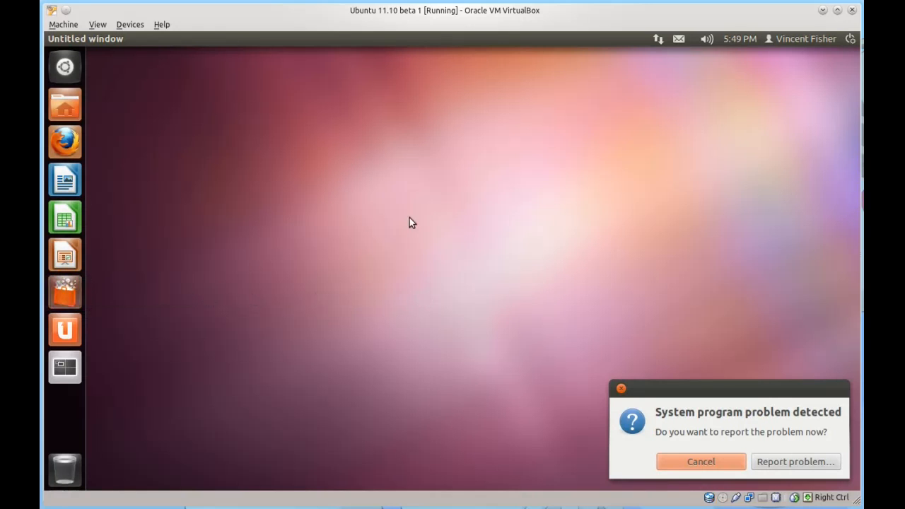
{"action": "mouse_move", "coordinate": [64, 291]}
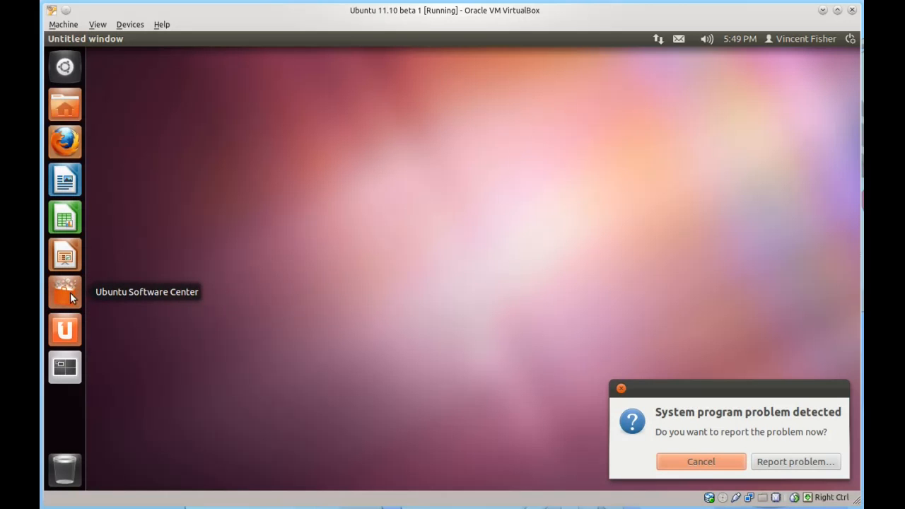
Step: Launch Ubuntu Software Center from the Unity launcher
{"action": "left_click", "coordinate": [65, 292]}
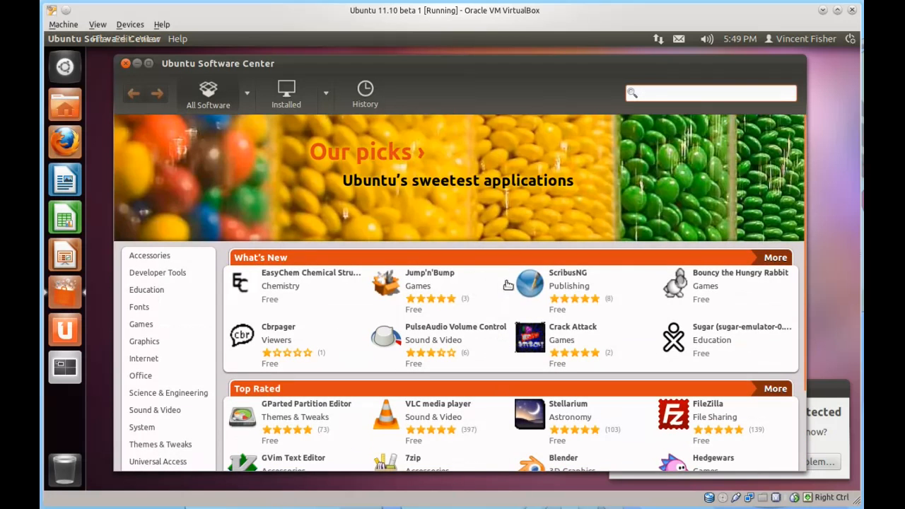
Step: Browse Our picks, return to the store home, and open Games (511 items)
{"action": "scroll", "scroll_direction": "down", "scroll_amount": 3}
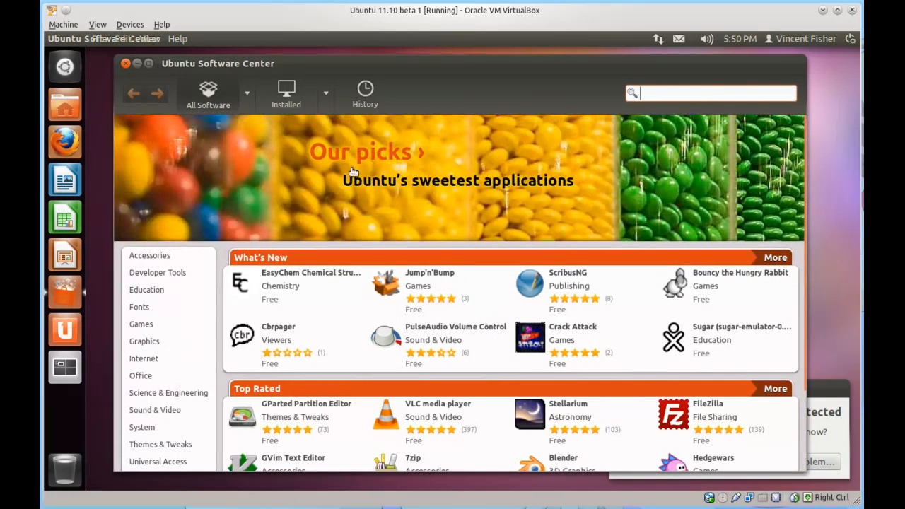
{"action": "mouse_move", "coordinate": [509, 212]}
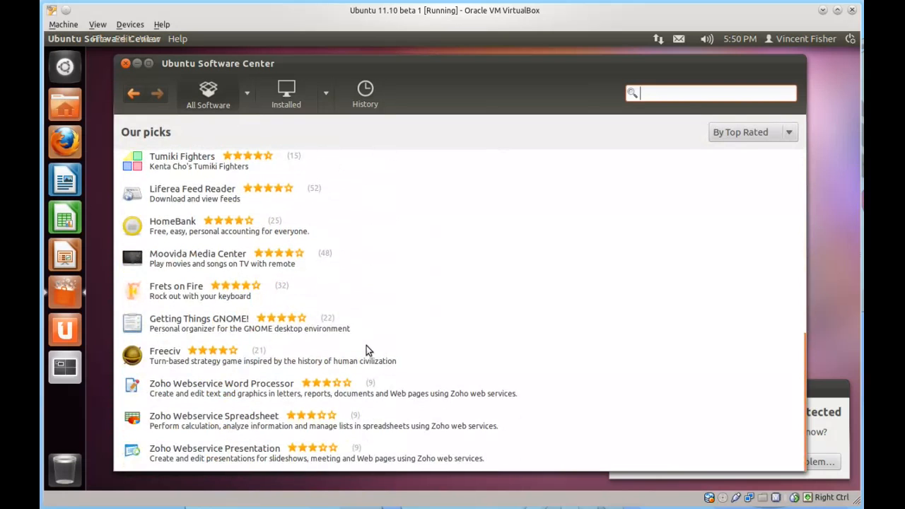
{"action": "left_click", "coordinate": [133, 93]}
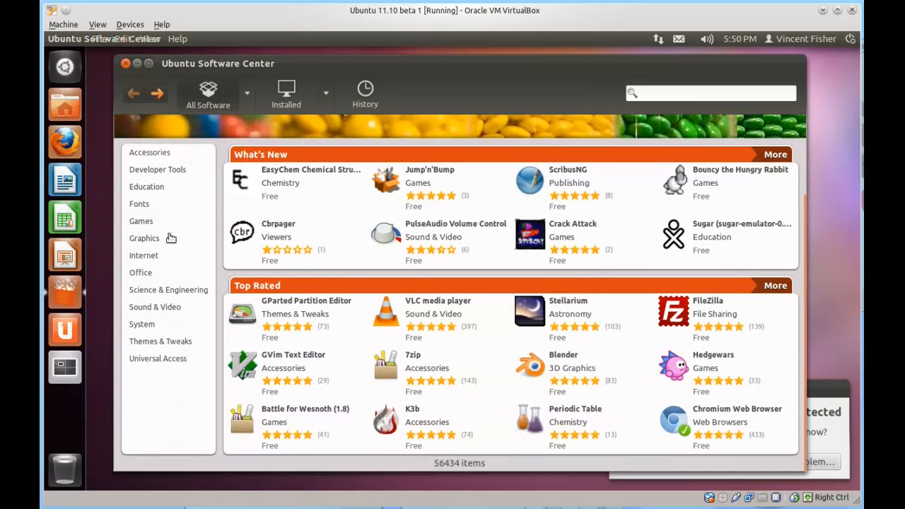
{"action": "mouse_move", "coordinate": [163, 463]}
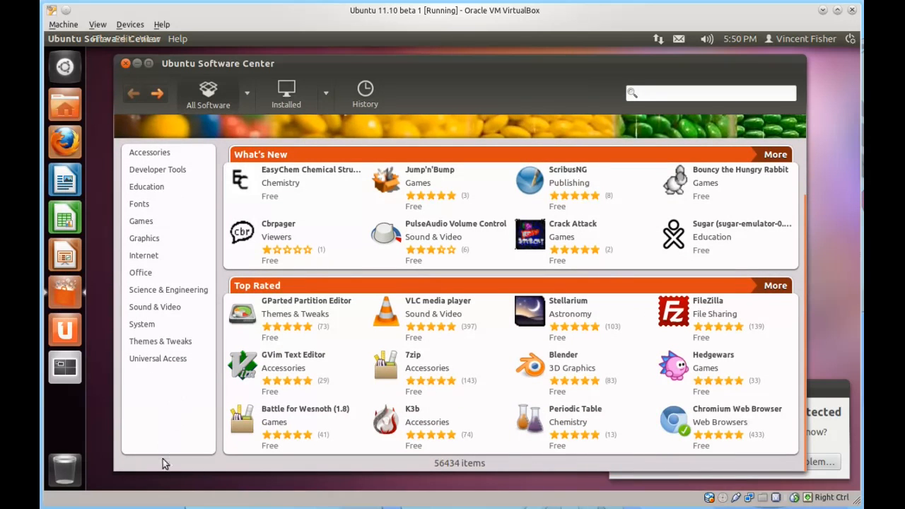
{"action": "mouse_move", "coordinate": [470, 469]}
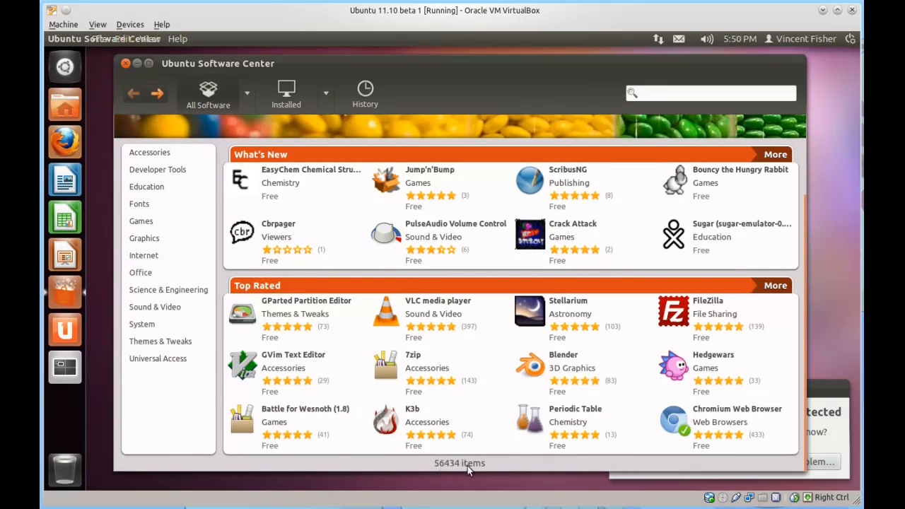
{"action": "mouse_move", "coordinate": [500, 465]}
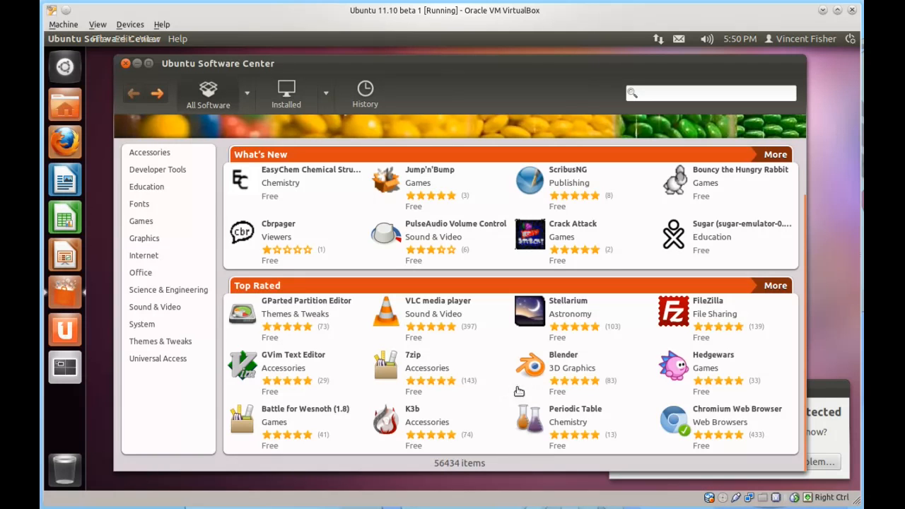
{"action": "mouse_move", "coordinate": [518, 435]}
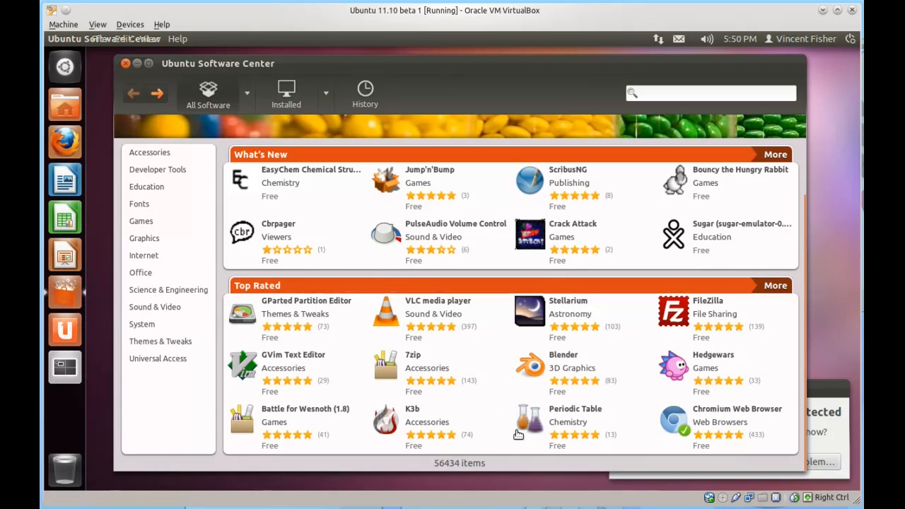
{"action": "mouse_move", "coordinate": [153, 187]}
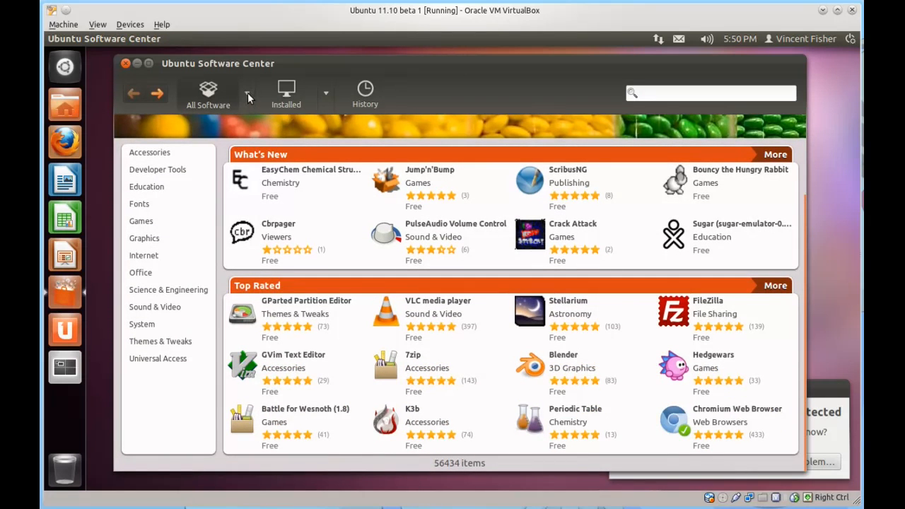
{"action": "left_click", "coordinate": [247, 92]}
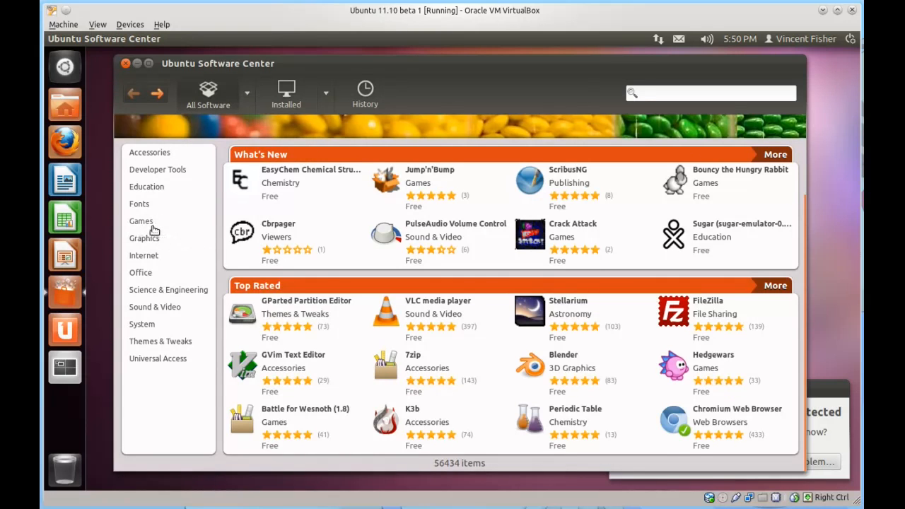
{"action": "mouse_move", "coordinate": [166, 205]}
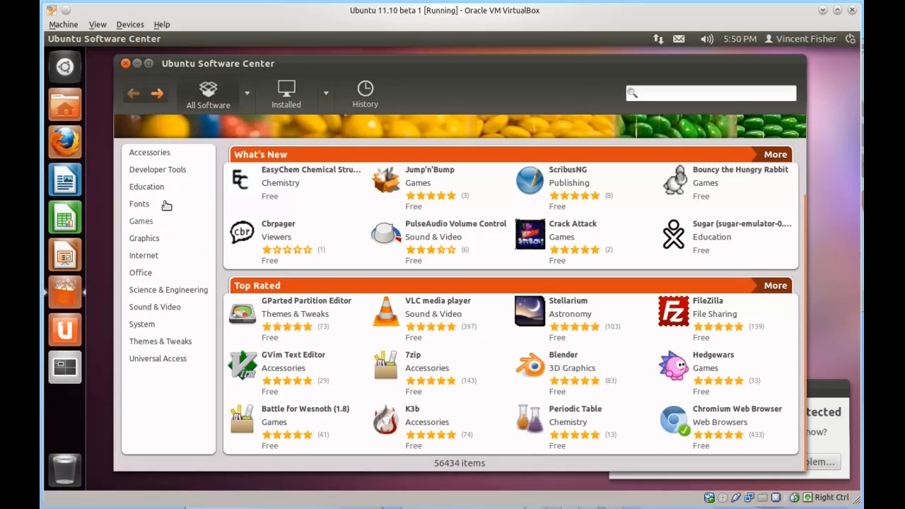
{"action": "left_click", "coordinate": [141, 221]}
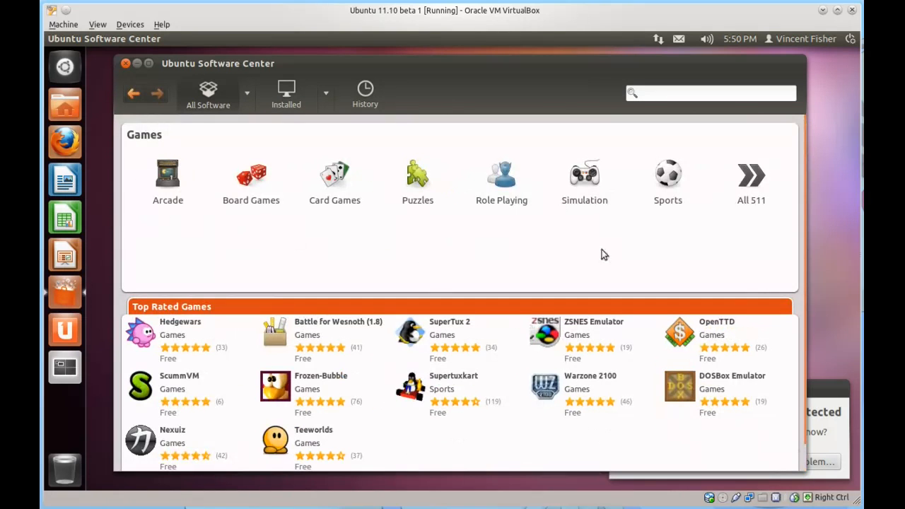
{"action": "mouse_move", "coordinate": [552, 239]}
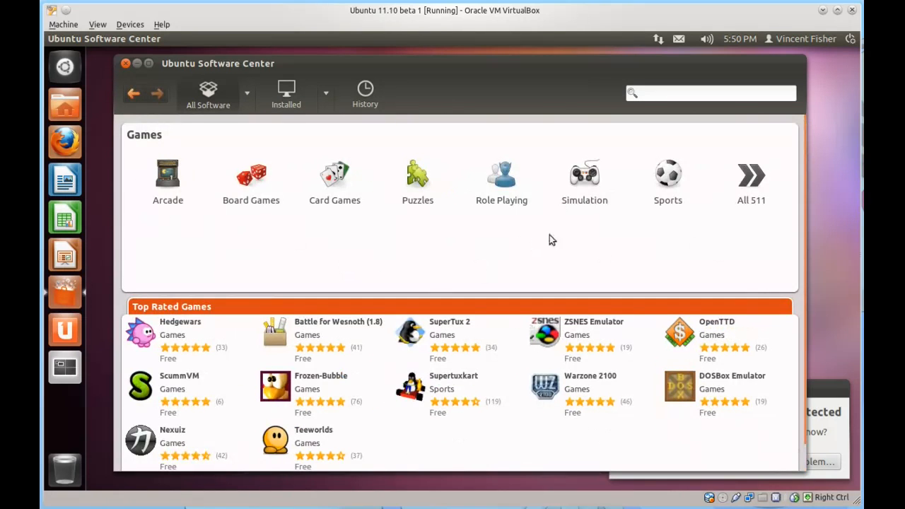
{"action": "scroll", "scroll_direction": "down", "scroll_amount": 3}
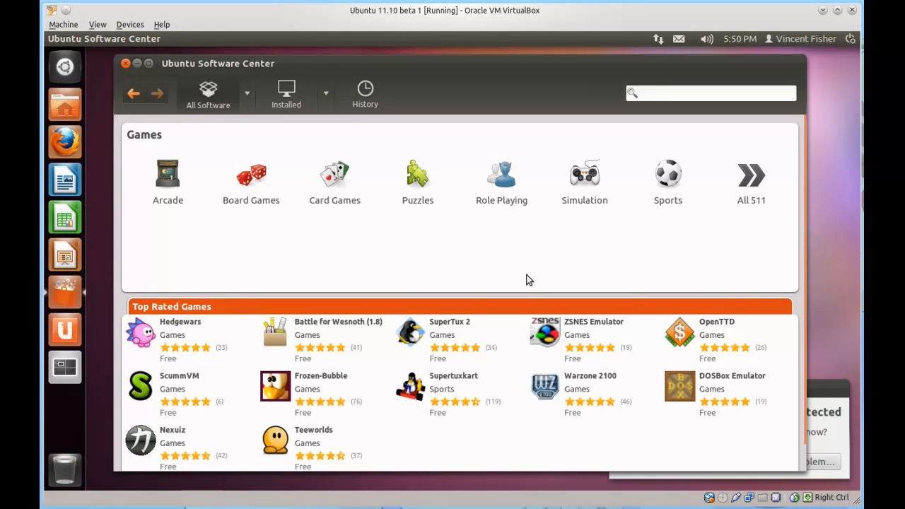
{"action": "scroll", "scroll_direction": "down", "scroll_amount": 3}
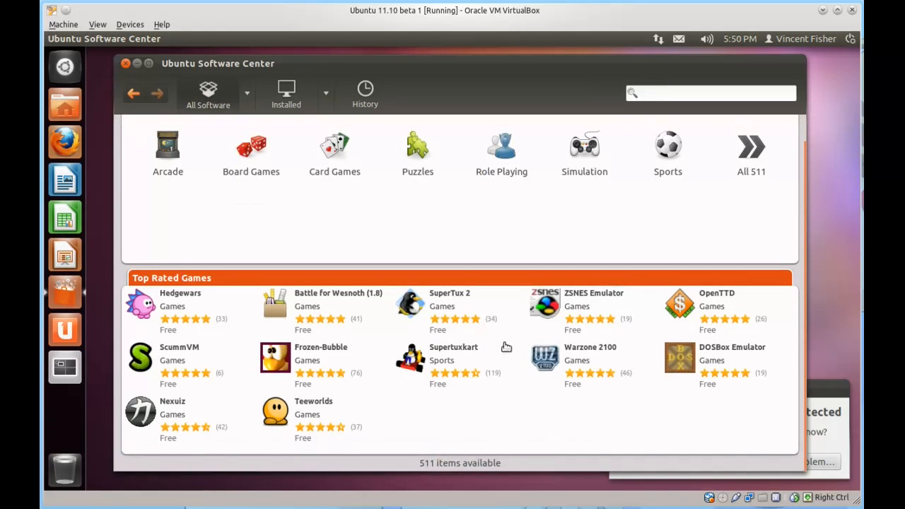
{"action": "mouse_move", "coordinate": [526, 319]}
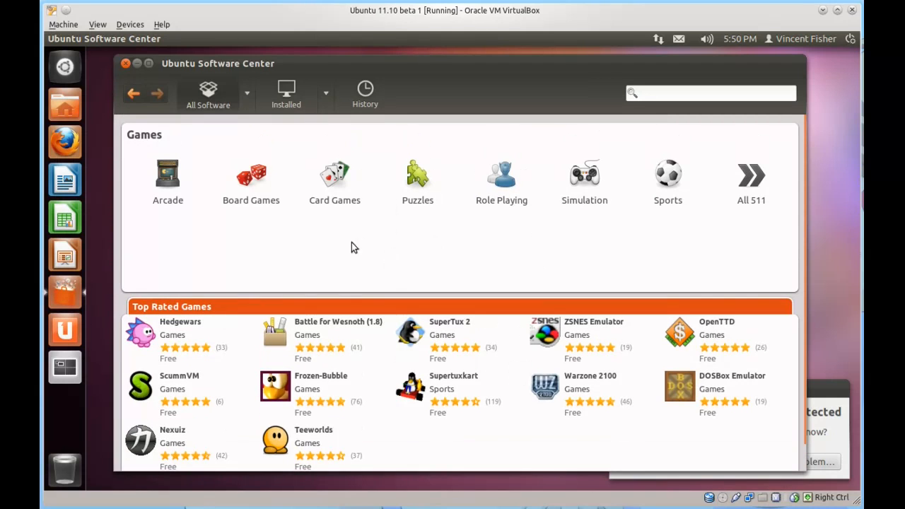
{"action": "mouse_move", "coordinate": [640, 184]}
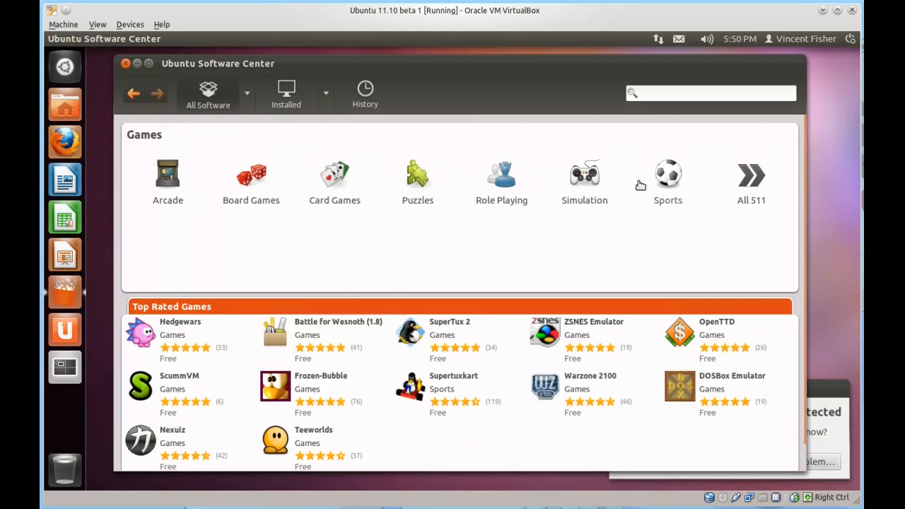
Step: Open the Sports games subcategory, sorted by top rated, led by Supertuxkart
{"action": "left_click", "coordinate": [667, 177]}
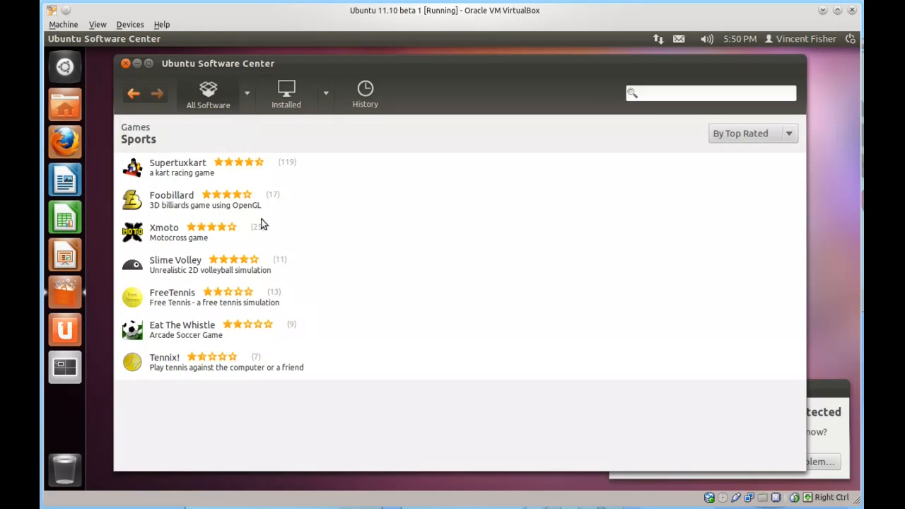
{"action": "mouse_move", "coordinate": [249, 209]}
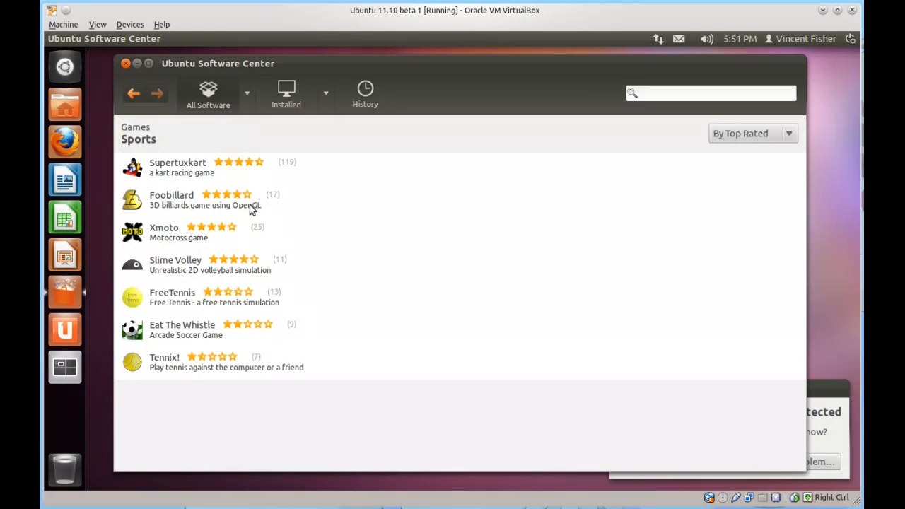
{"action": "mouse_move", "coordinate": [268, 325]}
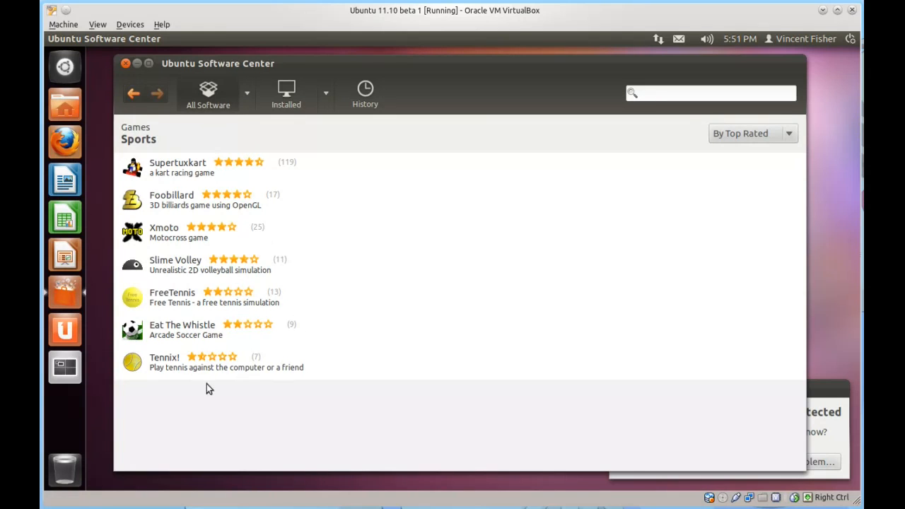
{"action": "mouse_move", "coordinate": [268, 260]}
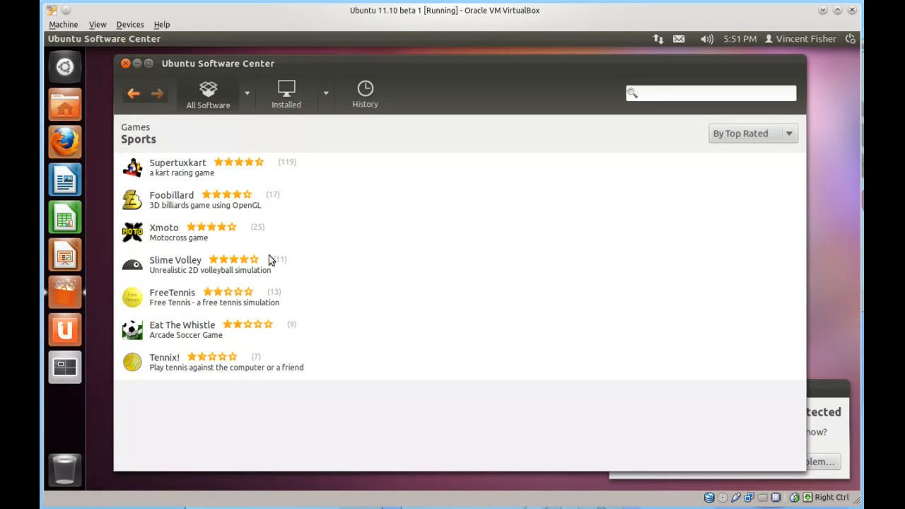
{"action": "mouse_move", "coordinate": [230, 210]}
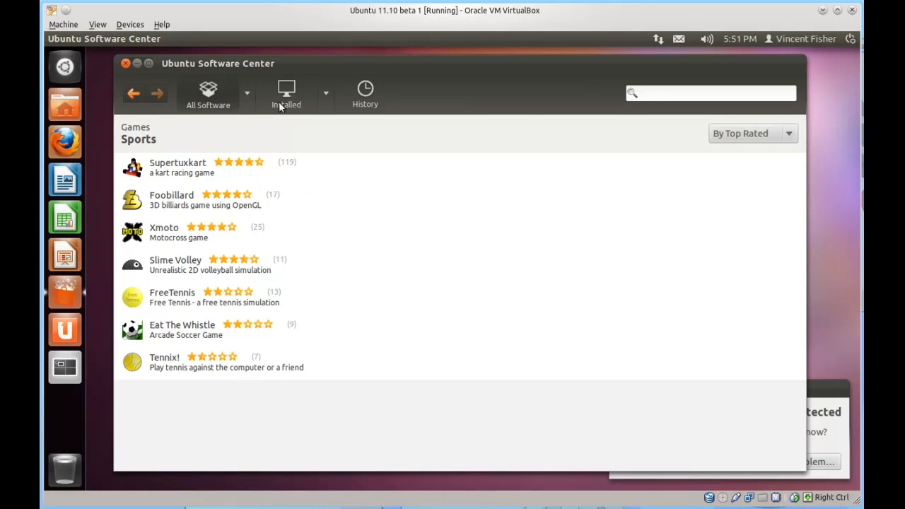
{"action": "mouse_move", "coordinate": [235, 401]}
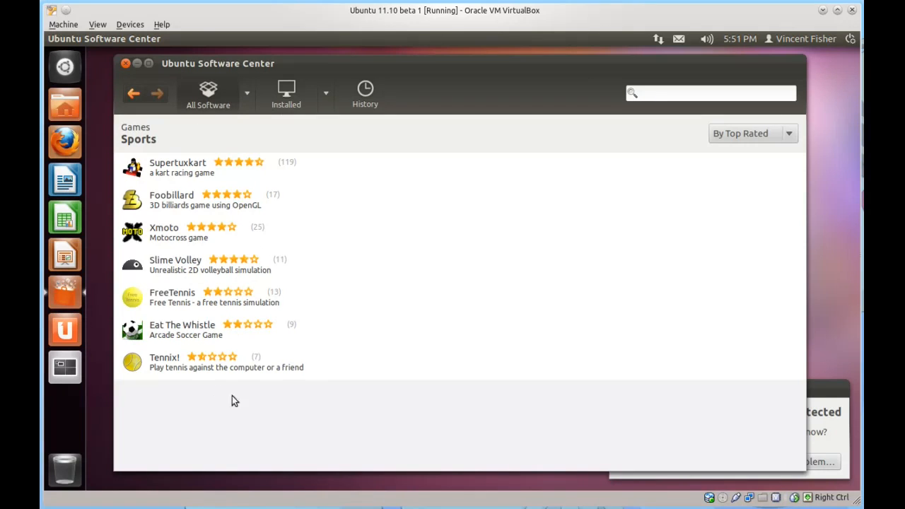
{"action": "mouse_move", "coordinate": [223, 309]}
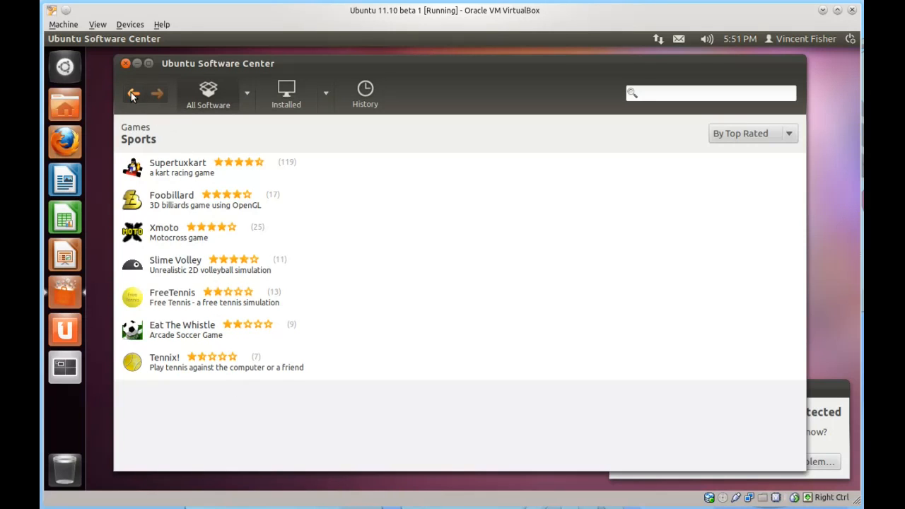
Step: Go back to the Games category page with its subcategories and Top Rated Games
{"action": "left_click", "coordinate": [134, 94]}
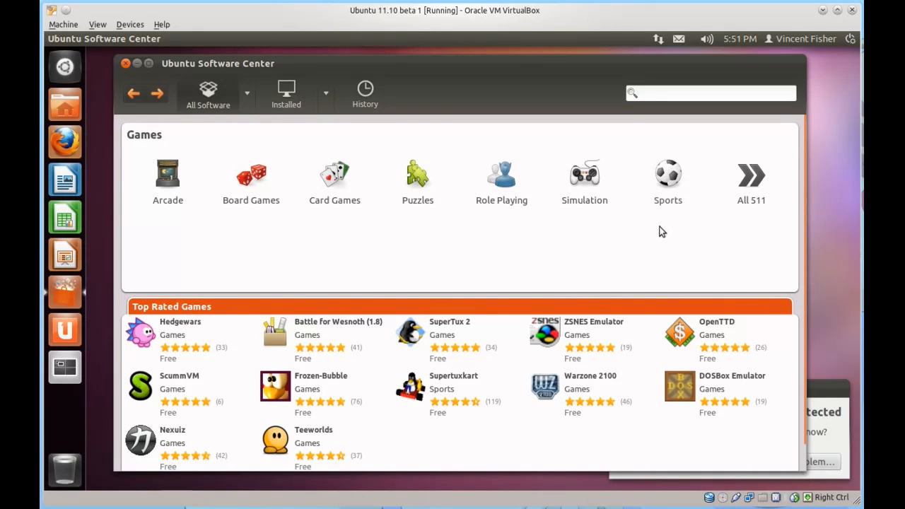
{"action": "mouse_move", "coordinate": [501, 173]}
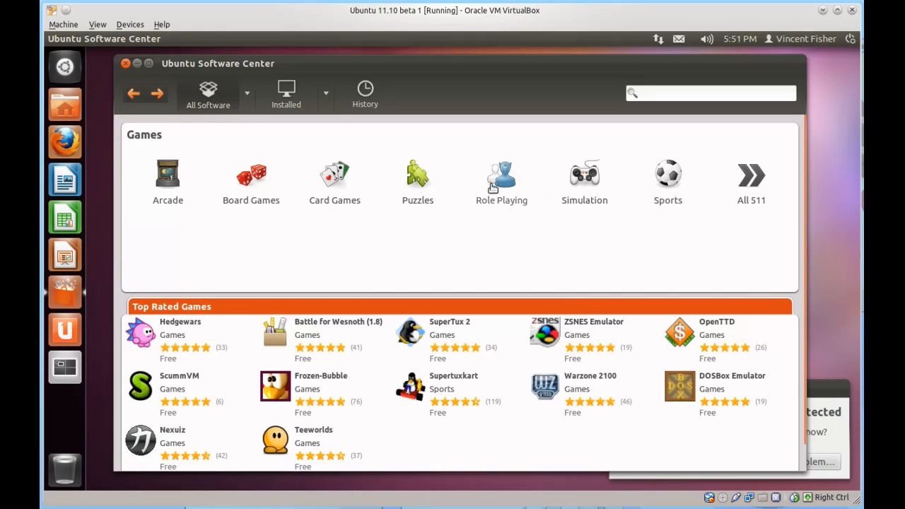
{"action": "mouse_move", "coordinate": [515, 262]}
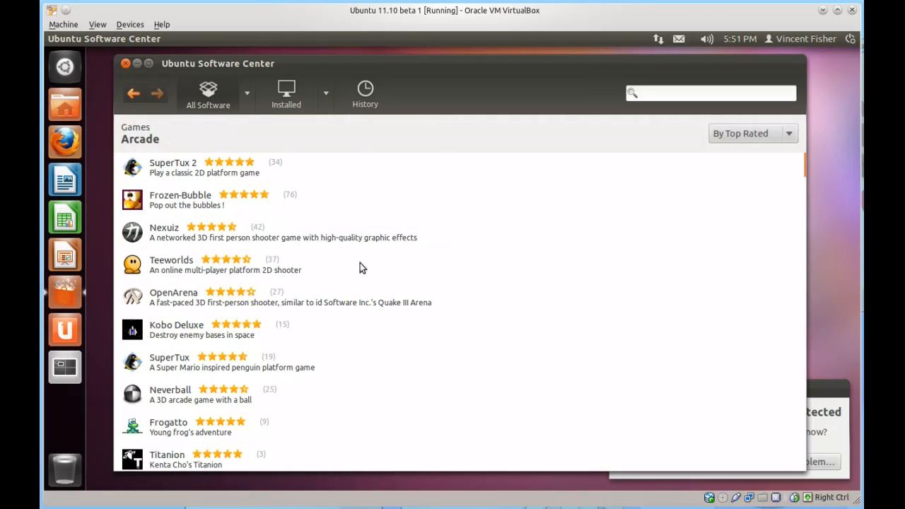
Step: Scroll through the full Arcade games list
{"action": "scroll", "scroll_direction": "down", "scroll_amount": 3}
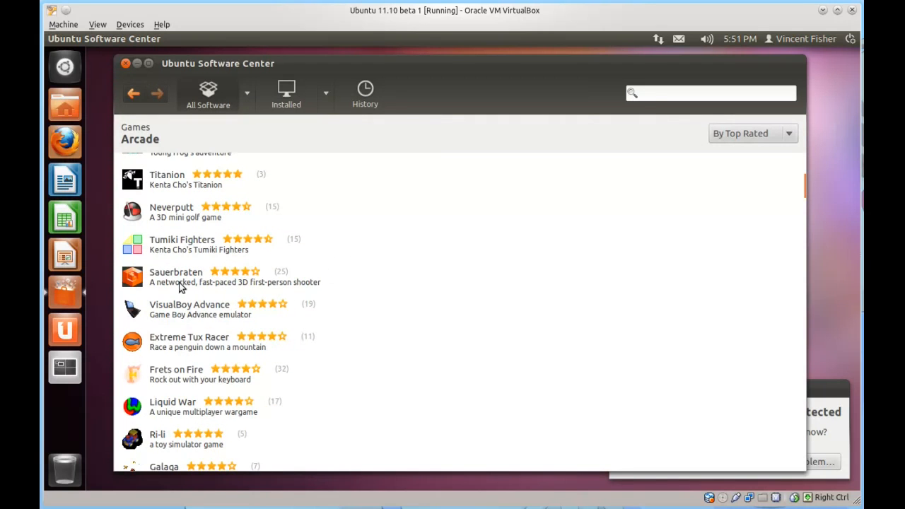
{"action": "scroll", "scroll_direction": "down", "scroll_amount": 3}
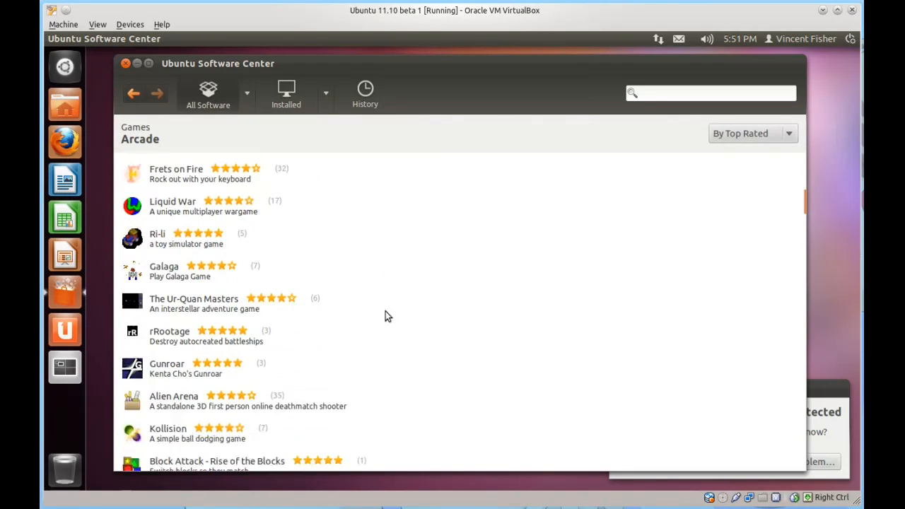
{"action": "scroll", "scroll_direction": "down", "scroll_amount": 3}
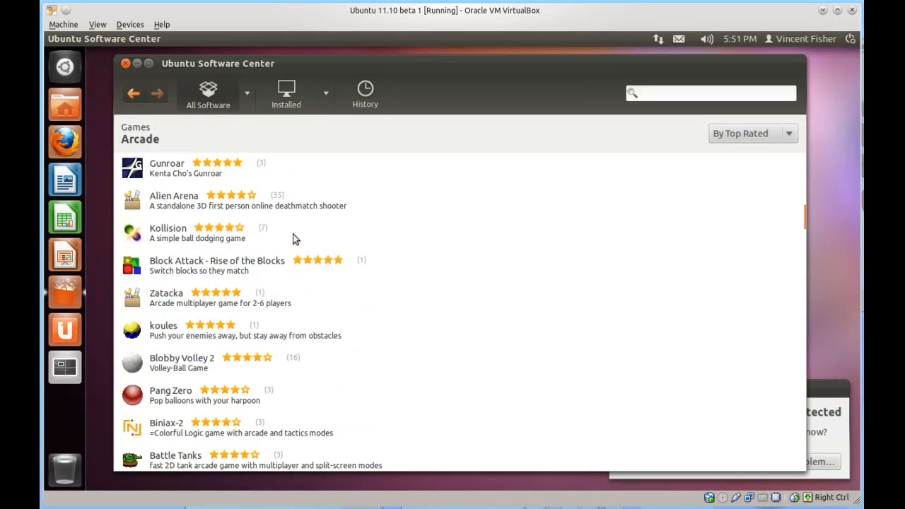
{"action": "scroll", "scroll_direction": "down", "scroll_amount": 3}
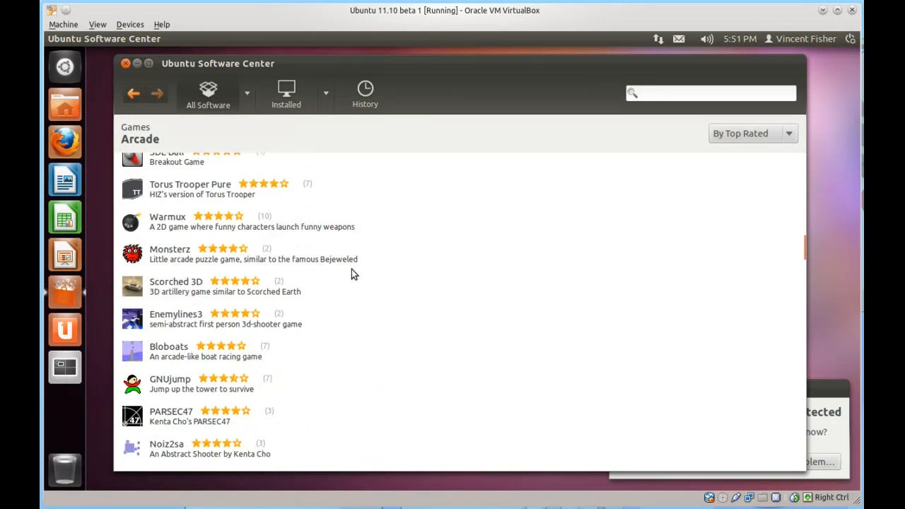
{"action": "scroll", "scroll_direction": "down", "scroll_amount": 3}
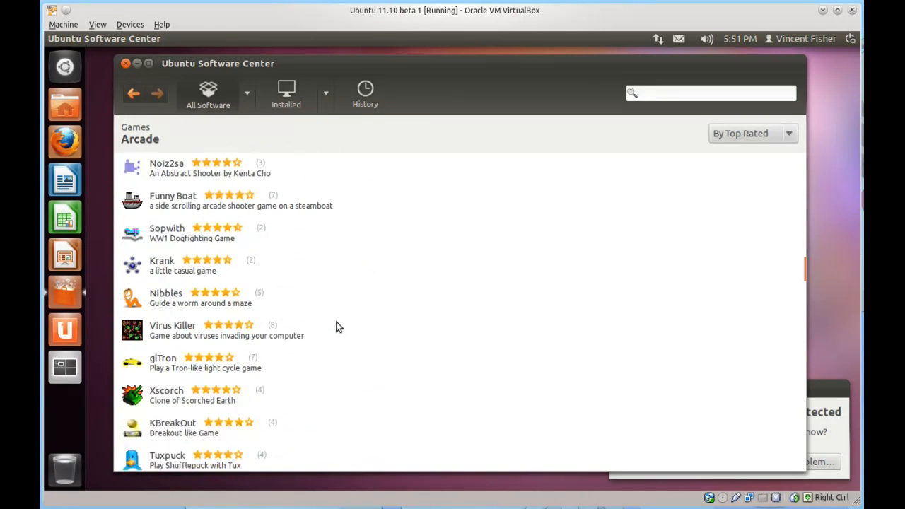
{"action": "scroll", "scroll_direction": "down", "scroll_amount": 3}
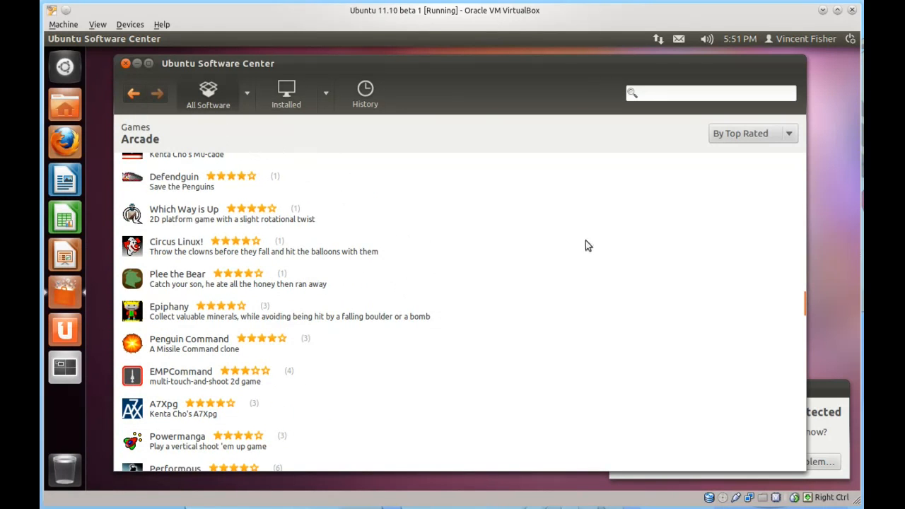
{"action": "mouse_move", "coordinate": [809, 307]}
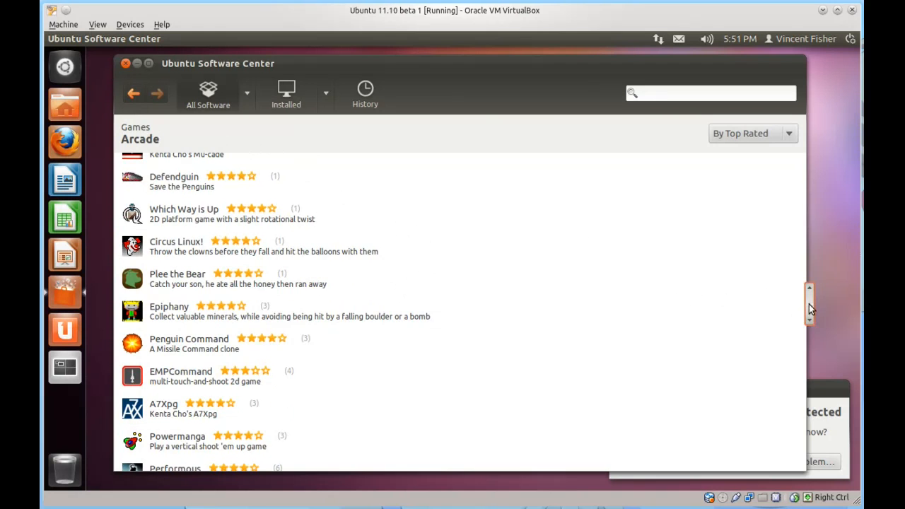
{"action": "scroll", "scroll_direction": "down", "scroll_amount": 3}
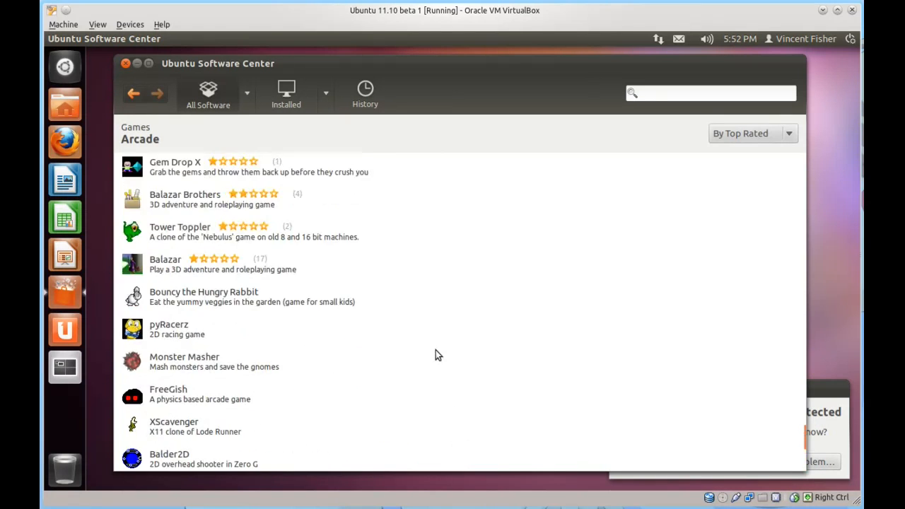
{"action": "scroll", "scroll_direction": "down", "scroll_amount": 3}
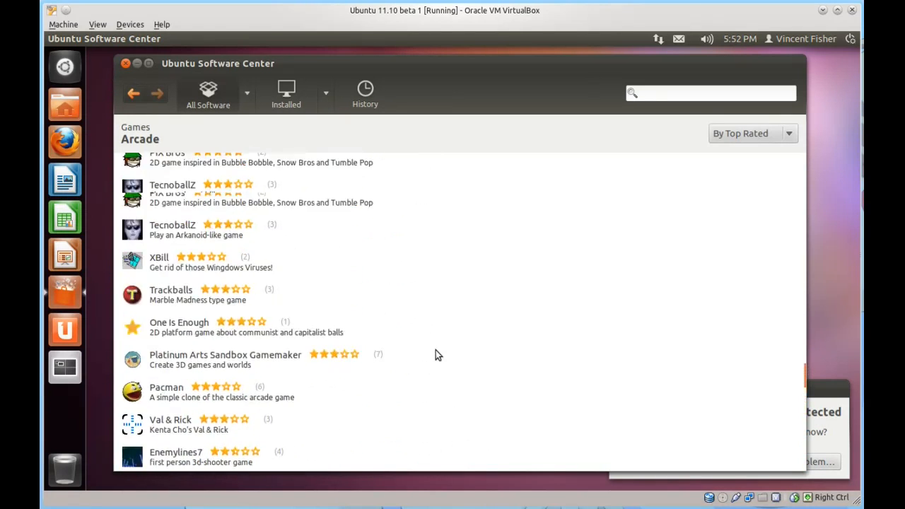
{"action": "scroll", "scroll_direction": "down", "scroll_amount": 3}
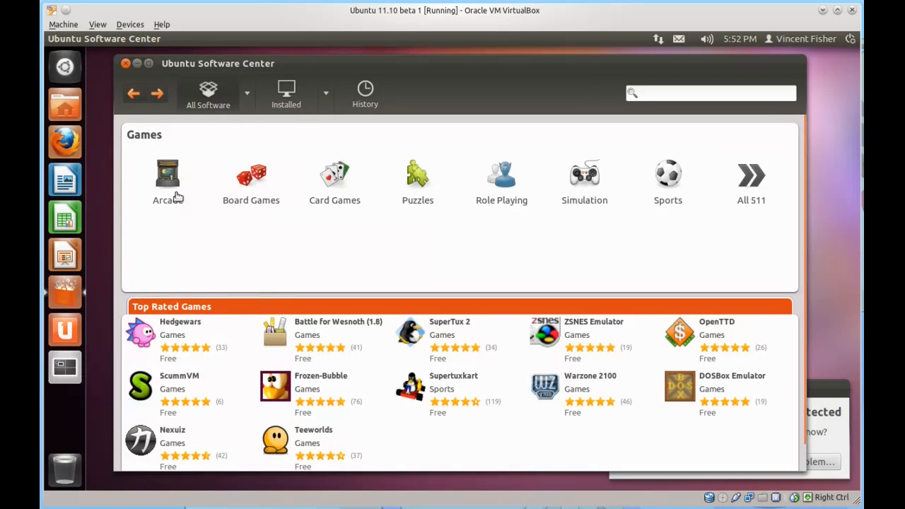
{"action": "mouse_move", "coordinate": [401, 278]}
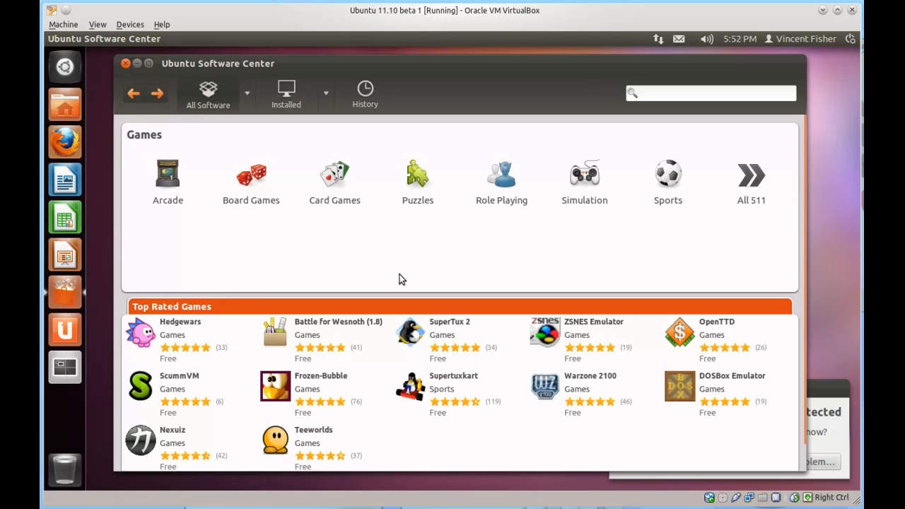
{"action": "mouse_move", "coordinate": [363, 276]}
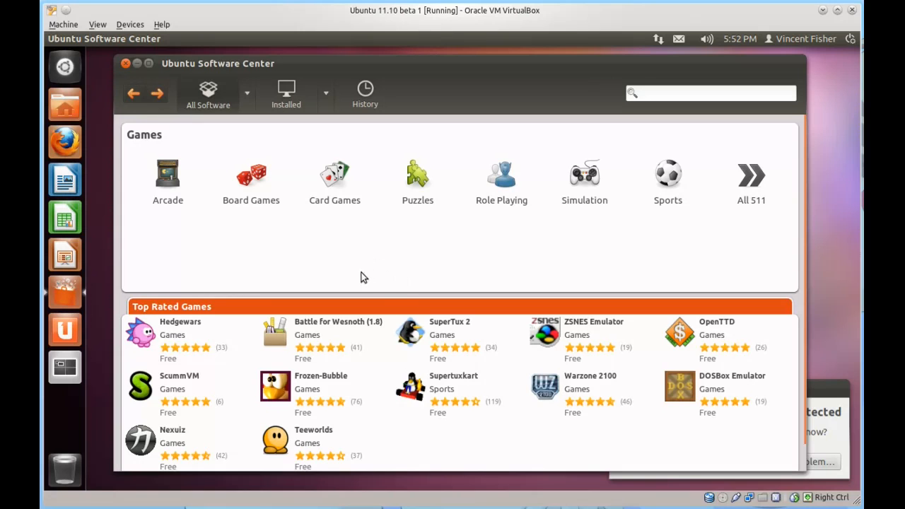
{"action": "mouse_move", "coordinate": [741, 179]}
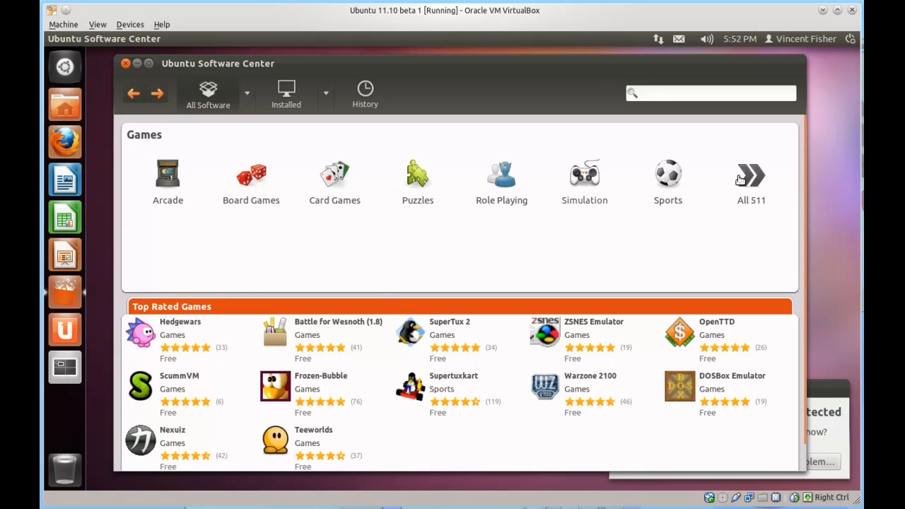
{"action": "mouse_move", "coordinate": [544, 256]}
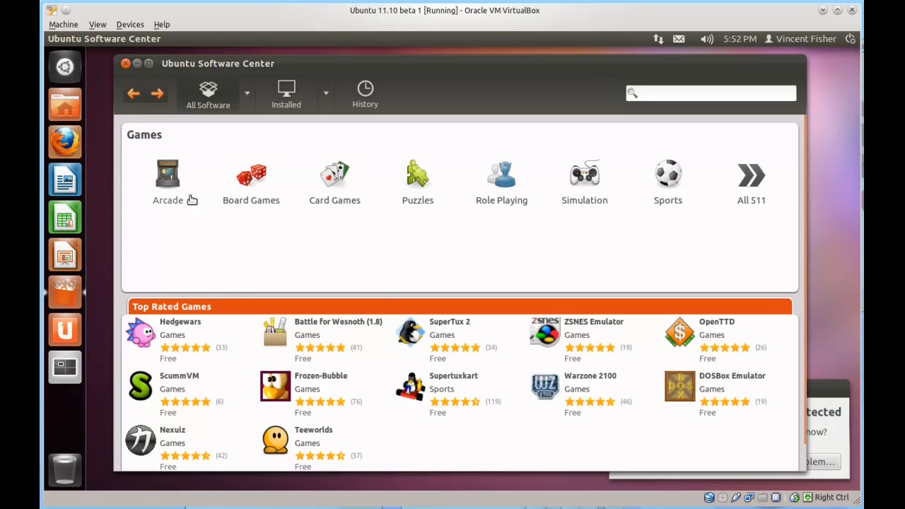
Step: Reopen Arcade, then go back through Games to the Our picks home page
{"action": "left_click", "coordinate": [168, 181]}
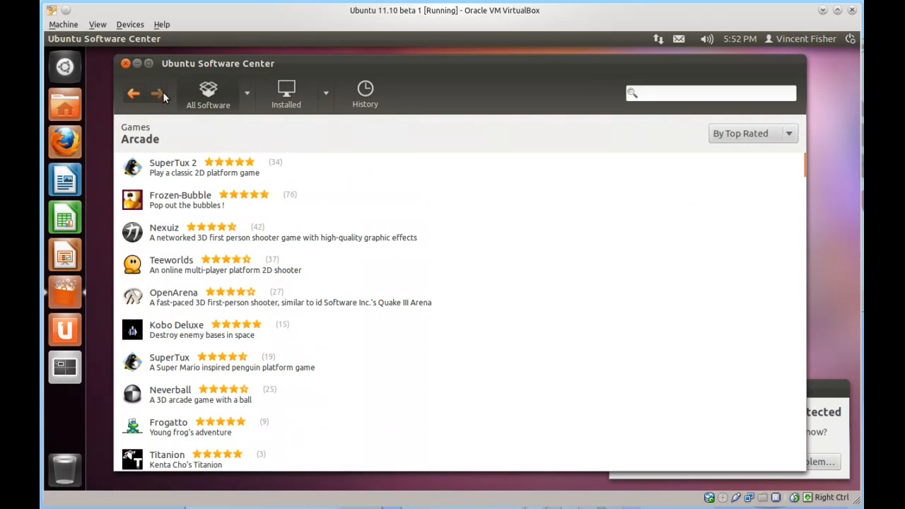
{"action": "left_click", "coordinate": [133, 93]}
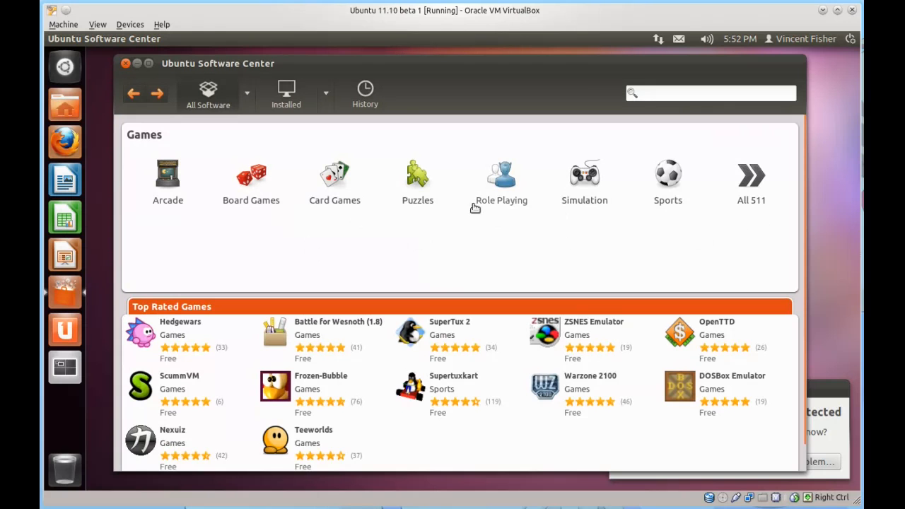
{"action": "mouse_move", "coordinate": [134, 94]}
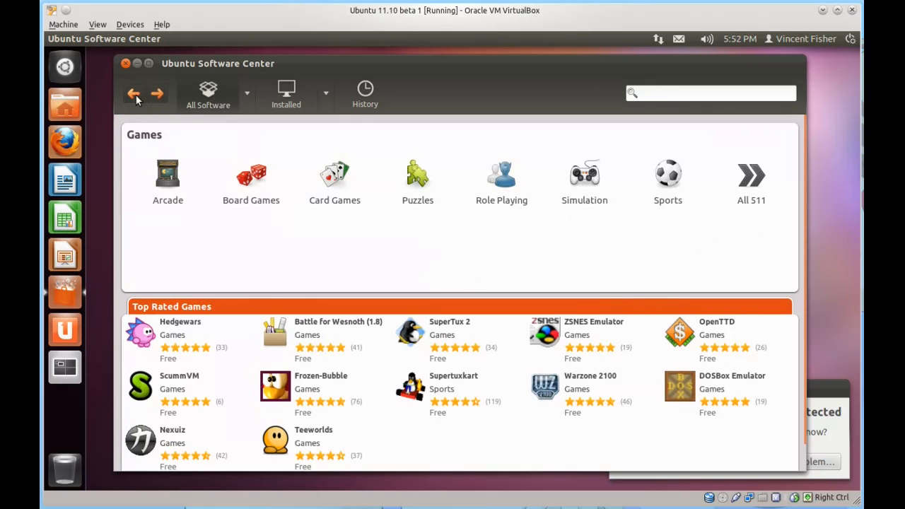
{"action": "left_click", "coordinate": [134, 93]}
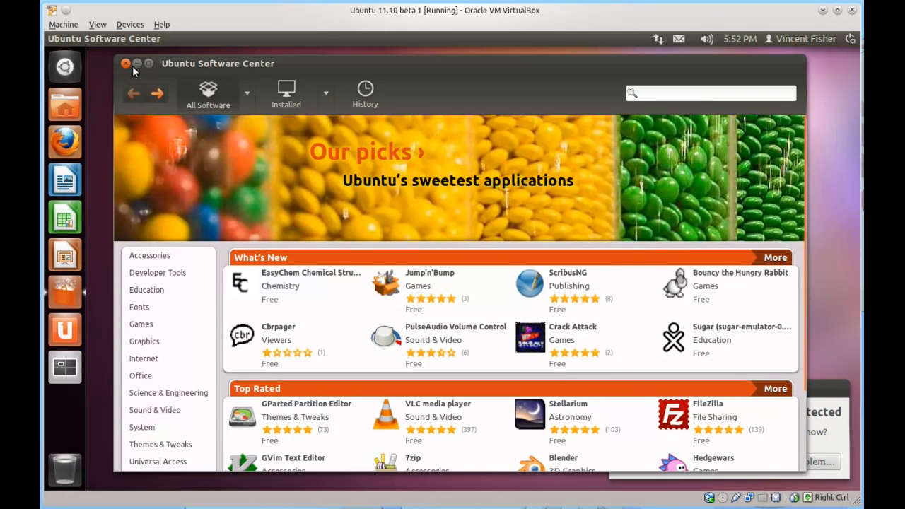
Step: Close Software Center, reposition the Home folder window, then close it
{"action": "left_click", "coordinate": [126, 63]}
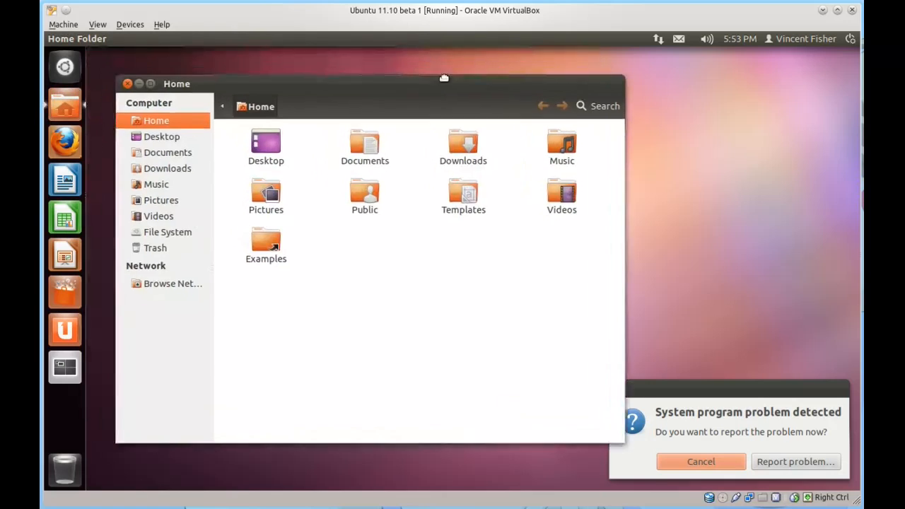
{"action": "left_click_drag", "start_coordinate": [445, 77], "coordinate": [469, 51]}
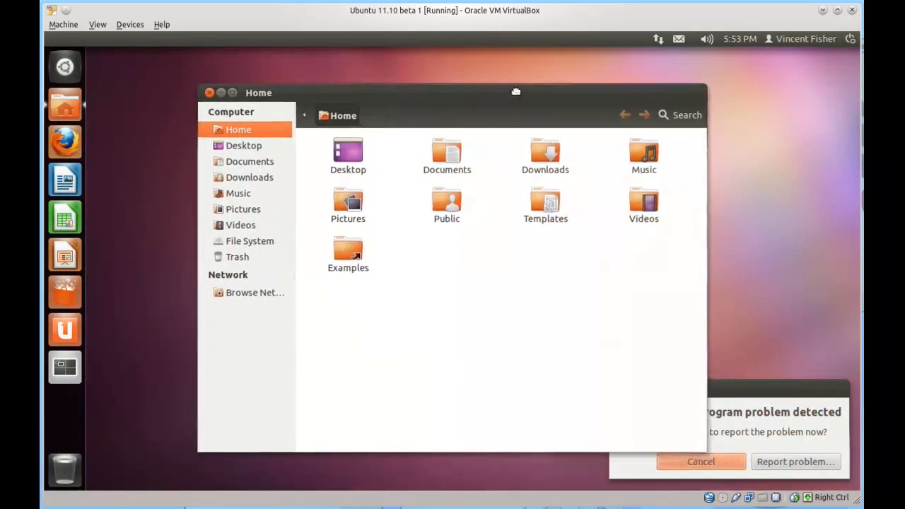
{"action": "left_click_drag", "start_coordinate": [516, 90], "coordinate": [493, 90]}
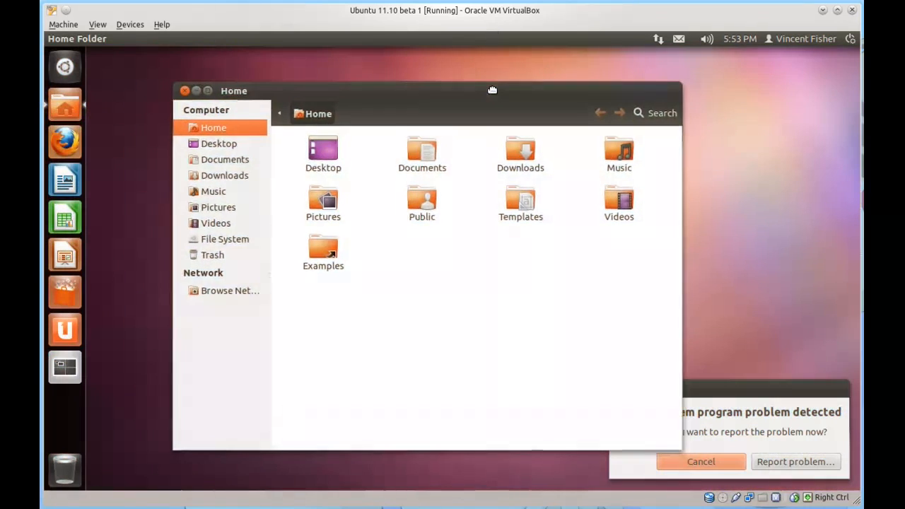
{"action": "left_click_drag", "start_coordinate": [493, 90], "coordinate": [493, 85]}
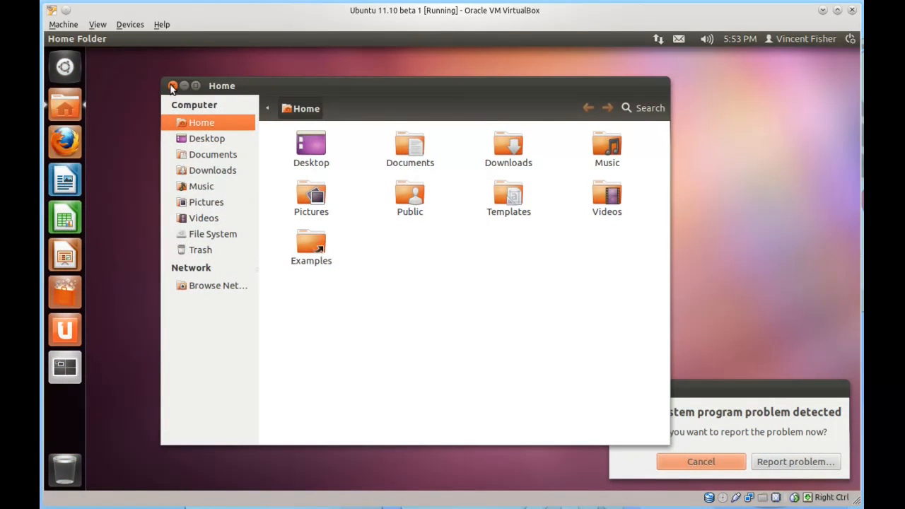
{"action": "left_click", "coordinate": [173, 85]}
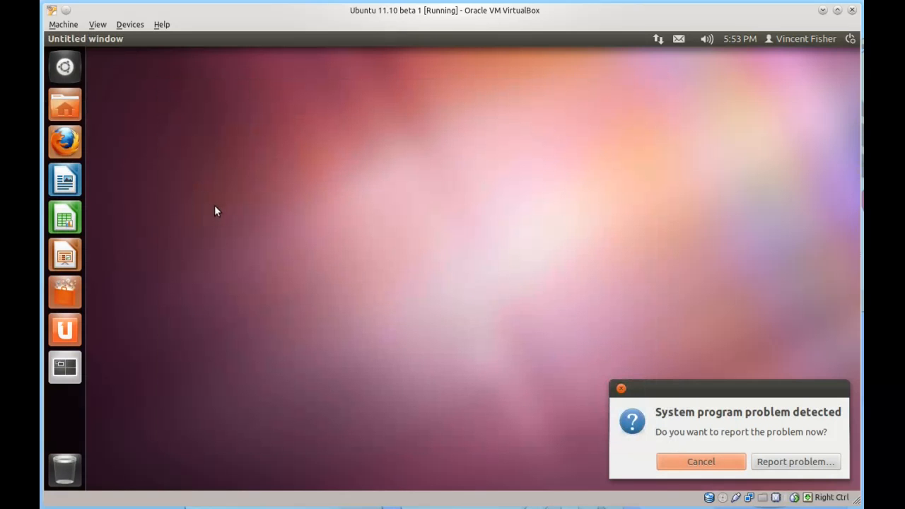
{"action": "mouse_move", "coordinate": [346, 188]}
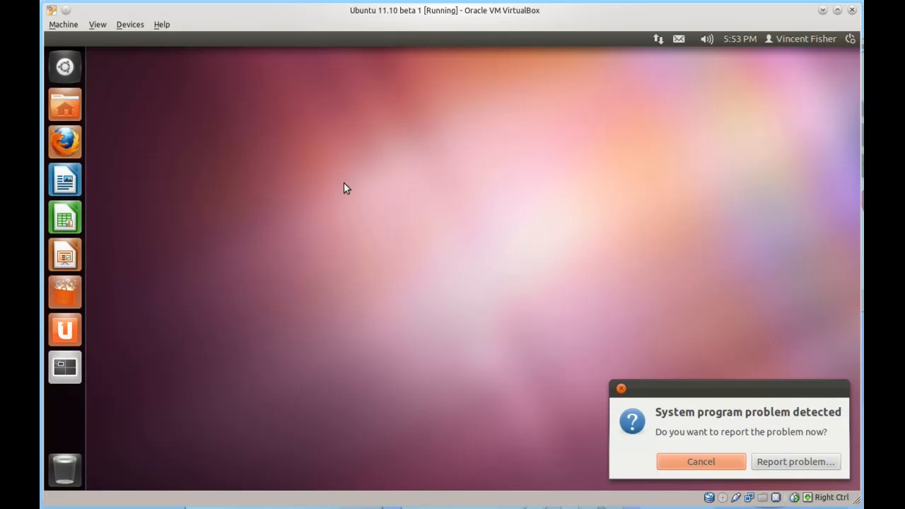
{"action": "mouse_move", "coordinate": [710, 111]}
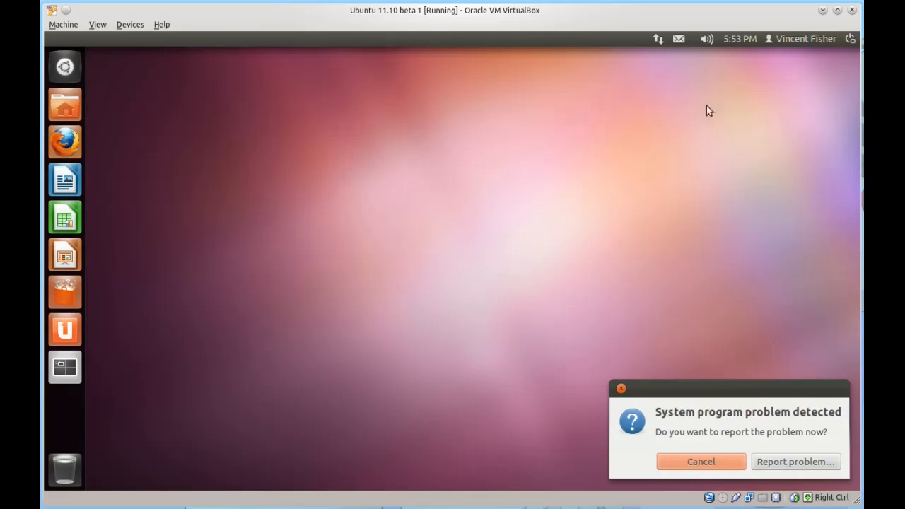